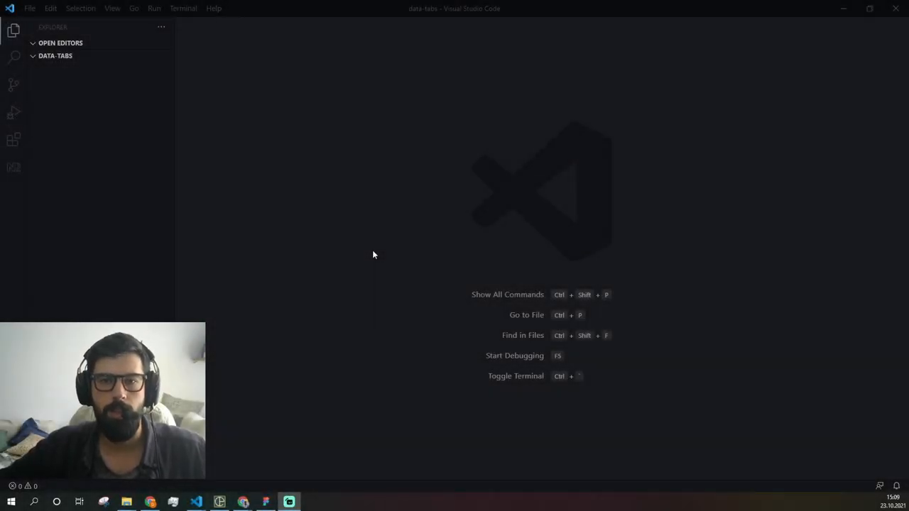
pyautogui.moveTo(384, 229)
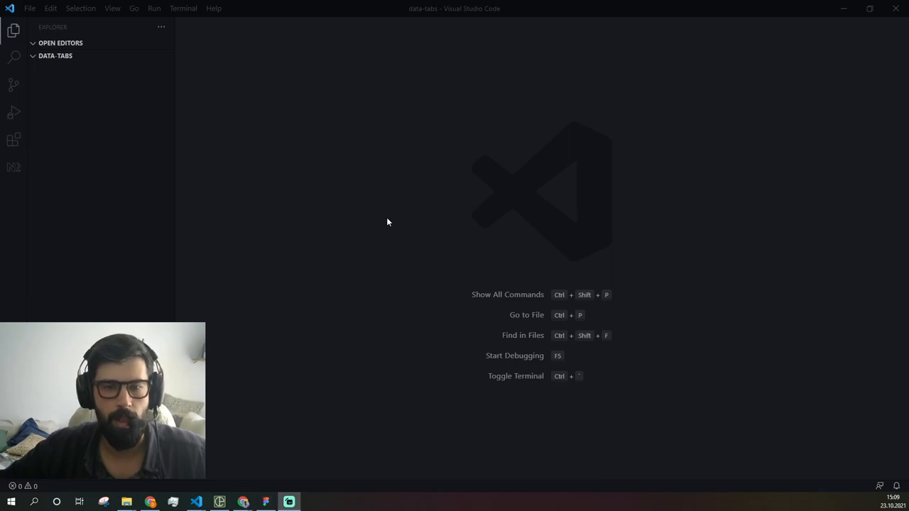
pyautogui.moveTo(380, 226)
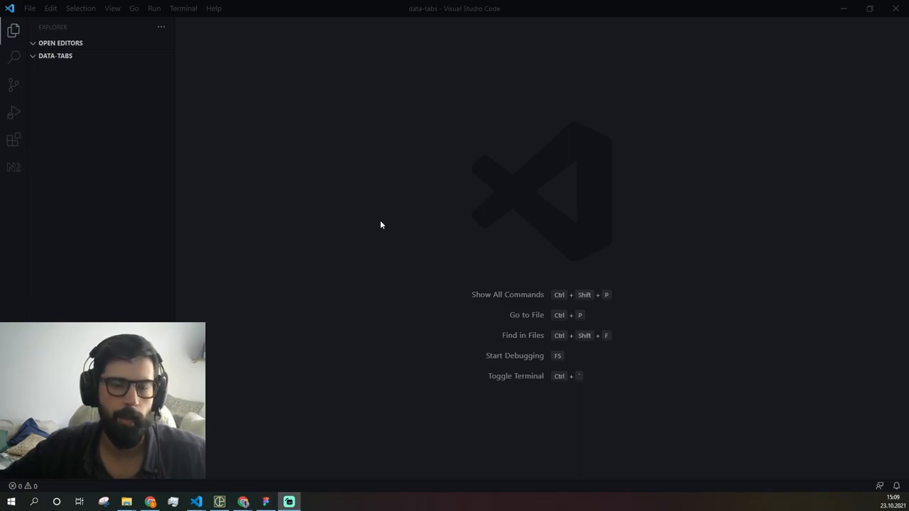
pyautogui.moveTo(80, 77)
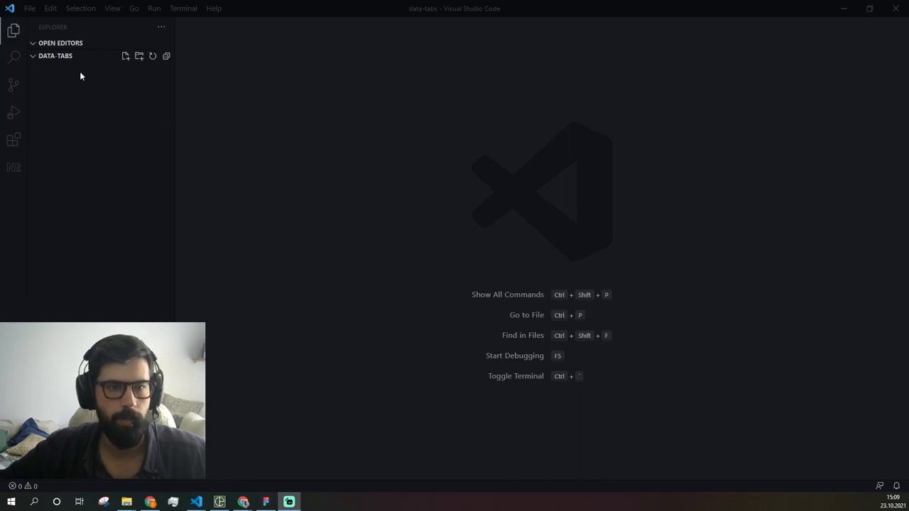
# Create a new file named index.html in the project.
pyautogui.click(125, 55)
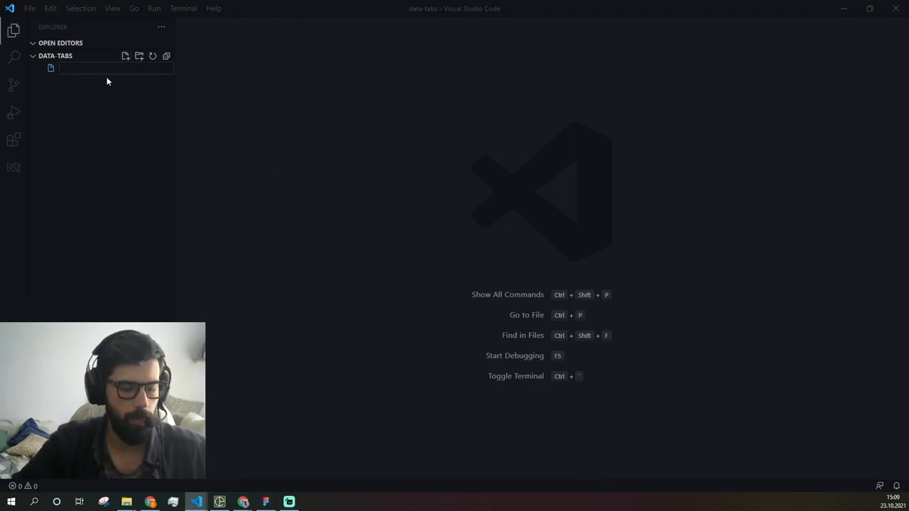
pyautogui.write('index.html')
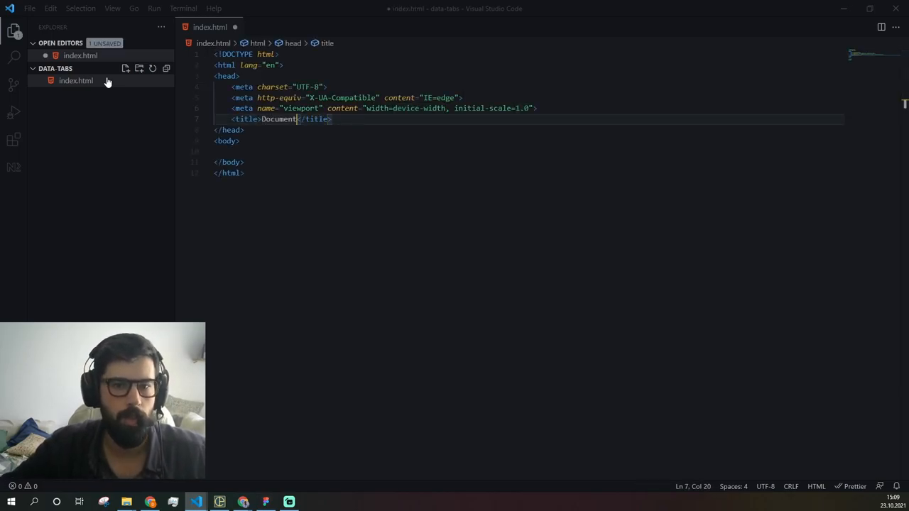
# Expand the HTML boilerplate, title it 'Data tabs' and start a ul>li>span in the body.
pyautogui.write('Data')
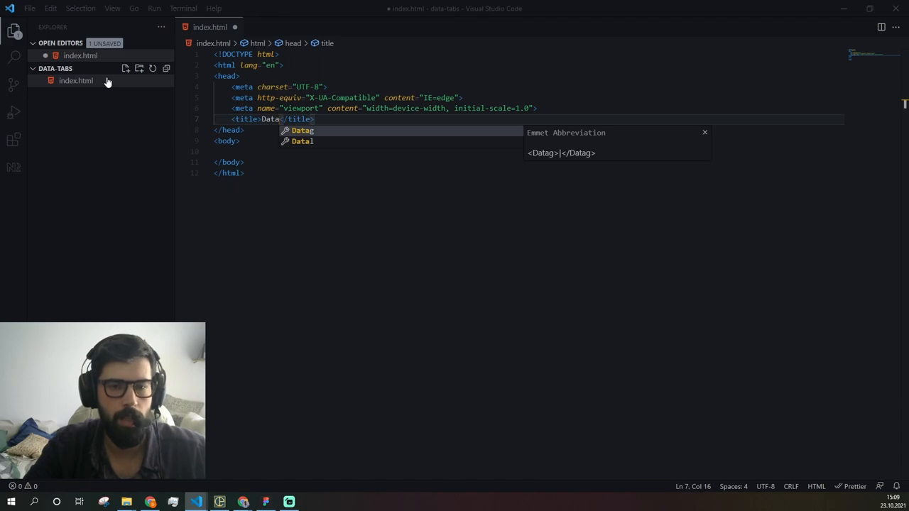
pyautogui.write('tabs')
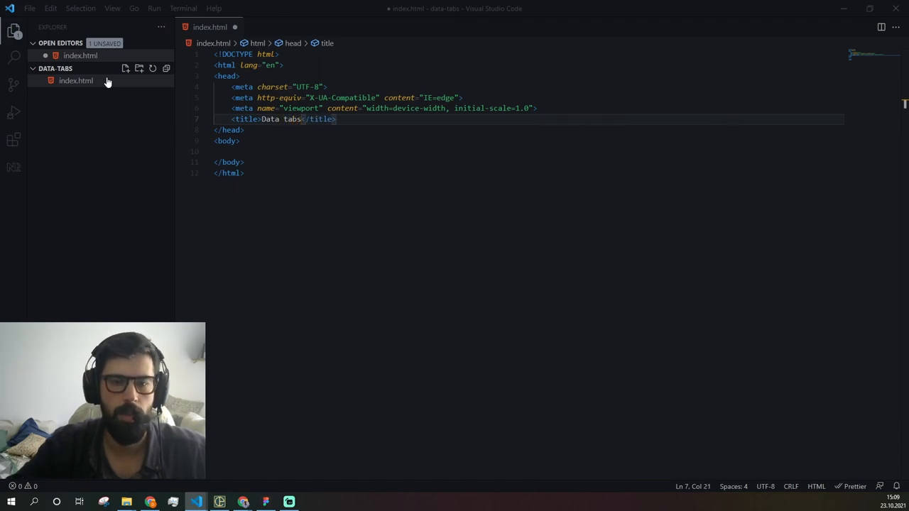
pyautogui.click(230, 150)
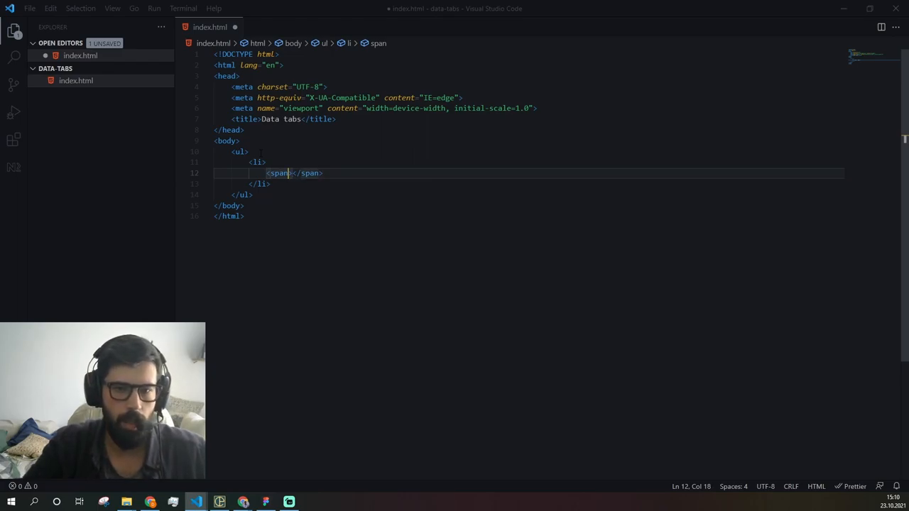
# Give the span an empty data-tab-head attribute and duplicate it into three spans.
pyautogui.write('data-="')
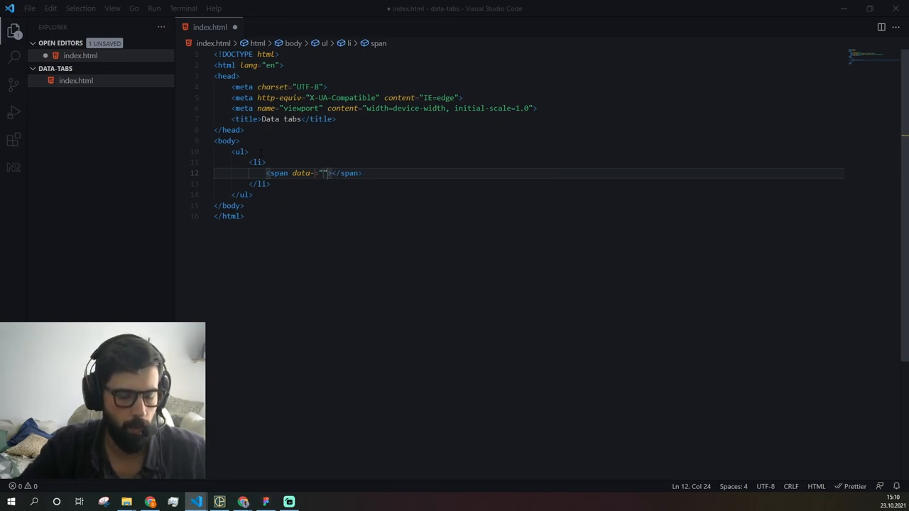
pyautogui.write('tab-hea')
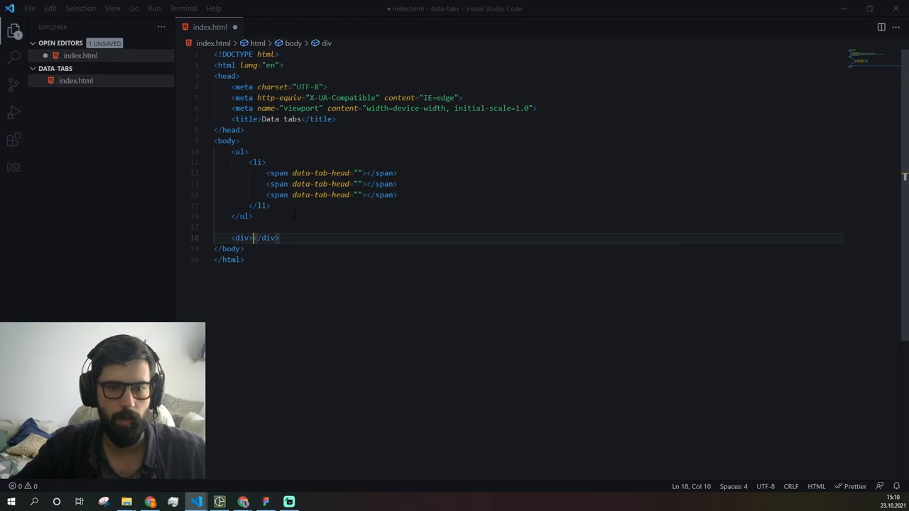
# Add a data-tab-target div after the list containing empty h1 and p elements.
pyautogui.write('dt')
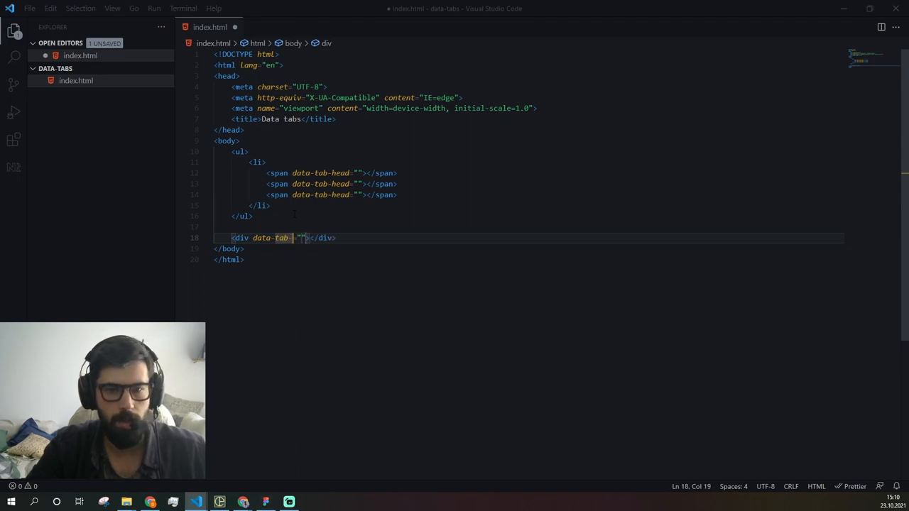
pyautogui.write('-target')
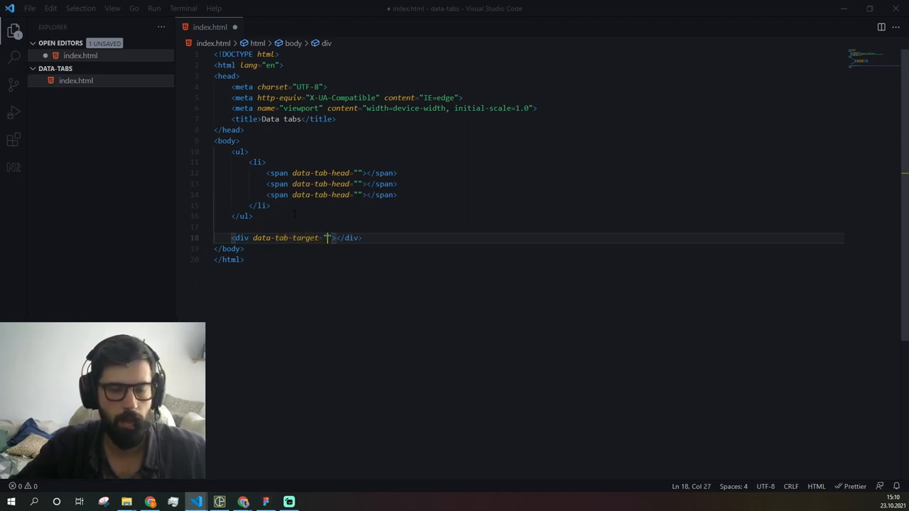
pyautogui.press('Enter')
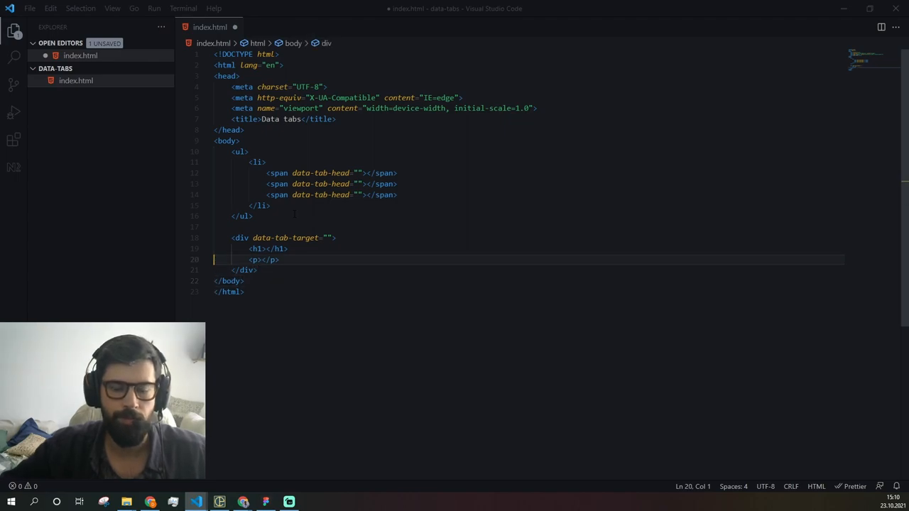
pyautogui.click(367, 173)
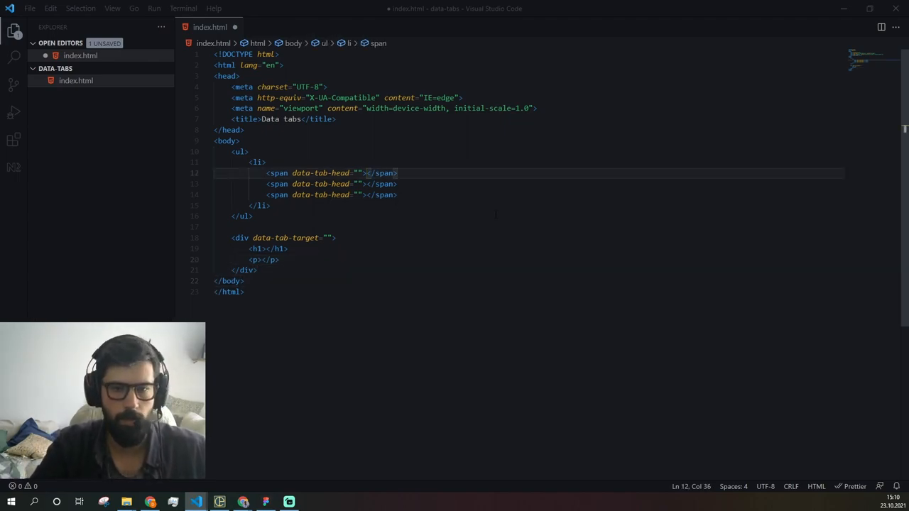
# Label the tab spans Technologies, Learn and Feedback.
pyautogui.write('Tech')
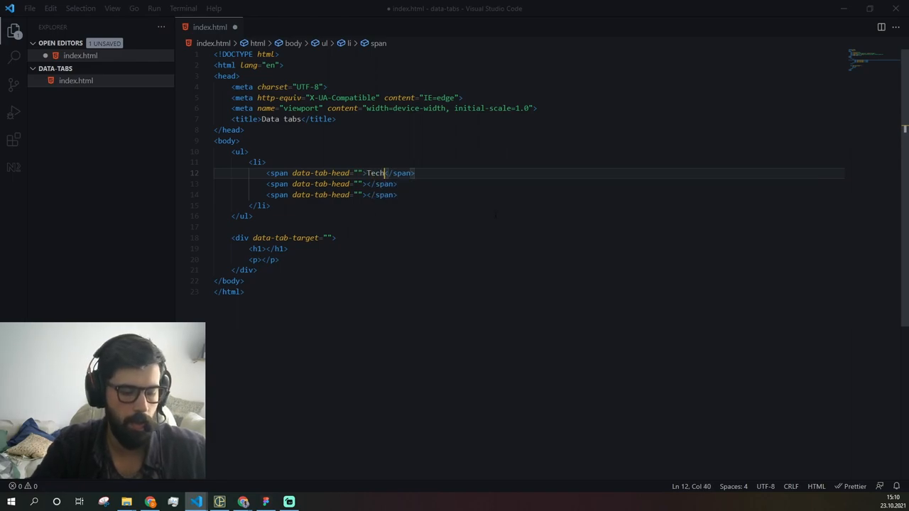
pyautogui.write('onoli')
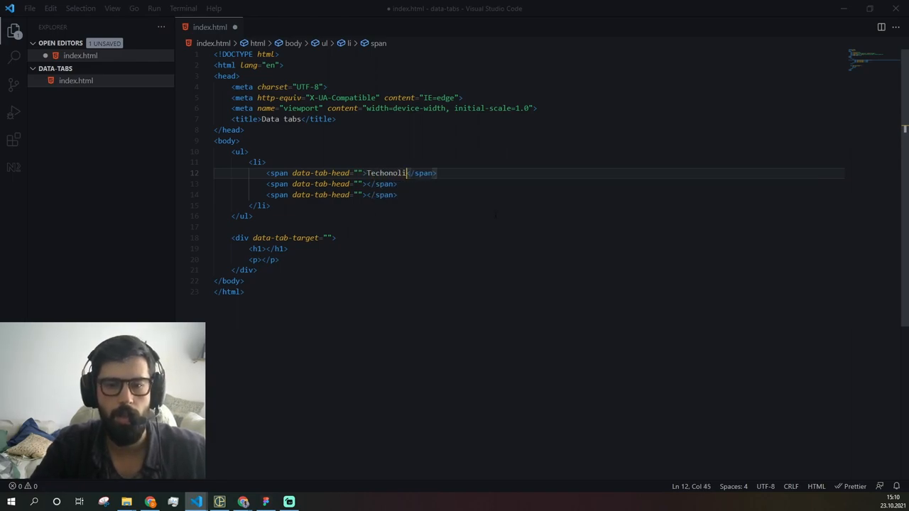
pyautogui.press('Backspace')
pyautogui.write('ogies')
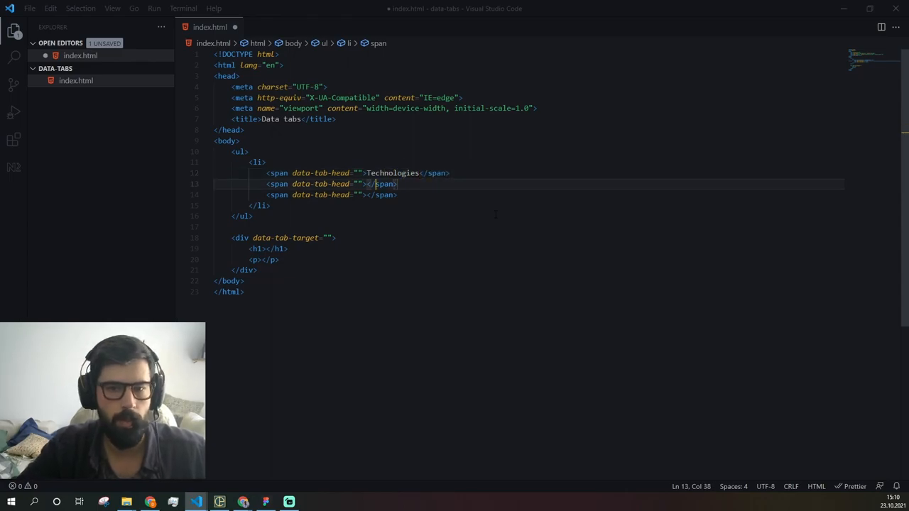
pyautogui.write('Learn')
pyautogui.click(331, 194)
pyautogui.write('Feedback')
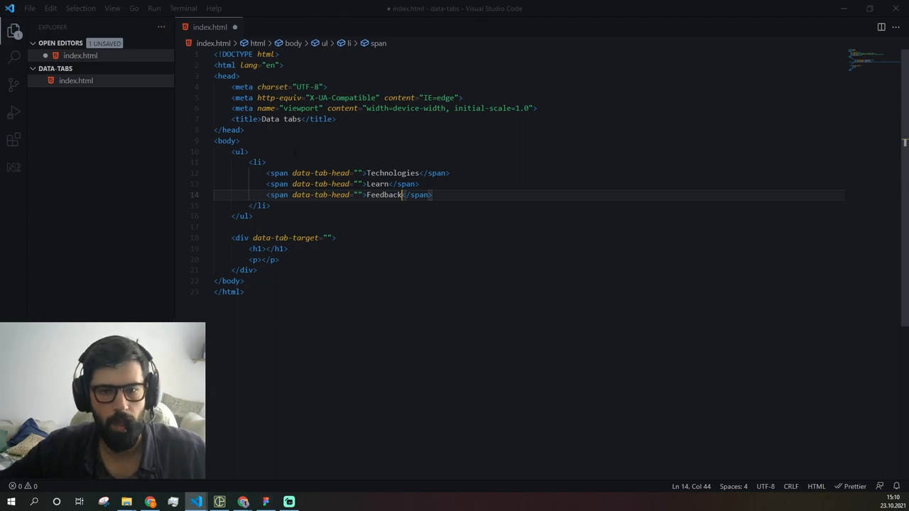
# Fill the data-tab-head attributes with tecno, learn and feedback.
pyautogui.write('tecn')
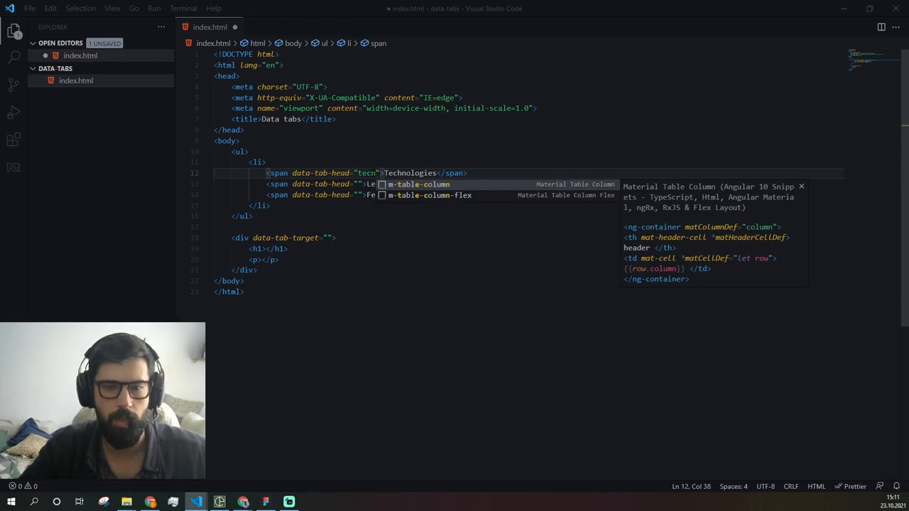
pyautogui.write('o')
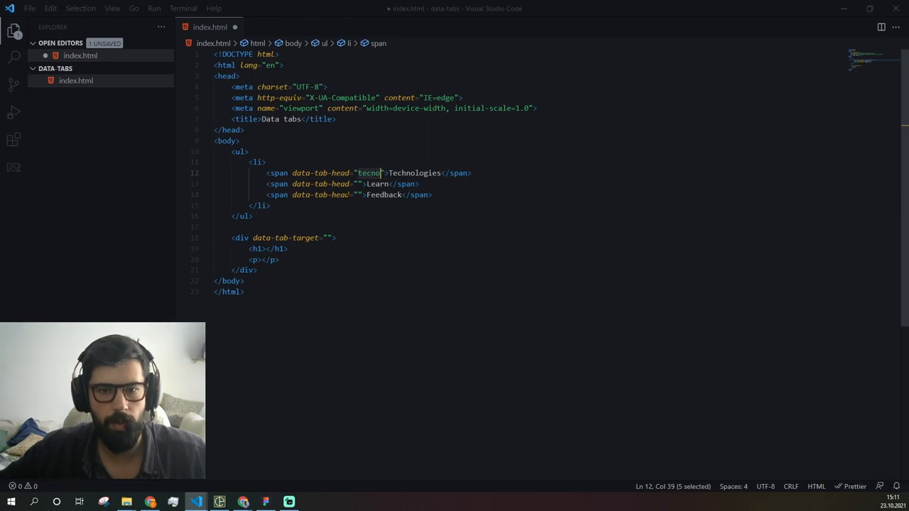
pyautogui.write('learn')
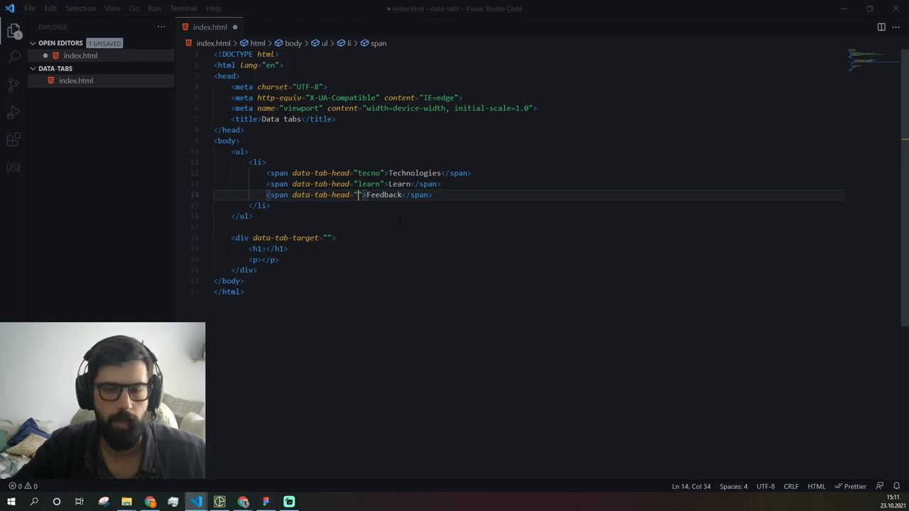
pyautogui.write('feedback')
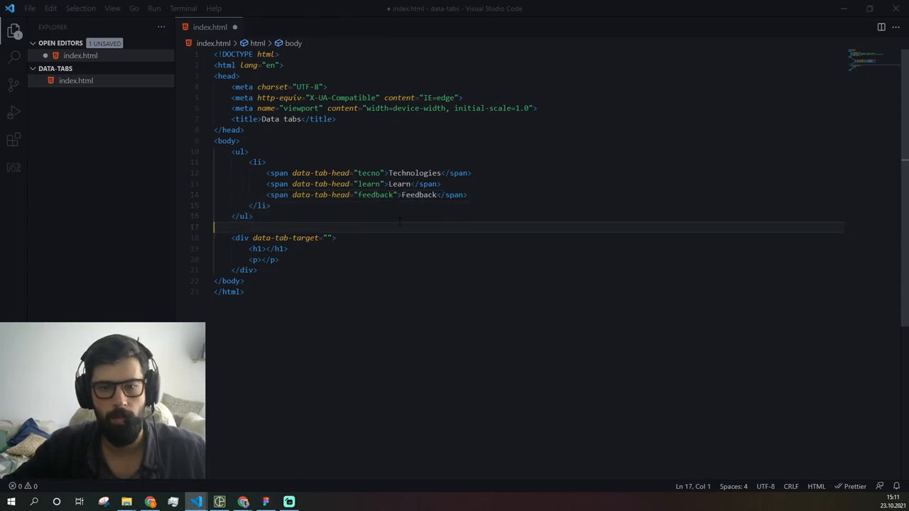
pyautogui.click(264, 248)
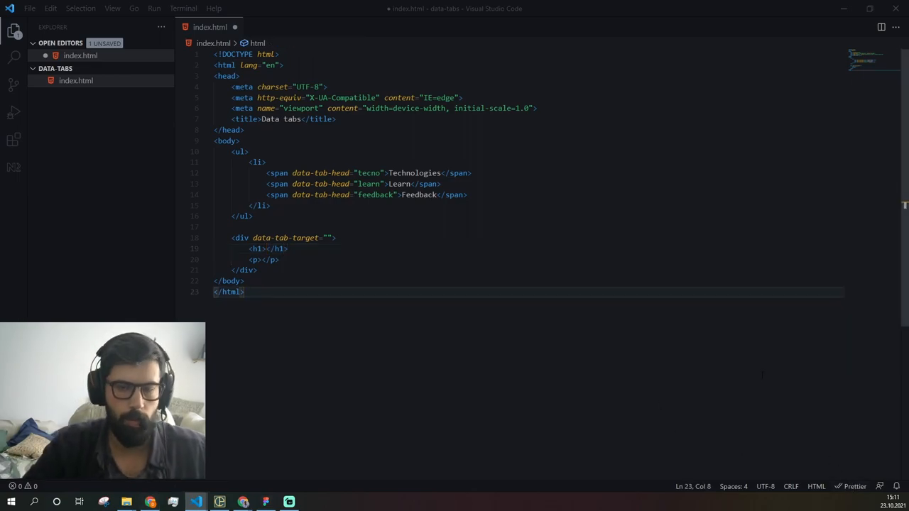
# Save, switch to Chrome and search for 'css data' in a new tab.
pyautogui.press('ctrl+s')
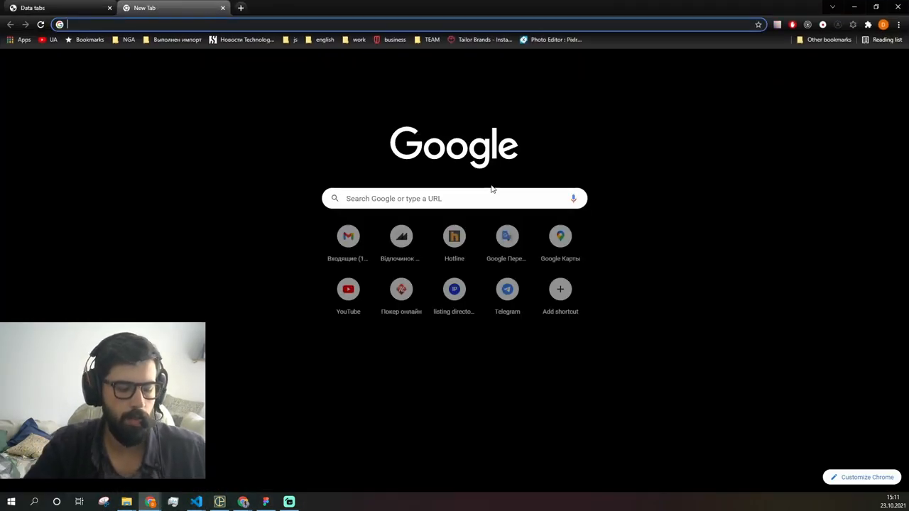
pyautogui.write('ms')
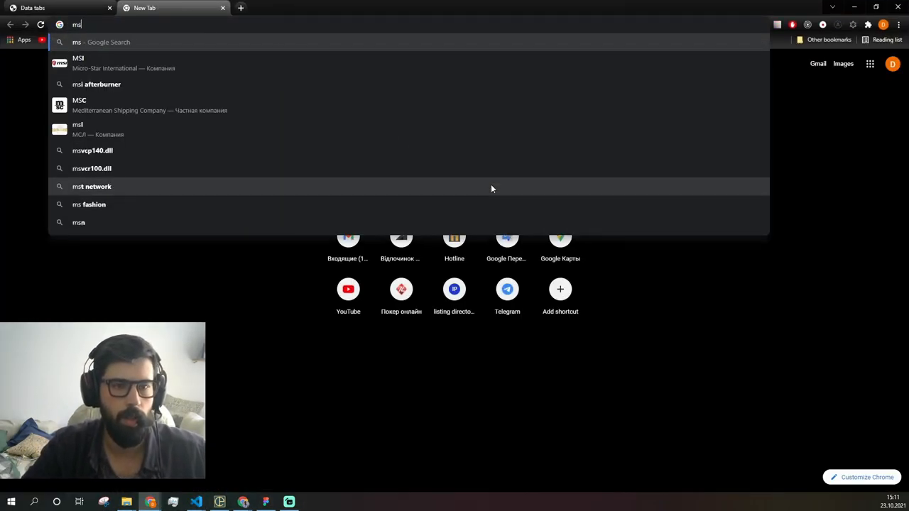
pyautogui.press('backspace')
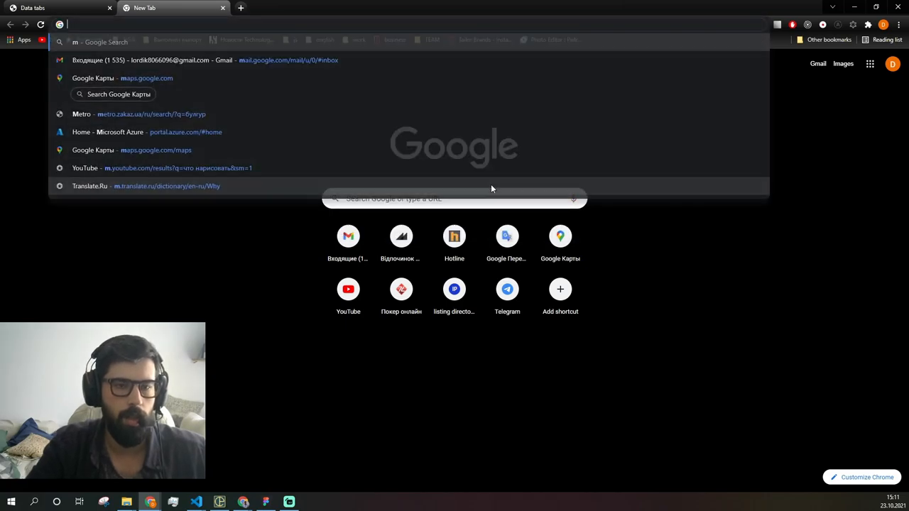
pyautogui.write('css data')
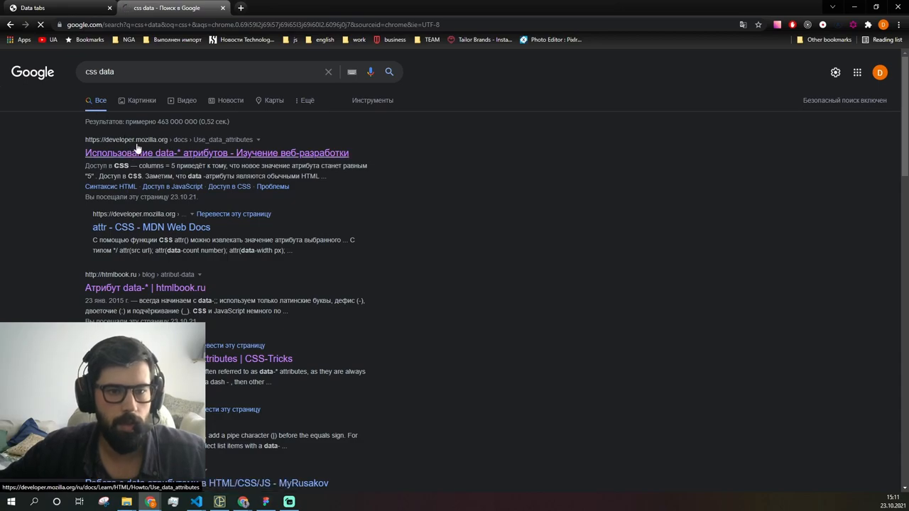
# Open the MDN Web Docs result and switch the page to its English version.
pyautogui.click(216, 153)
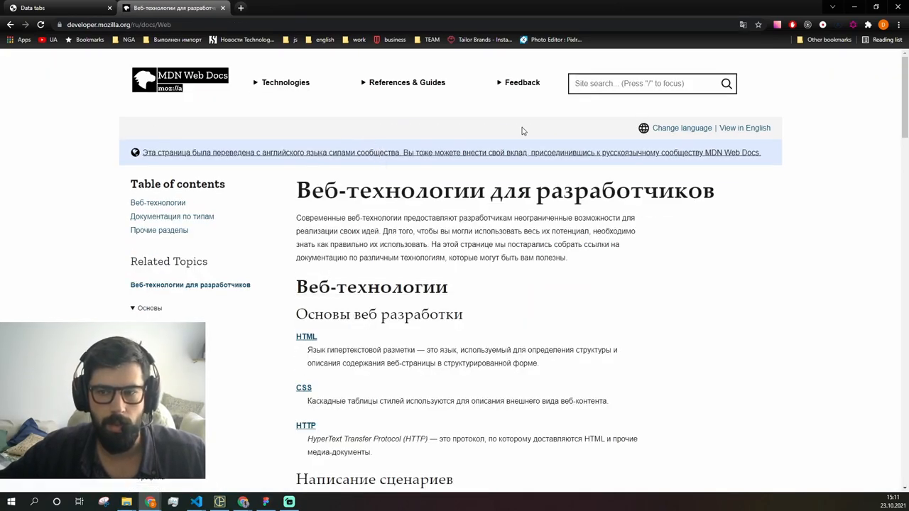
pyautogui.scroll(-3)
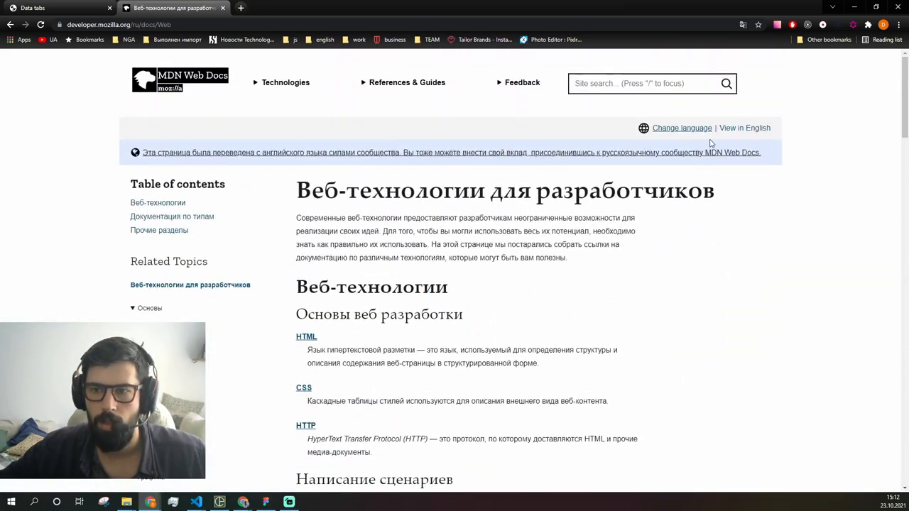
pyautogui.click(744, 128)
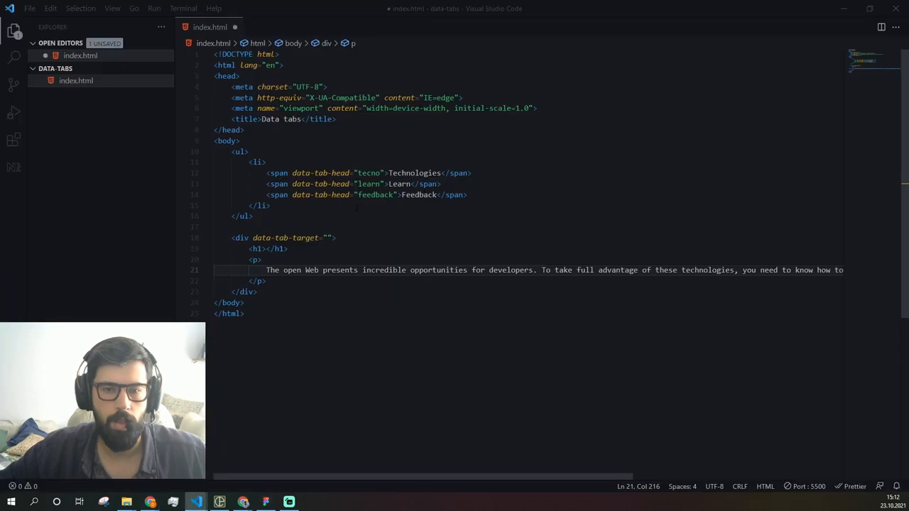
# Title the tecno panel 'Web technology for developers' and copy MDN's Learn intro for the learn panel.
pyautogui.write('Web technology for developers')
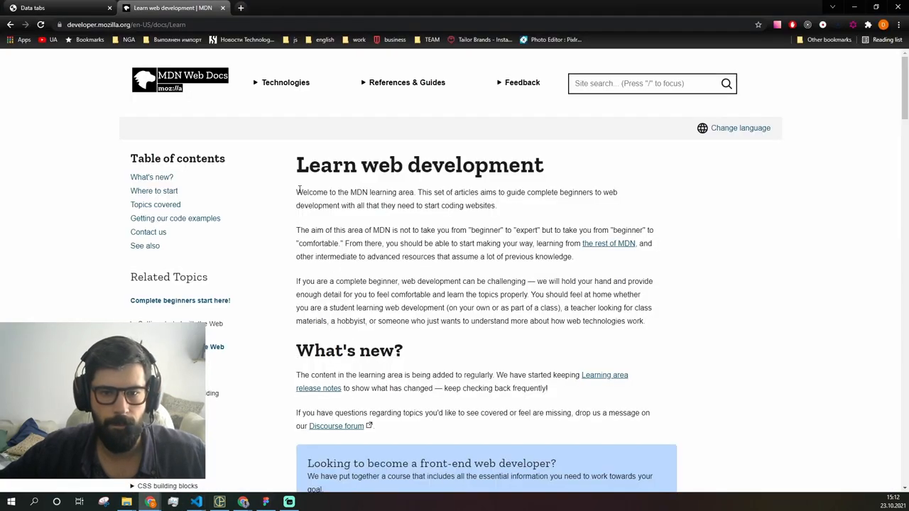
pyautogui.moveTo(296, 281); pyautogui.dragTo(642, 321)
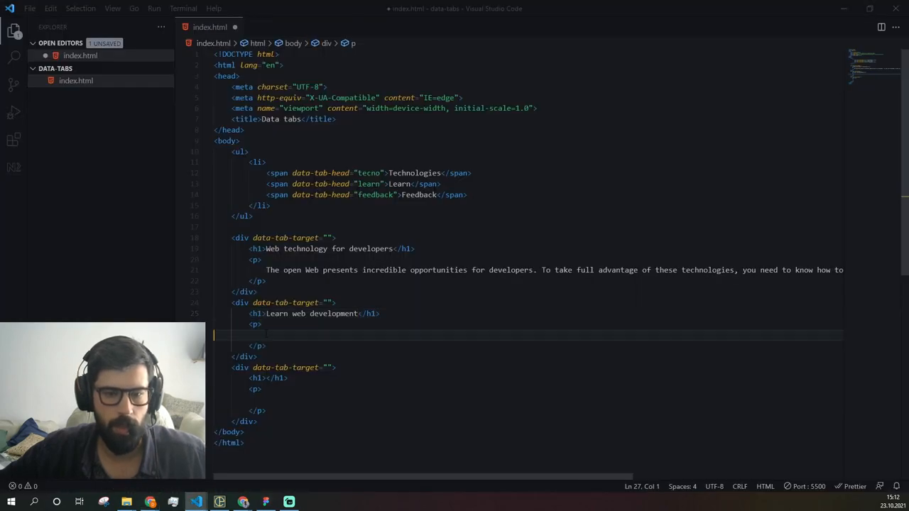
# Copy MDN's feedback introductory paragraphs for the feedback panel's text.
pyautogui.click(171, 9)
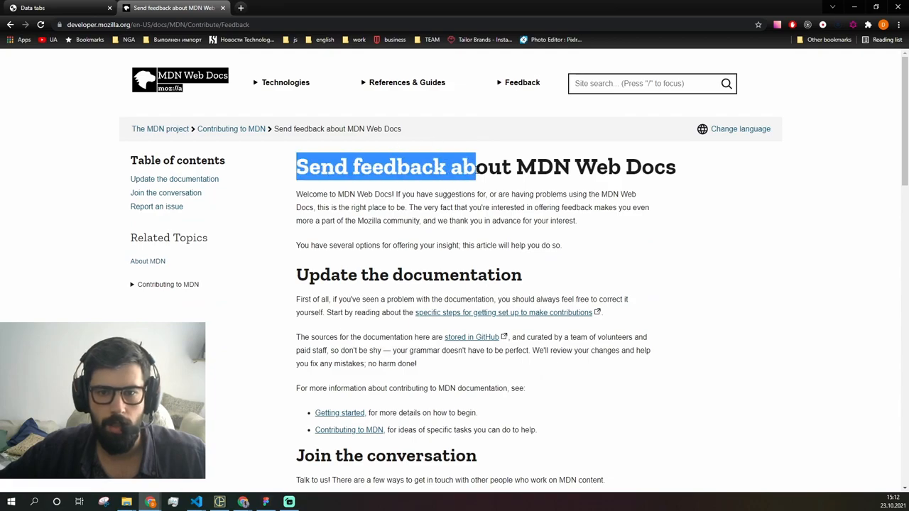
pyautogui.click(196, 502)
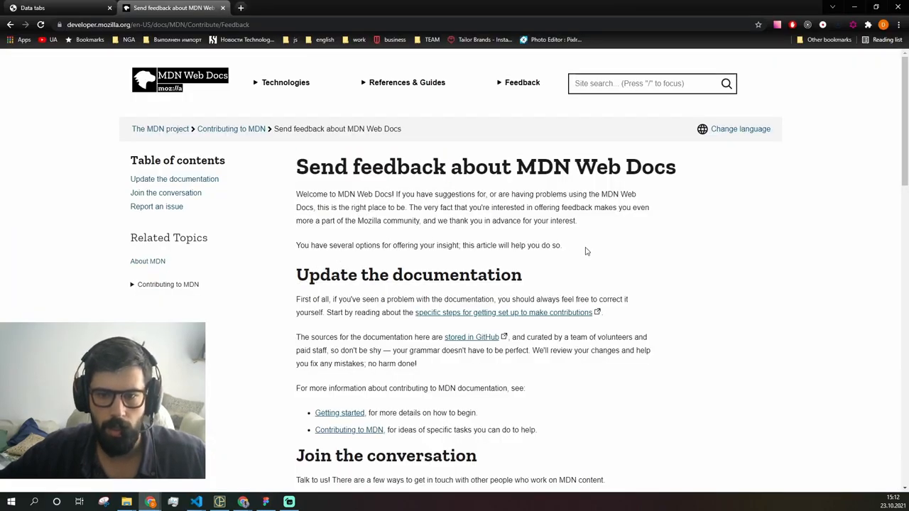
pyautogui.moveTo(295, 193); pyautogui.dragTo(561, 244)
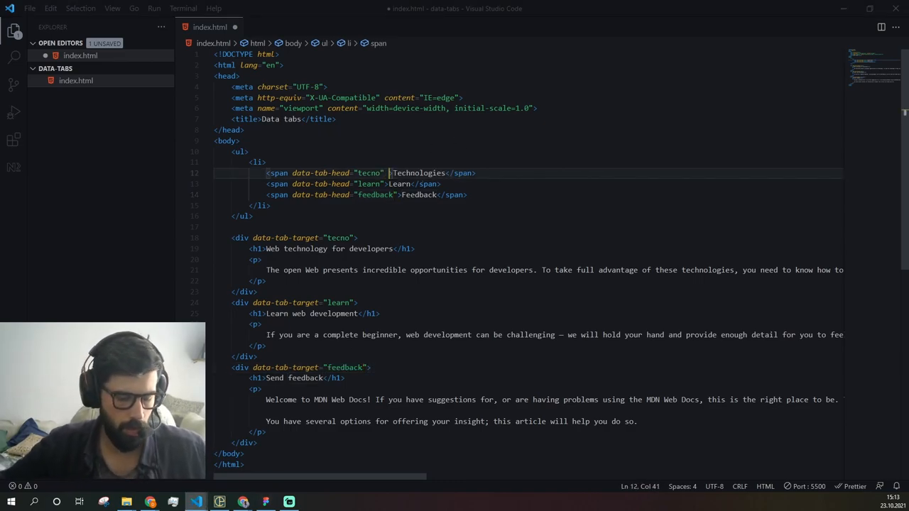
# Add class="active" to the Technologies span and the tecno div, then preview in Chrome.
pyautogui.write('class="active"')
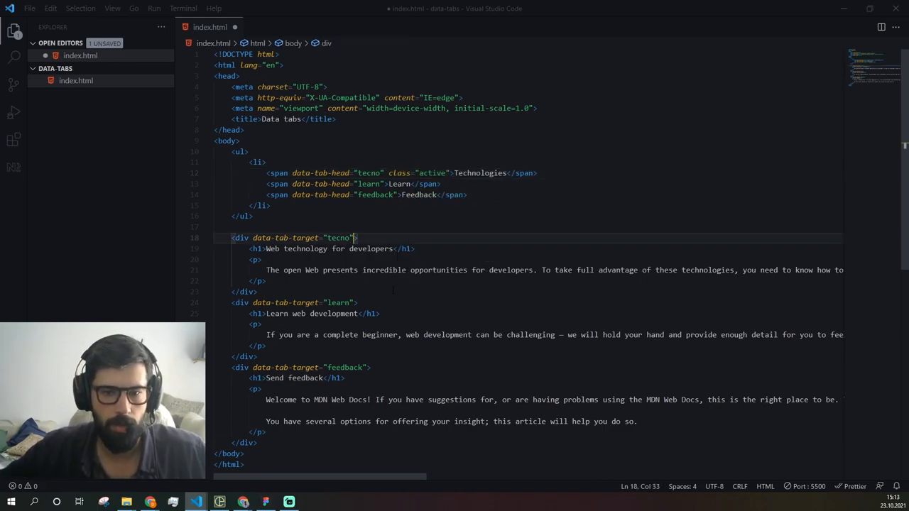
pyautogui.write('class=""')
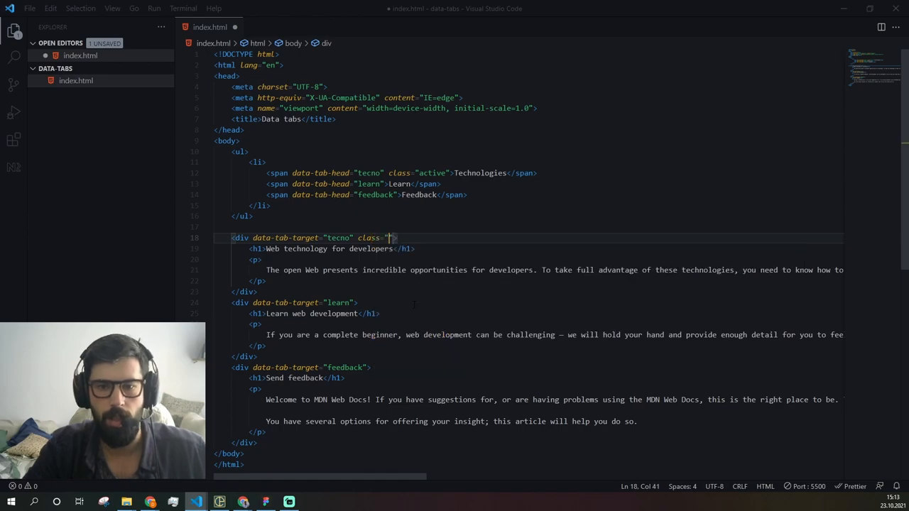
pyautogui.write('active')
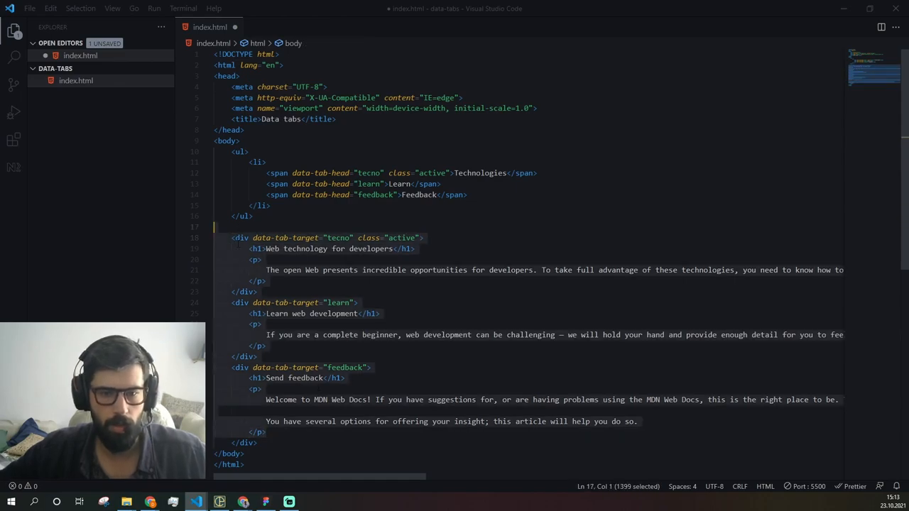
pyautogui.click(261, 292)
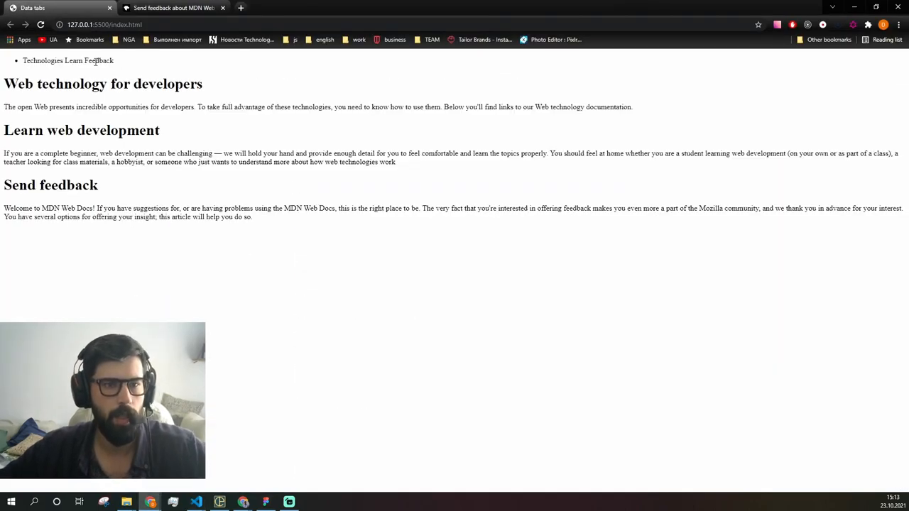
pyautogui.moveTo(183, 134)
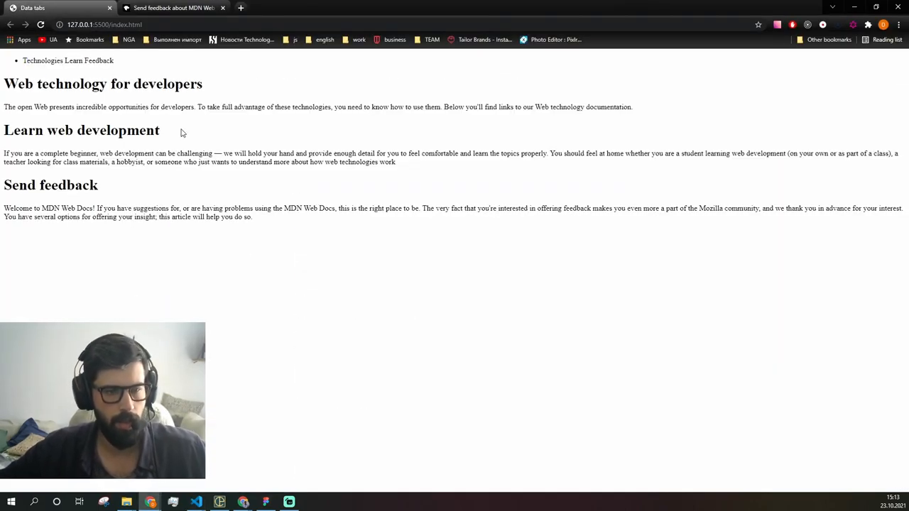
pyautogui.click(196, 503)
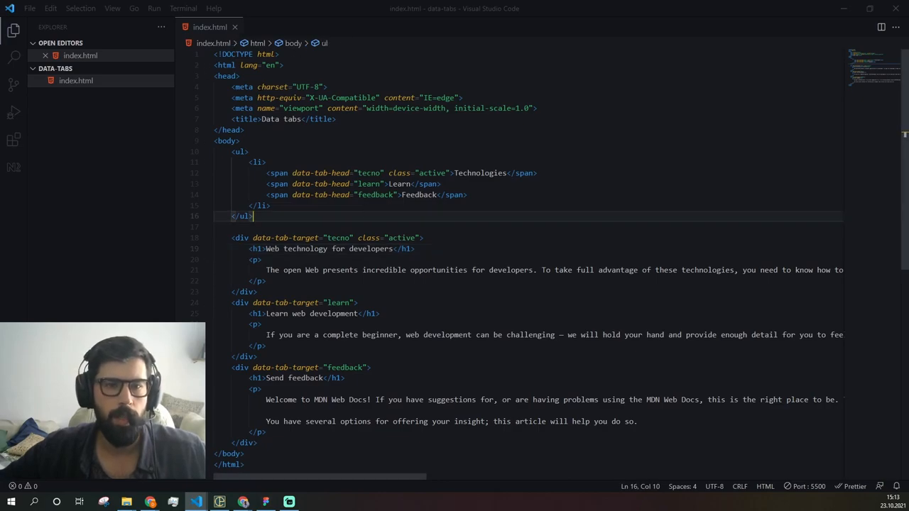
pyautogui.scroll(-3)
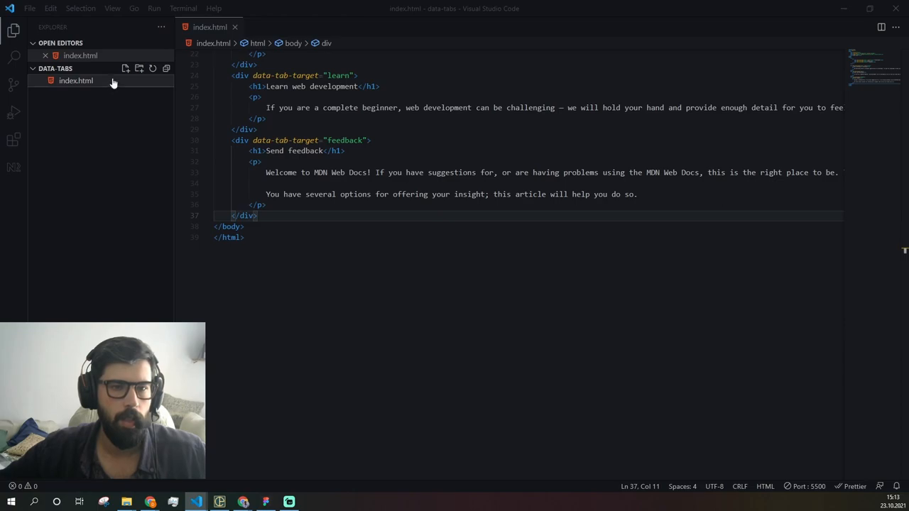
# Create an empty styles.css file in the project.
pyautogui.click(125, 69)
pyautogui.write('styles')
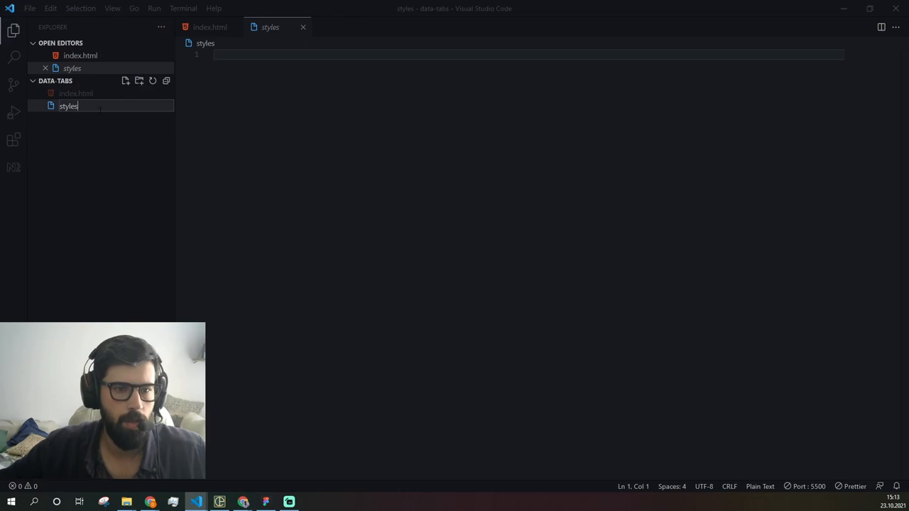
pyautogui.write('.c')
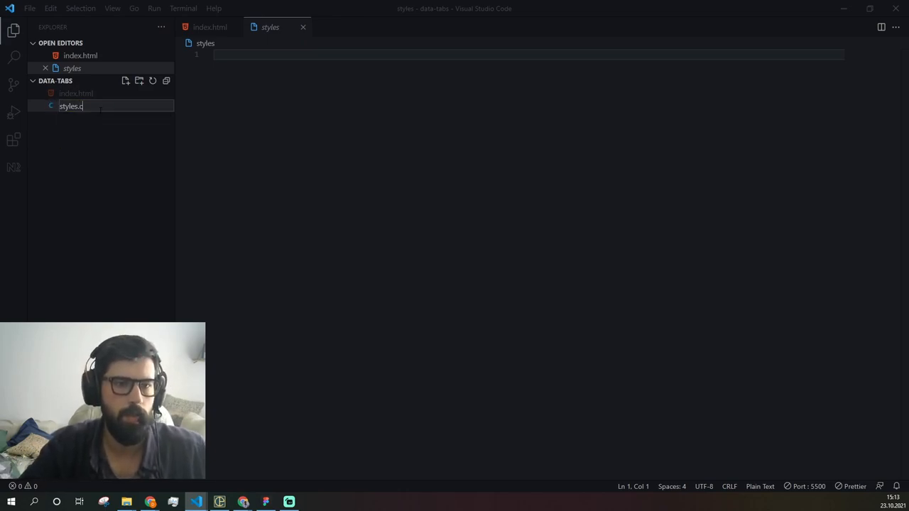
pyautogui.press('enter')
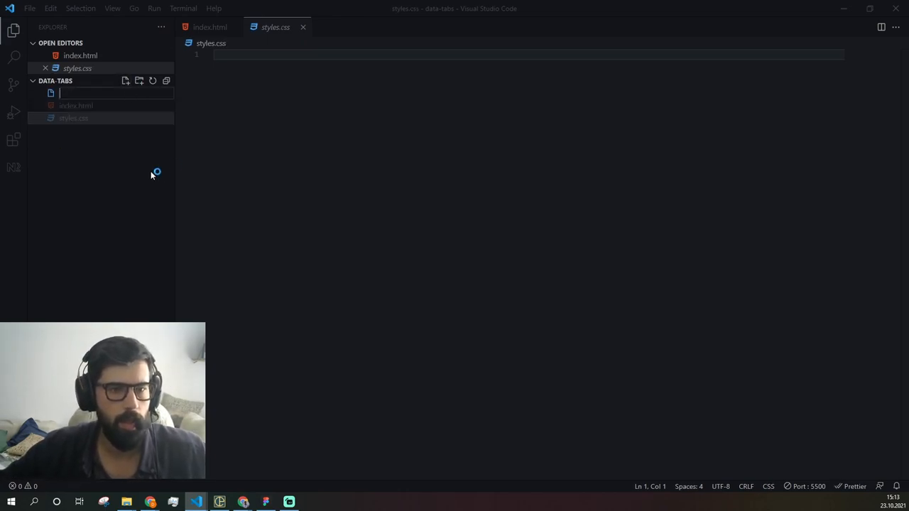
# Create an empty script.js file and return to index.html.
pyautogui.write('js')
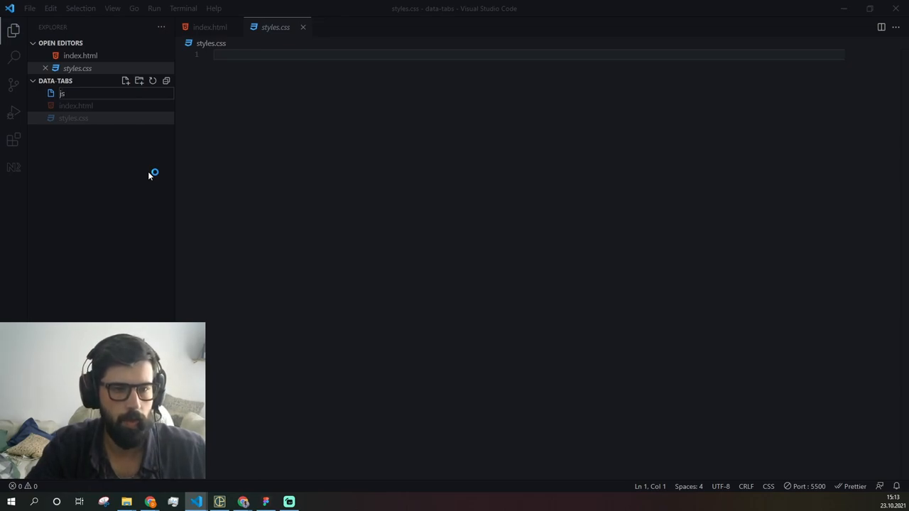
pyautogui.write('scrip')
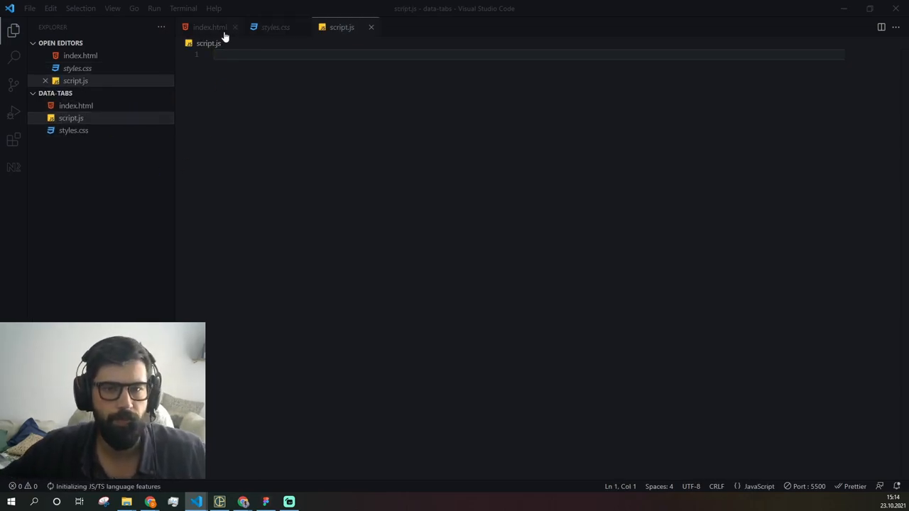
pyautogui.click(210, 27)
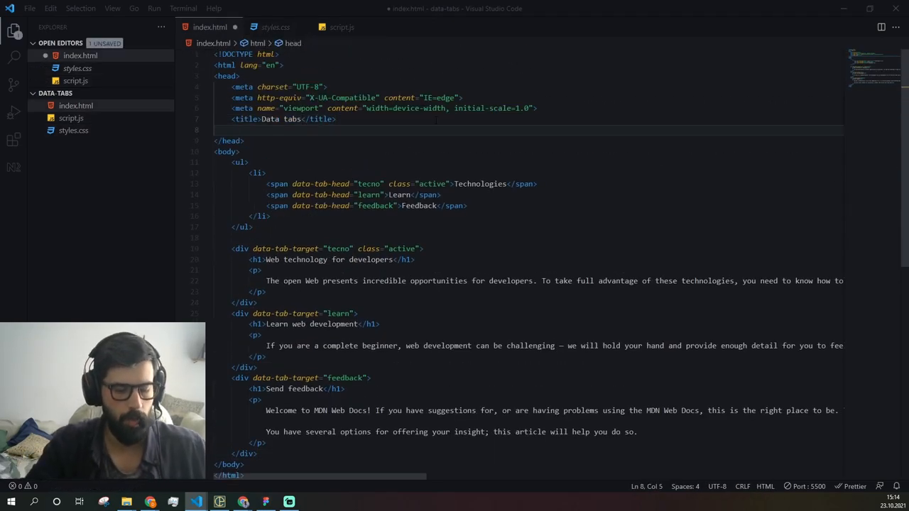
# Link ./styles.css as a stylesheet in the page head.
pyautogui.write('<link rel="stylesheet" href="">')
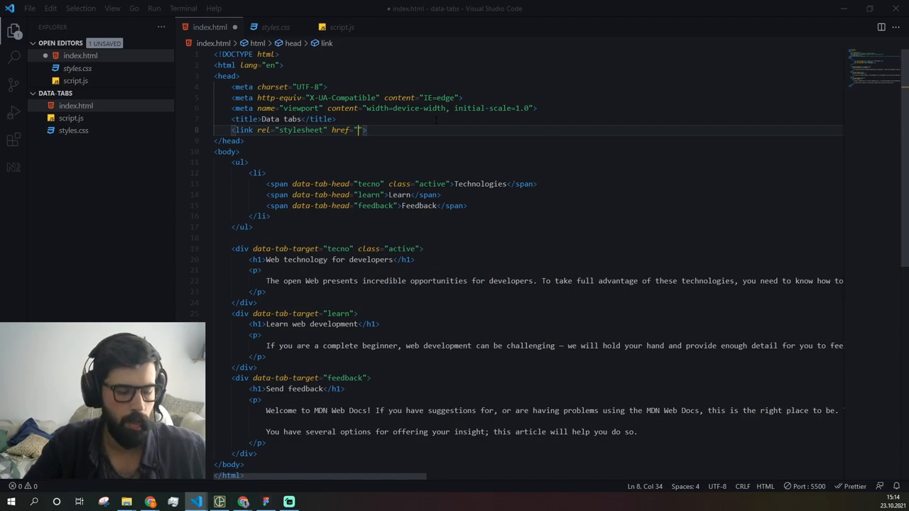
pyautogui.write('./styles.css')
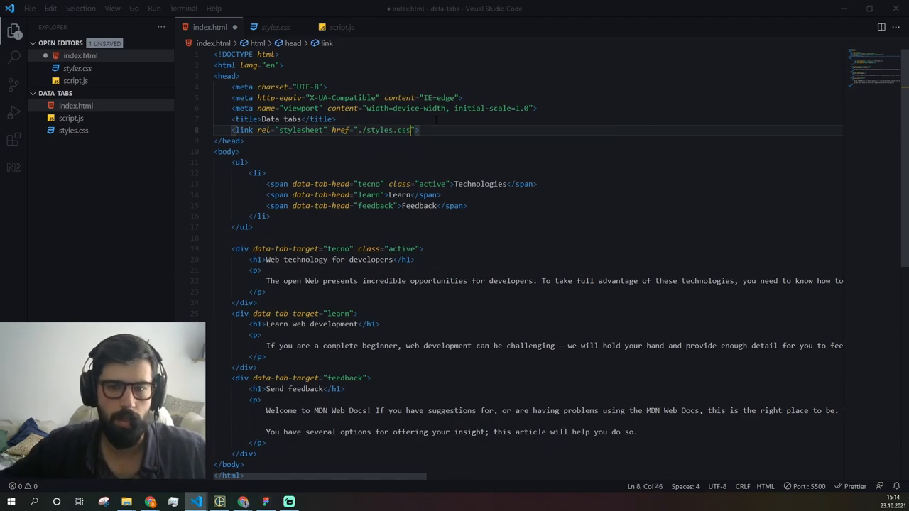
pyautogui.scroll(-3)
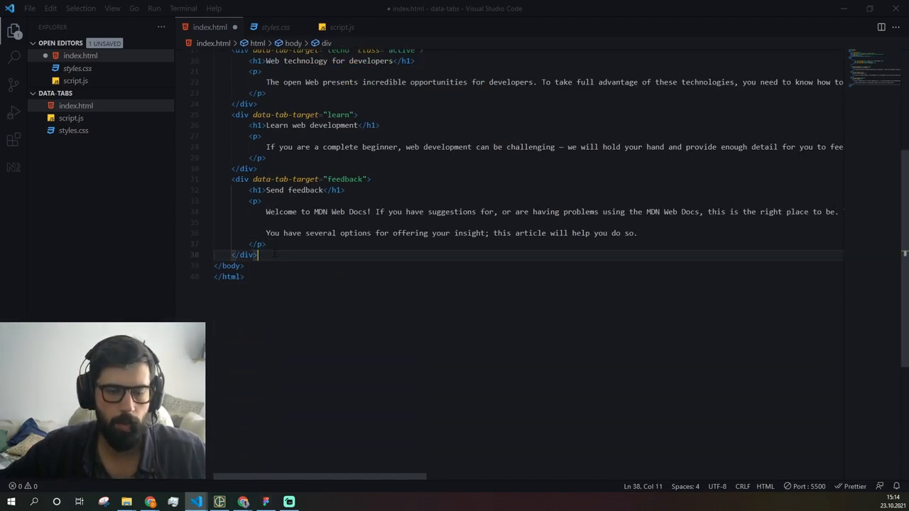
# Load ./script.js with a script tag before the closing body.
pyautogui.write('<sc')
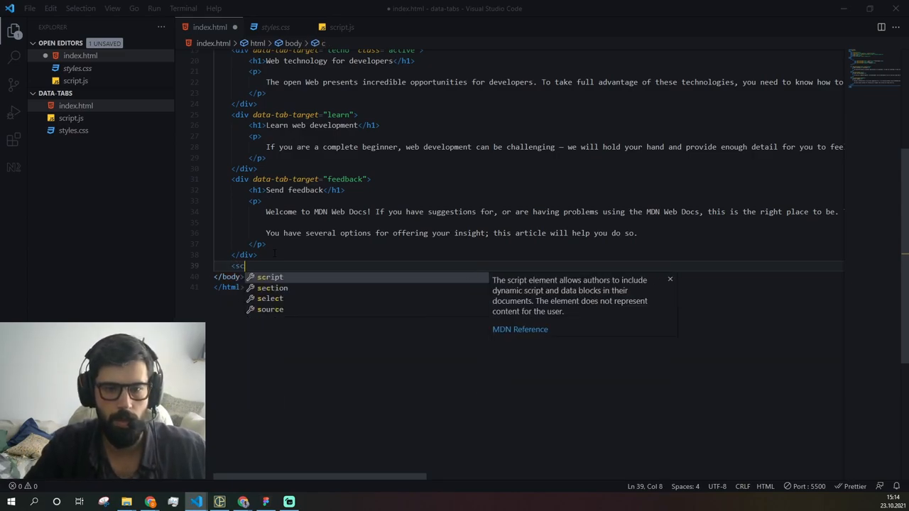
pyautogui.press('Tab')
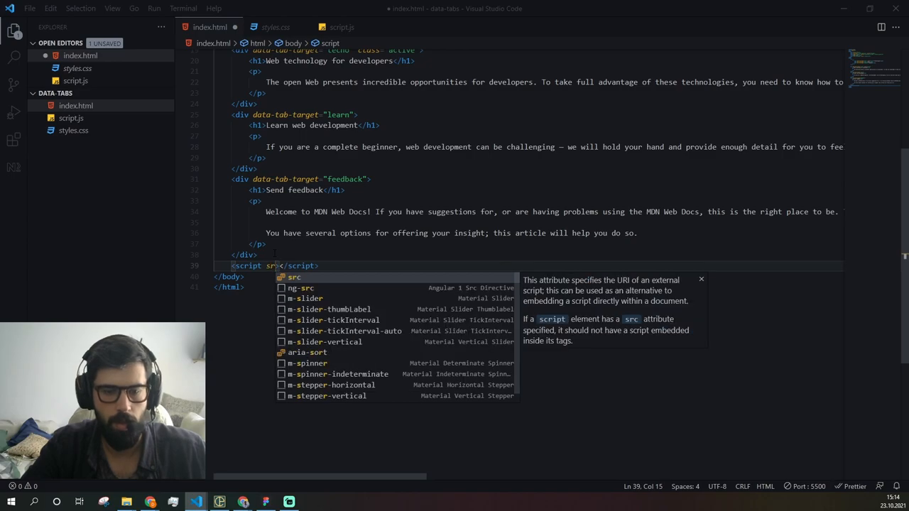
pyautogui.write('="./script.js"')
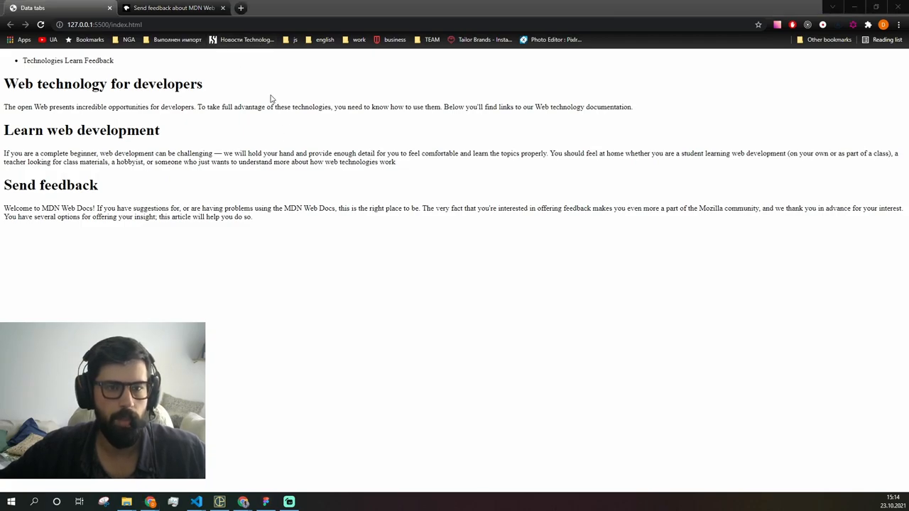
# In styles.css write ul li .active { color: red; } after checking the markup's class names.
pyautogui.click(196, 503)
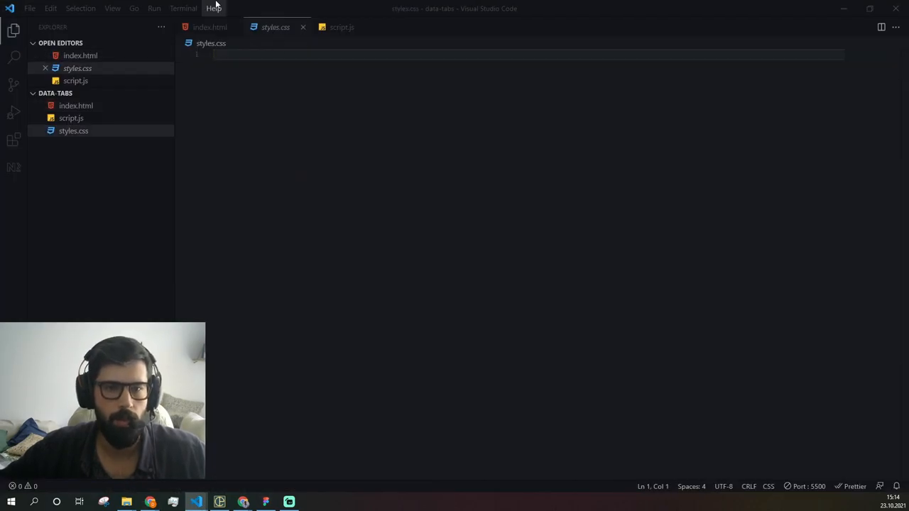
pyautogui.click(210, 27)
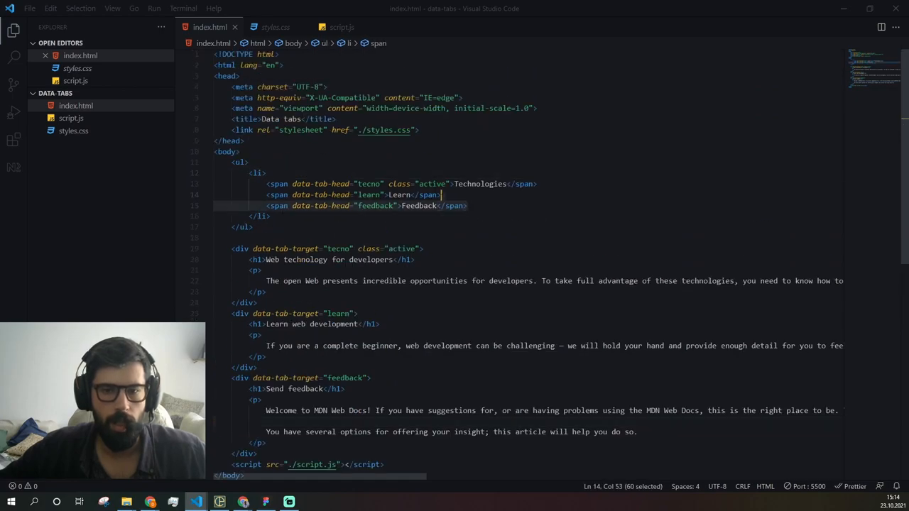
pyautogui.click(276, 27)
pyautogui.write('ul li .')
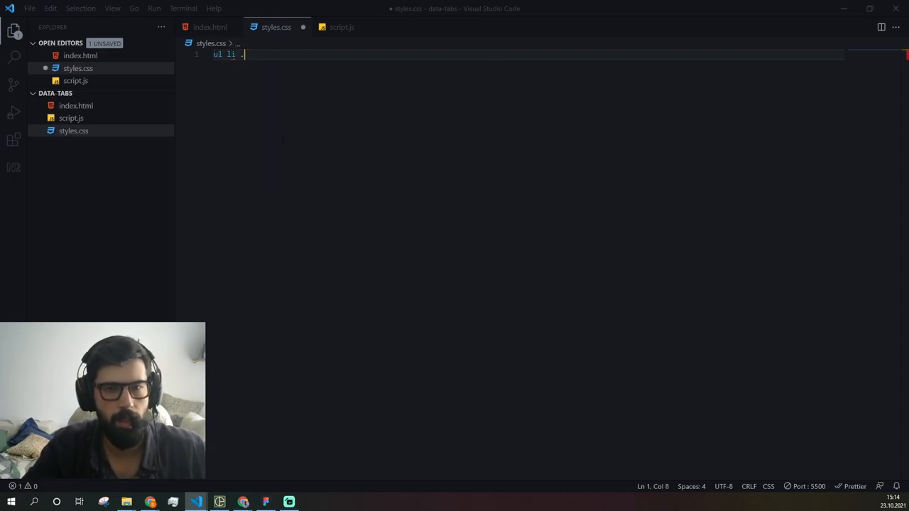
pyautogui.write('active {')
pyautogui.write('color: red;')
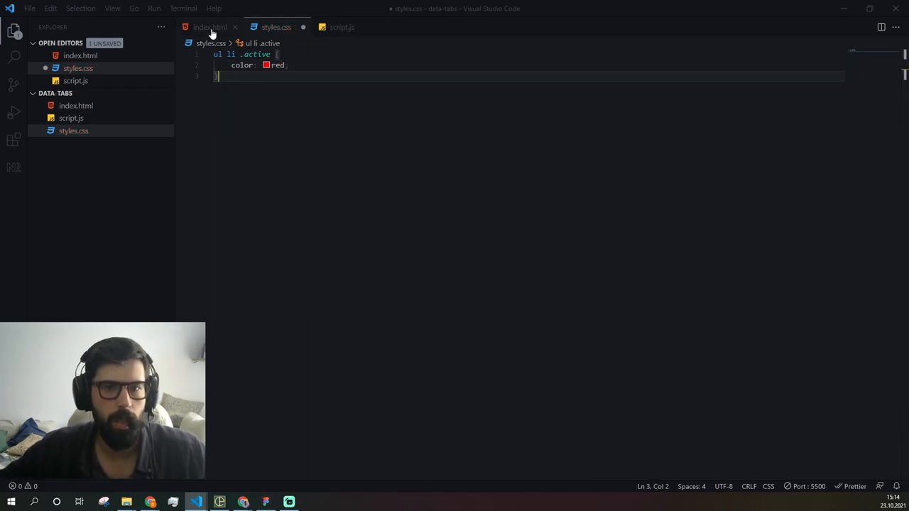
# Add div.active { display: block; } to show the active panel.
pyautogui.click(210, 27)
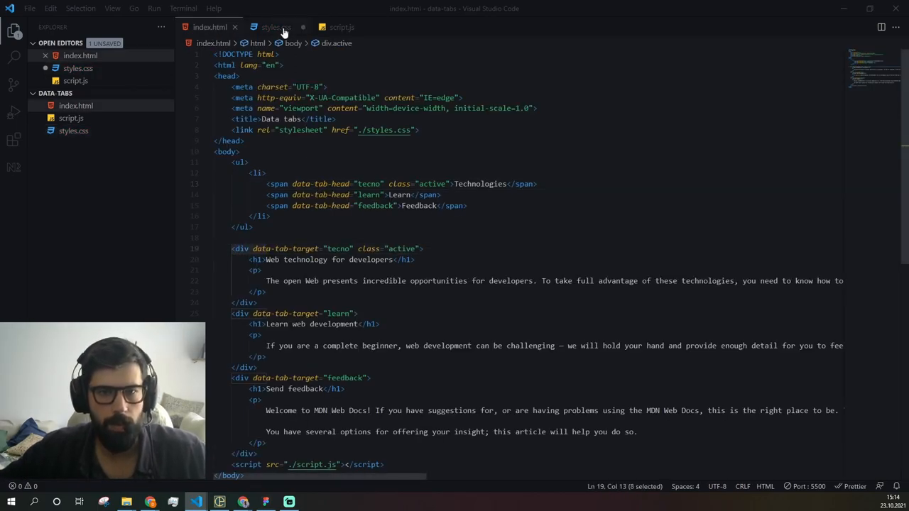
pyautogui.click(275, 27)
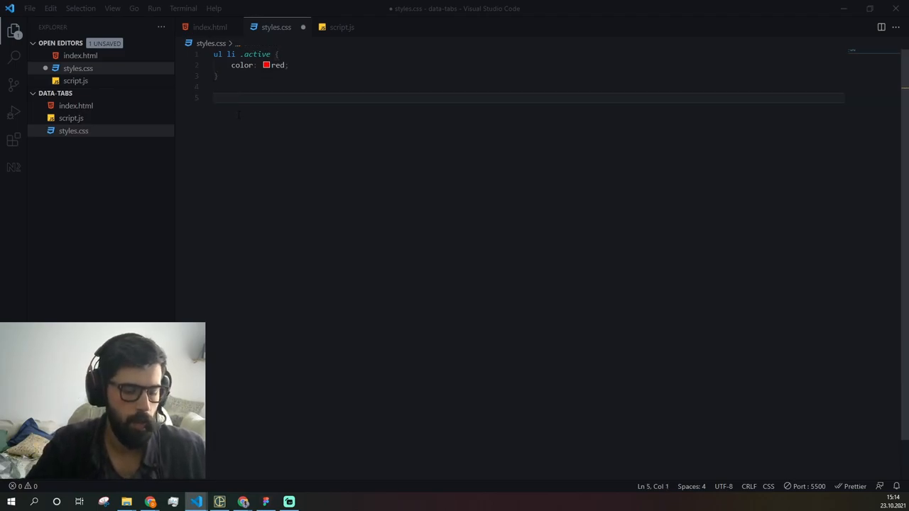
pyautogui.write('div.active {')
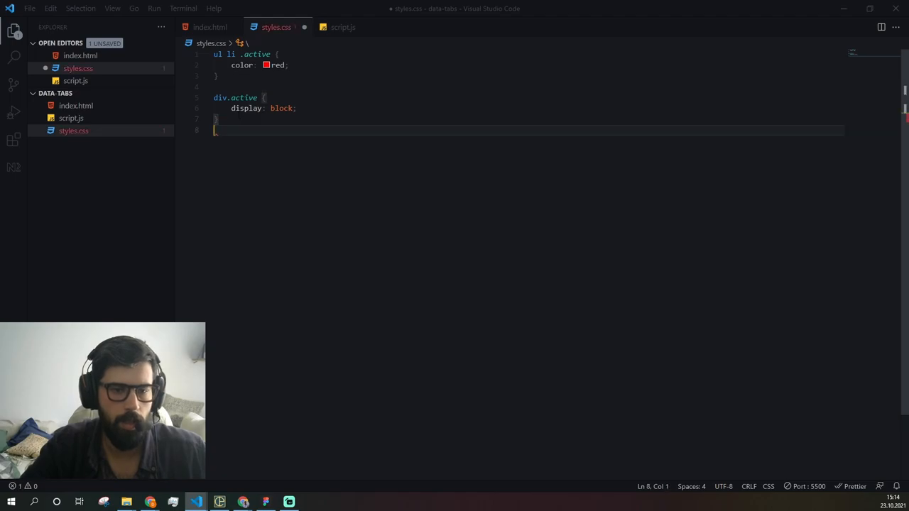
pyautogui.write('di')
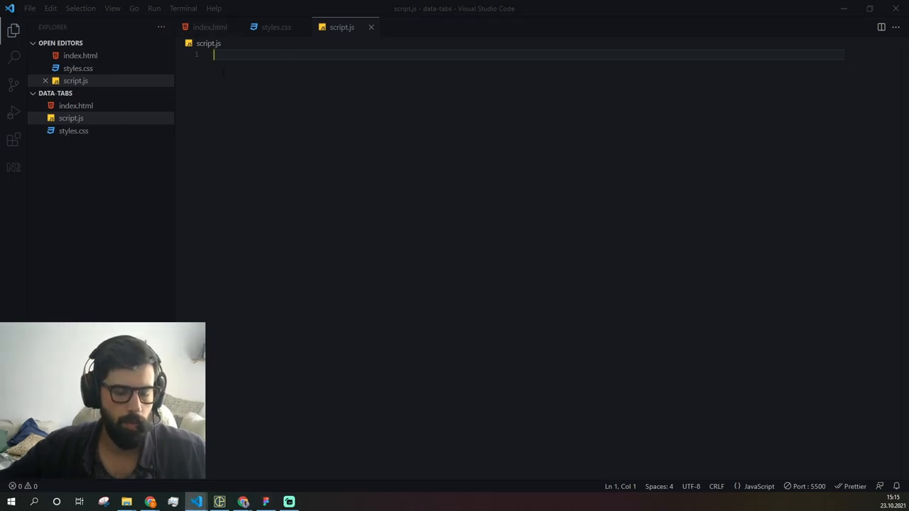
# Declare const tabHead = document.querySelectorAll('[data-tab-head]') in script.js.
pyautogui.click(210, 27)
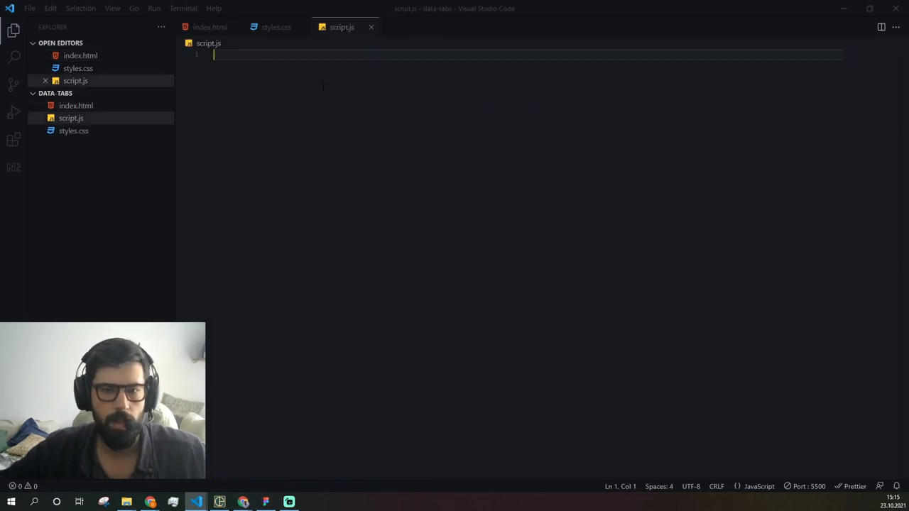
pyautogui.write('cons')
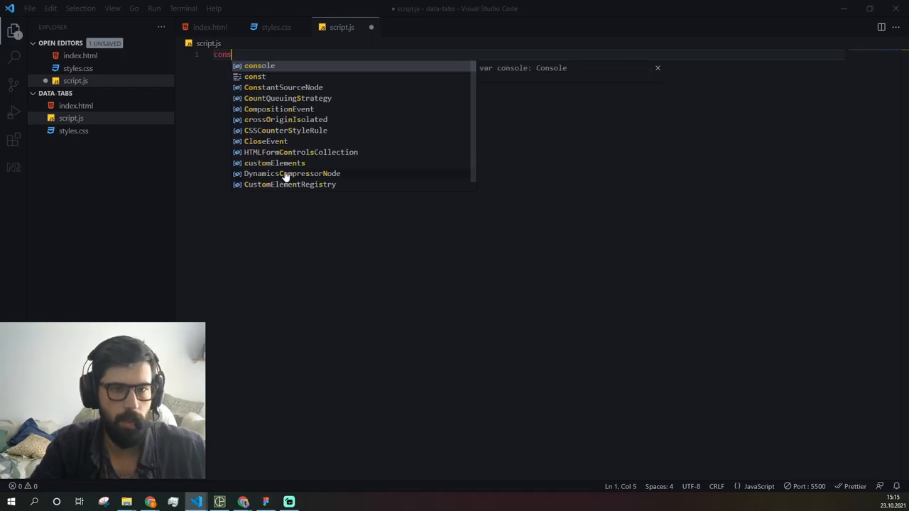
pyautogui.write('tabHead = document.')
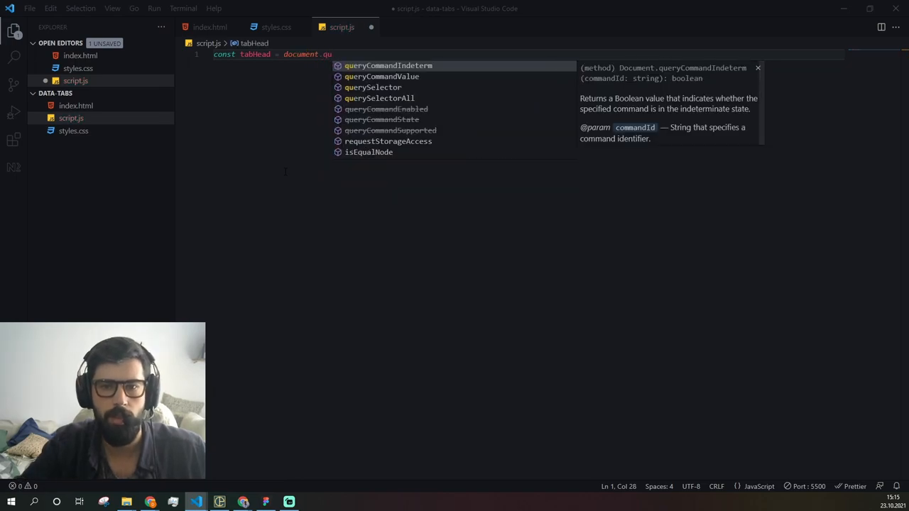
pyautogui.write("querySelectorAll('")
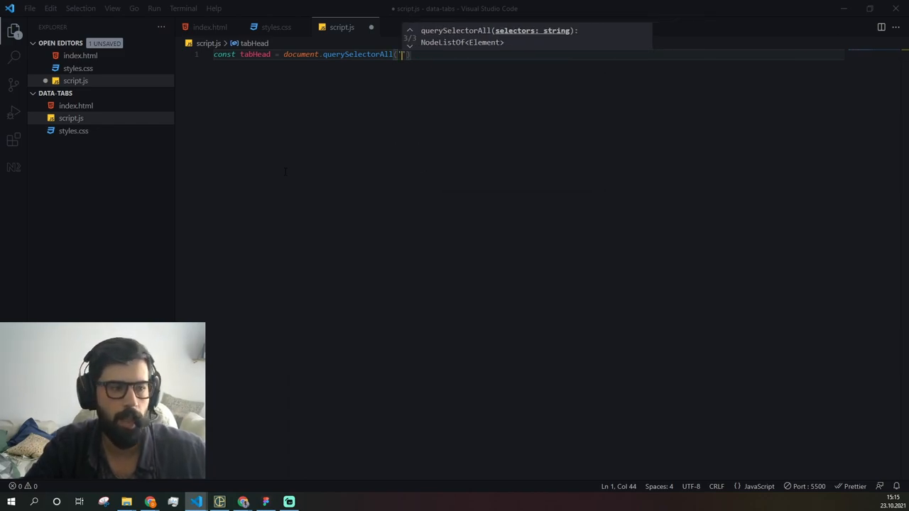
pyautogui.write('[data-tab-head]')
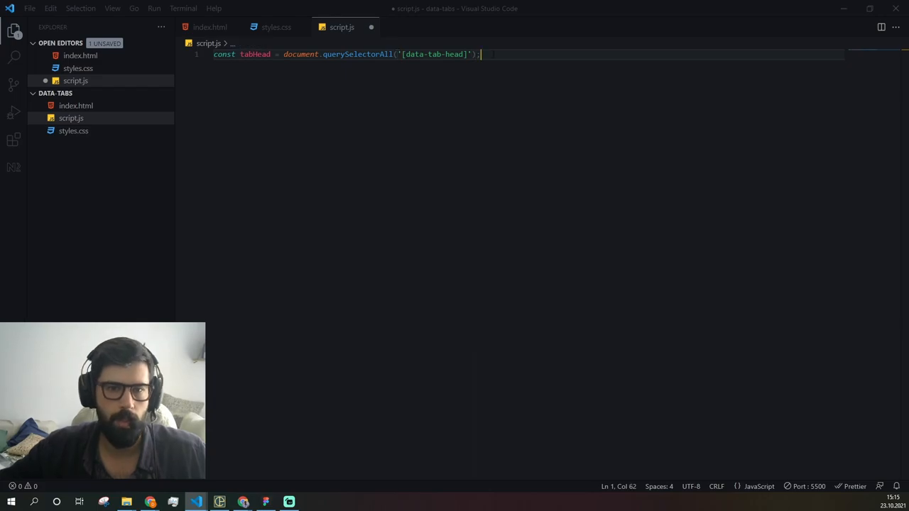
# Duplicate the line as tabTarget selecting all [data-tab-target] elements.
pyautogui.click(211, 27)
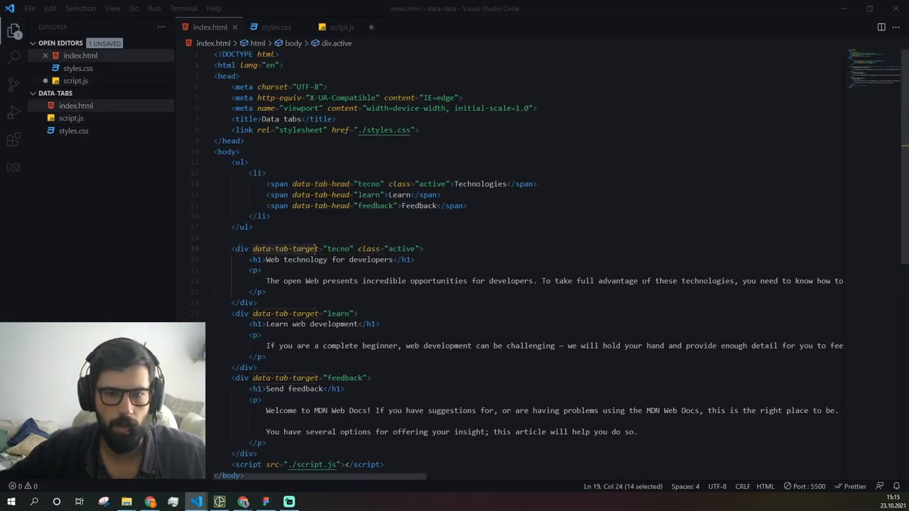
pyautogui.click(341, 27)
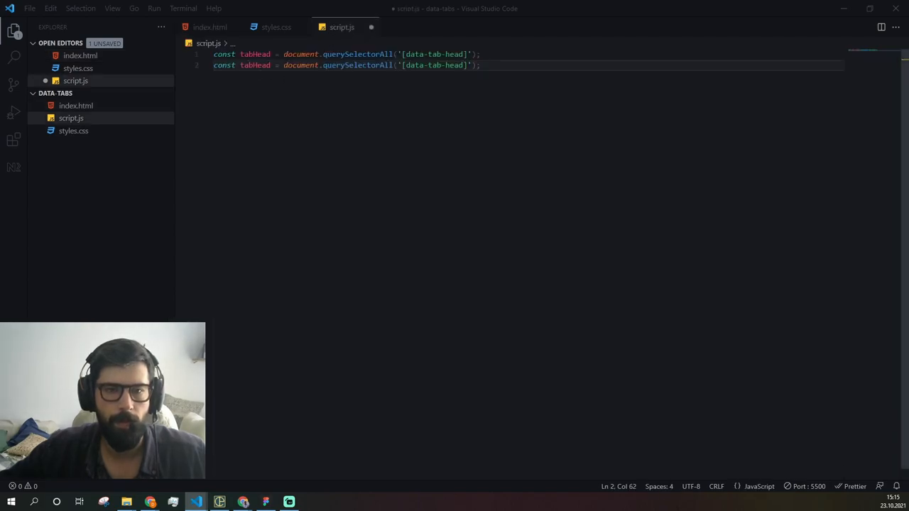
pyautogui.doubleClick(435, 65)
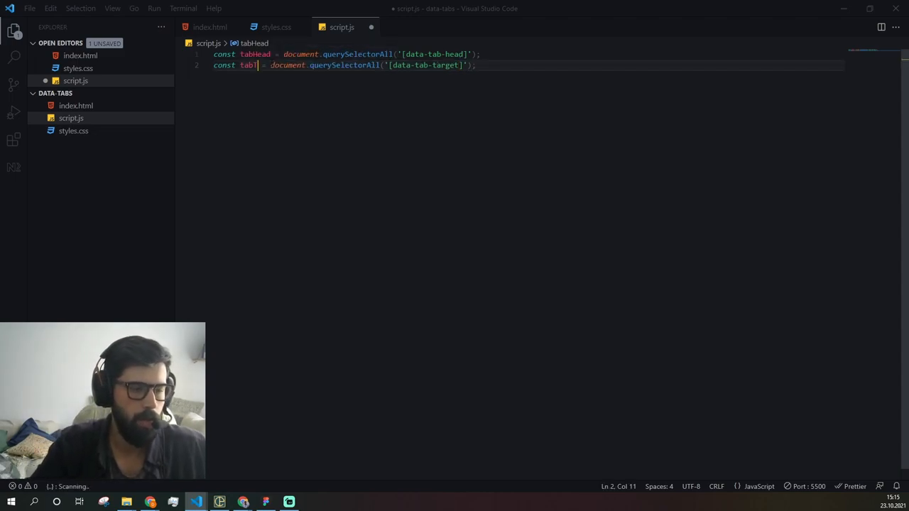
pyautogui.write('Target')
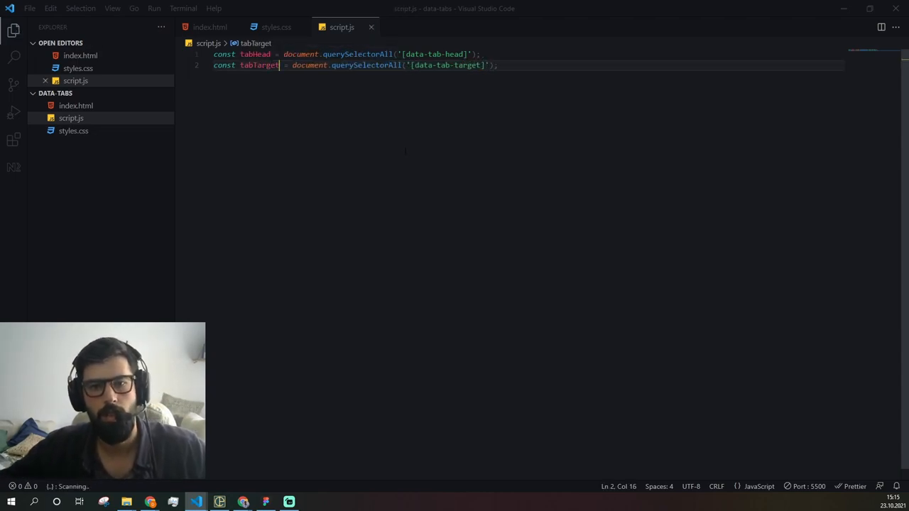
pyautogui.click(210, 27)
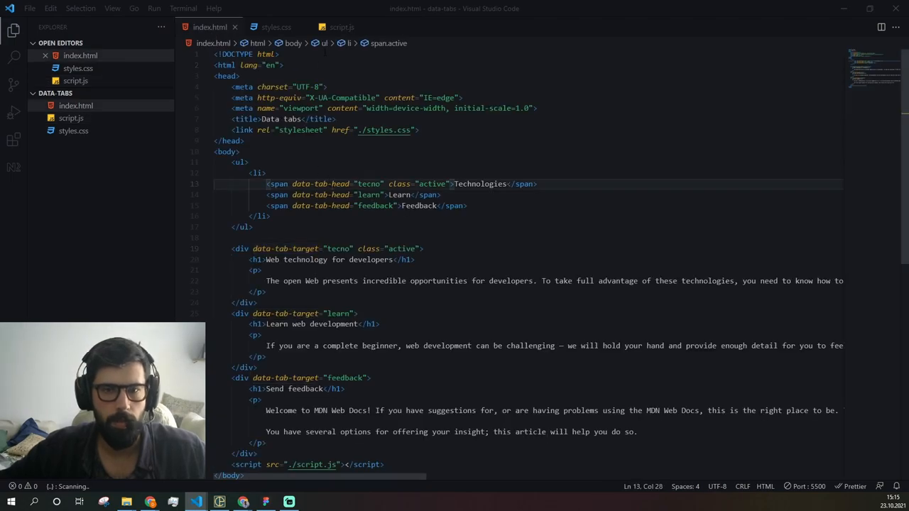
pyautogui.click(341, 27)
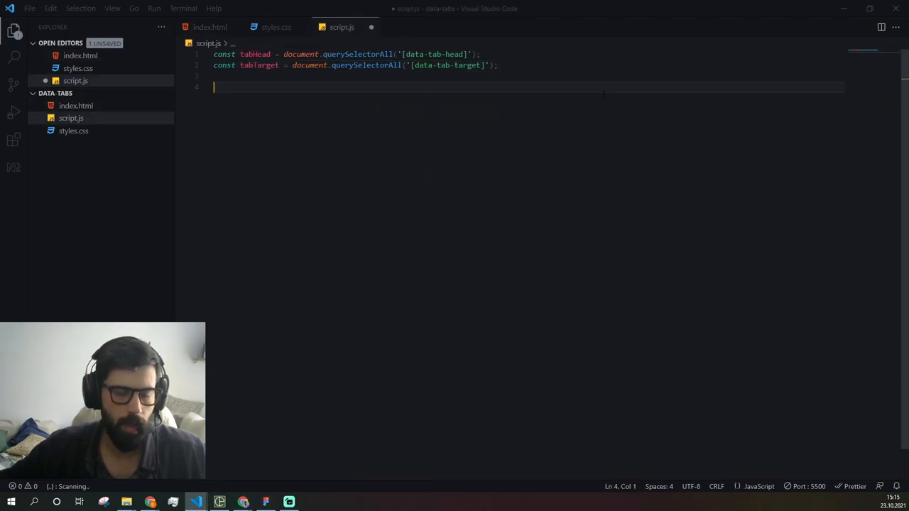
# Write tabHead.forEach(head => head.addEventListener('click', (event) => { })) with an empty callback body.
pyautogui.doubleClick(256, 54)
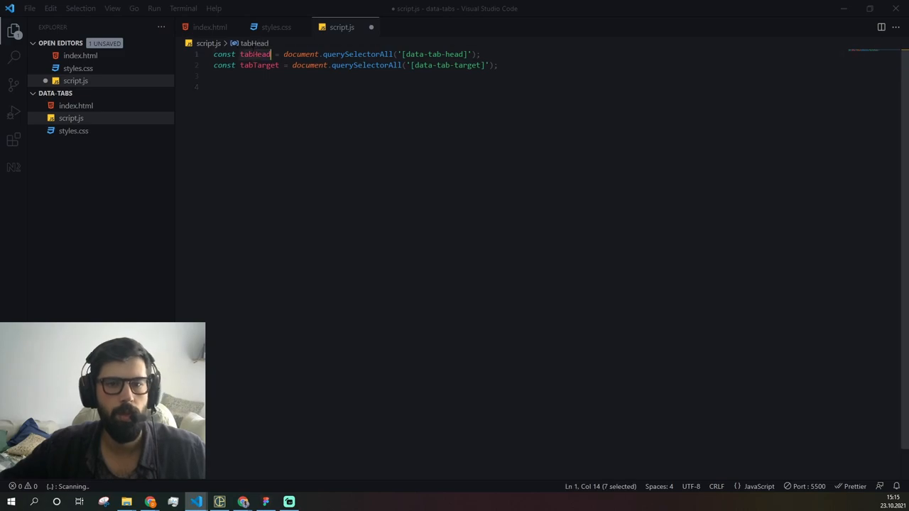
pyautogui.write('ta')
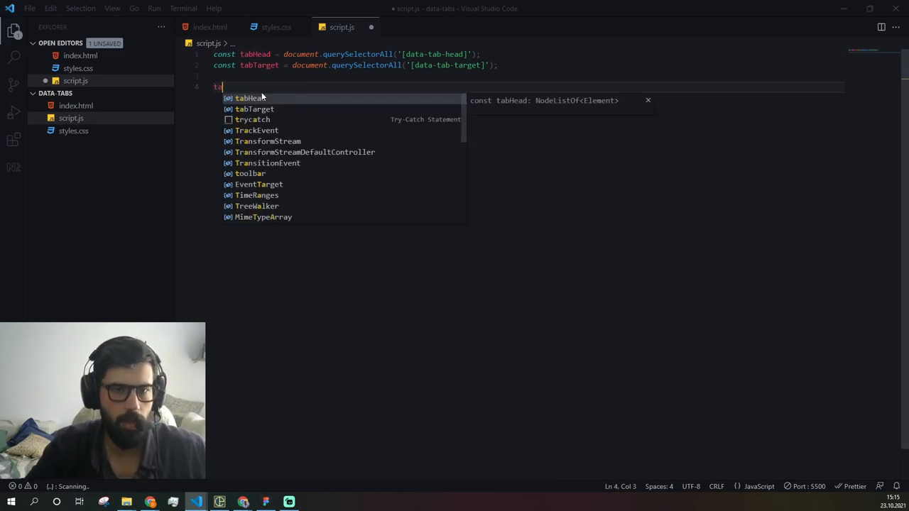
pyautogui.write('abHead.f')
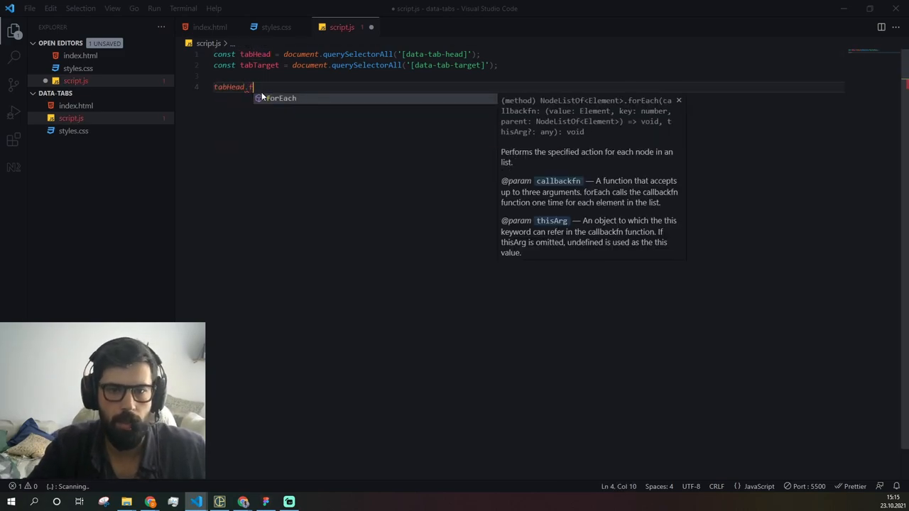
pyautogui.write('orEach(')
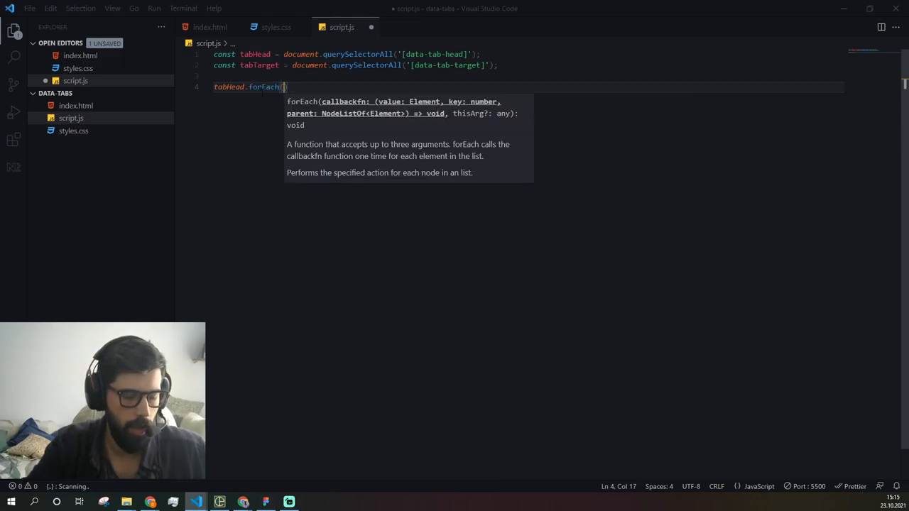
pyautogui.write("head => head.addEventListener('")
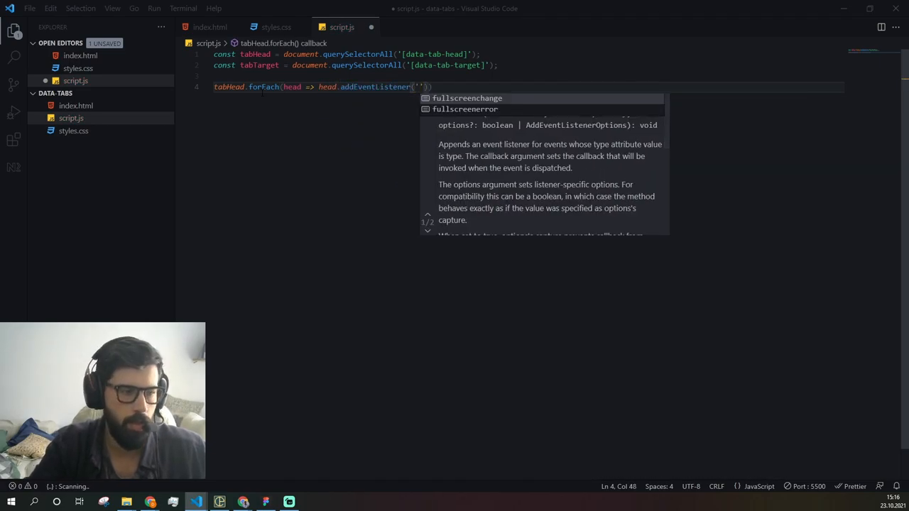
pyautogui.write('click')
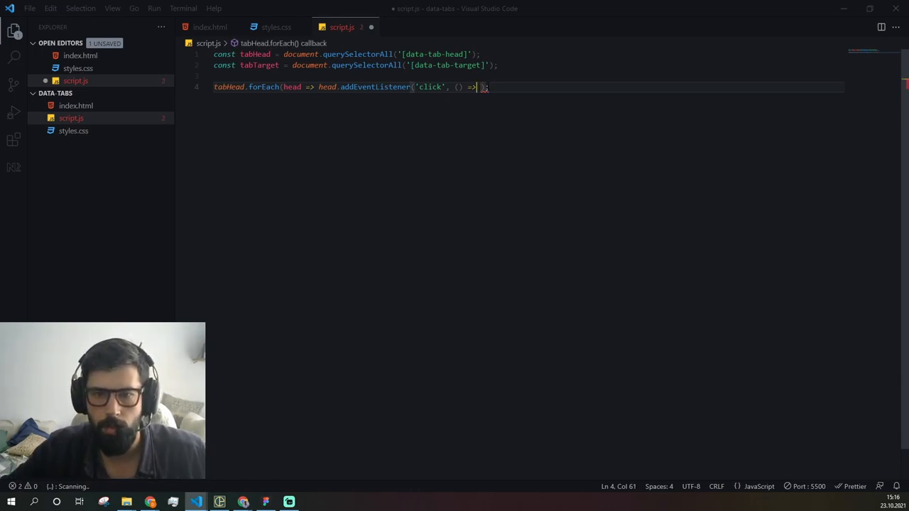
pyautogui.write('event')
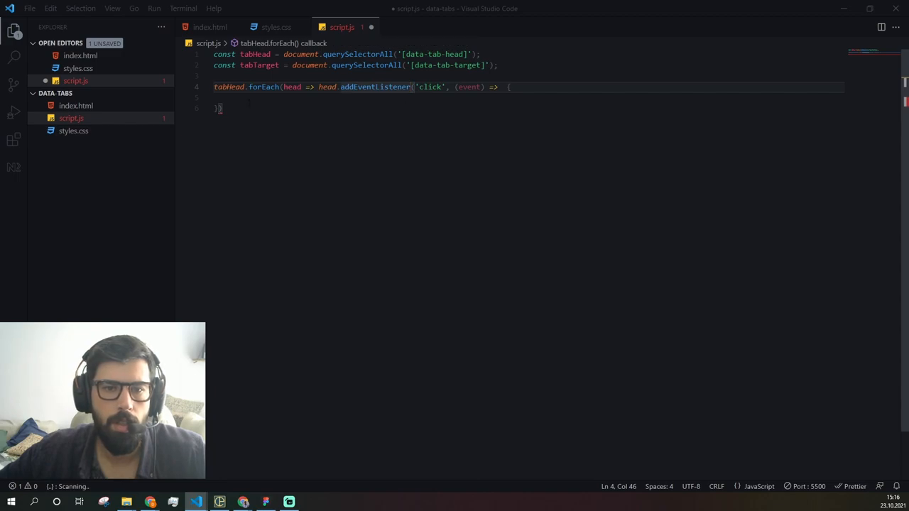
pyautogui.write(')')
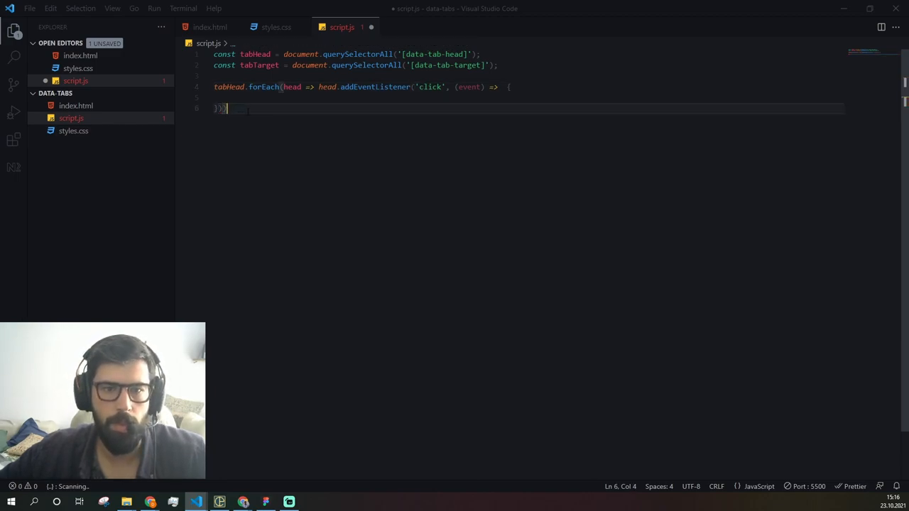
pyautogui.press('Enter')
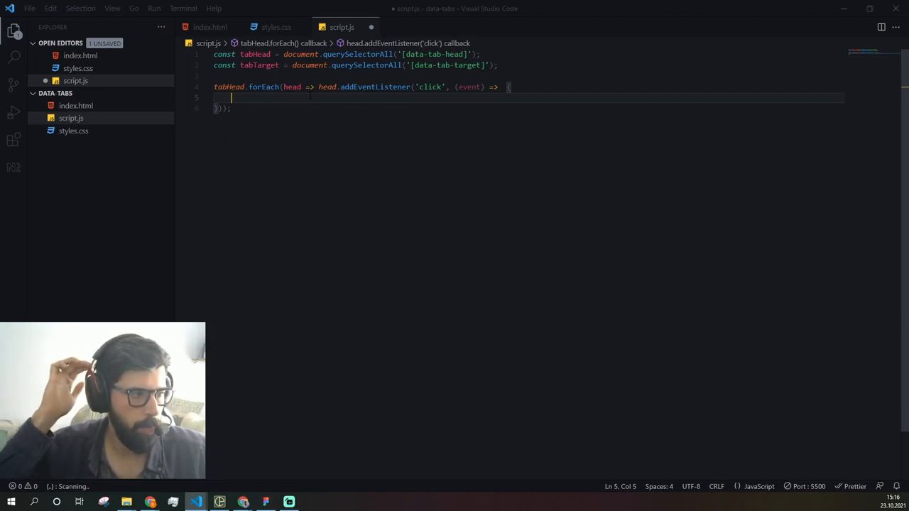
# Add forEach calls inside the handler that remove 'active' from every tab header and panel.
pyautogui.write('tabHead.')
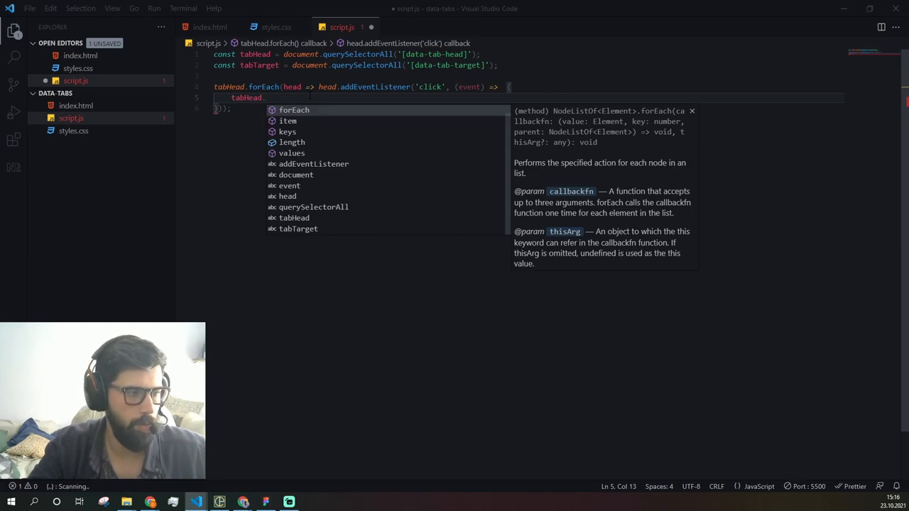
pyautogui.write('forEach(')
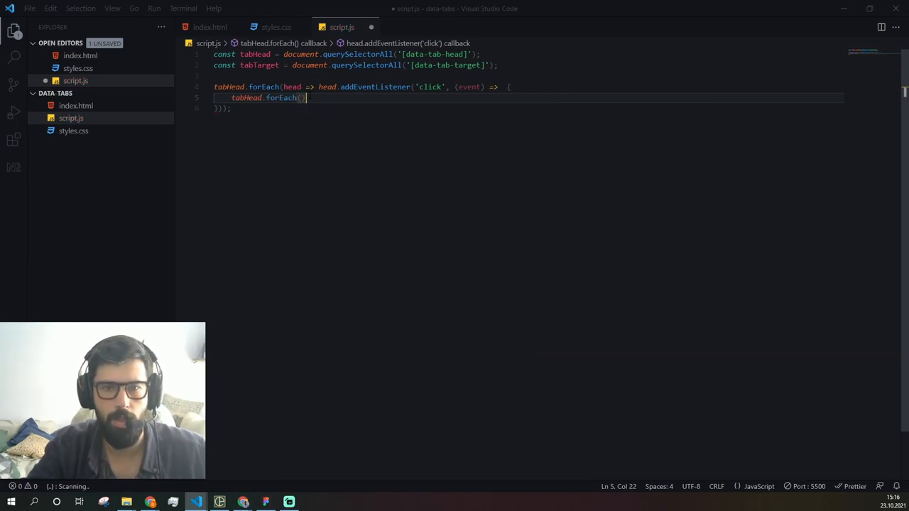
pyautogui.write("'")
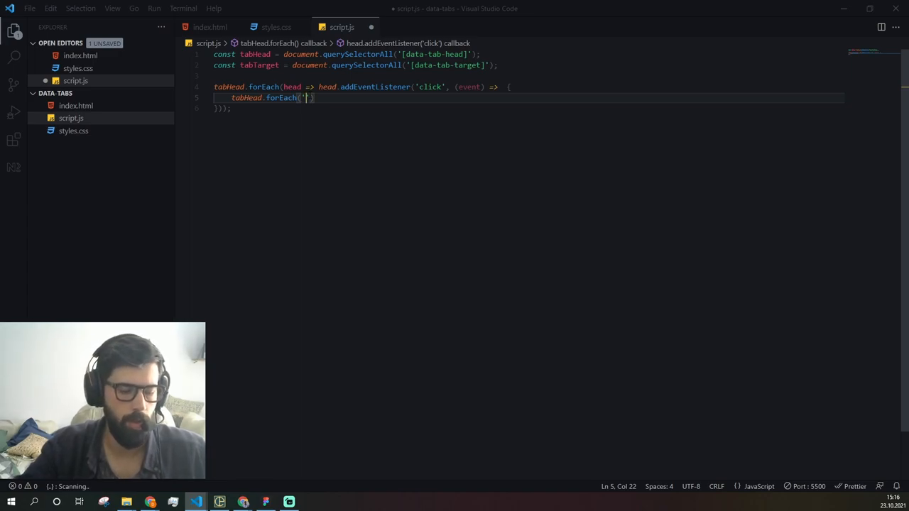
pyautogui.press('Backspace')
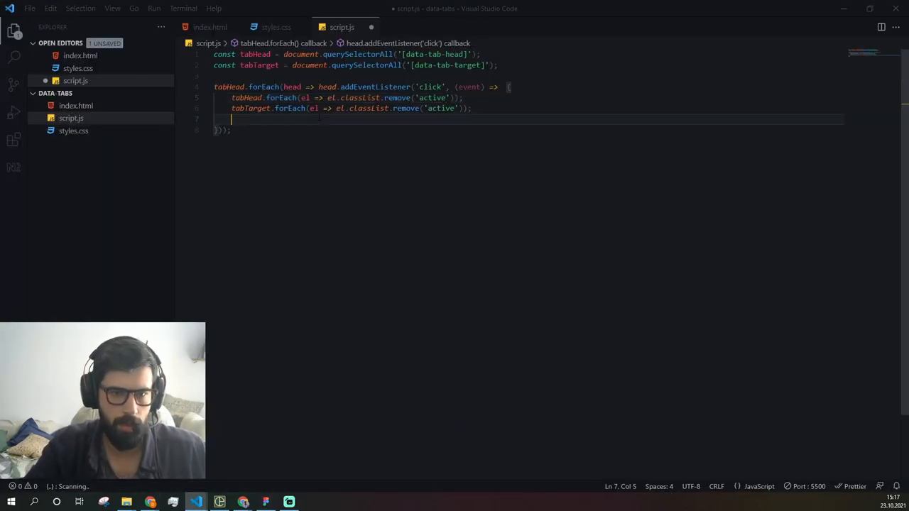
# Add event.target.classList.add('active') to mark the clicked header active.
pyautogui.write('event.target')
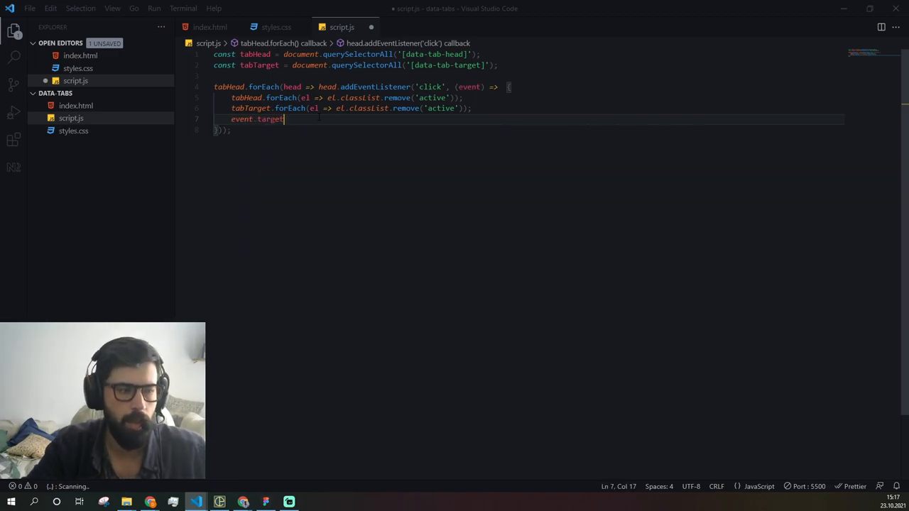
pyautogui.write('.classList.a')
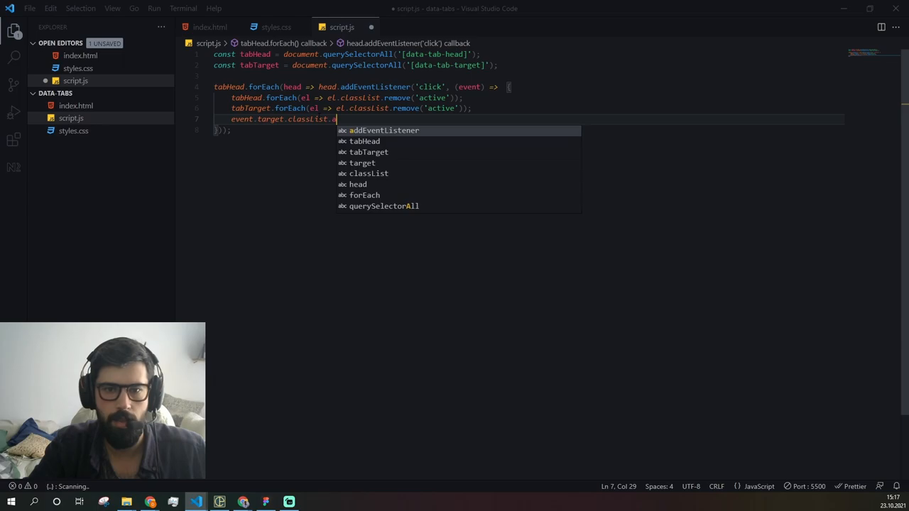
pyautogui.write("dd('active'")
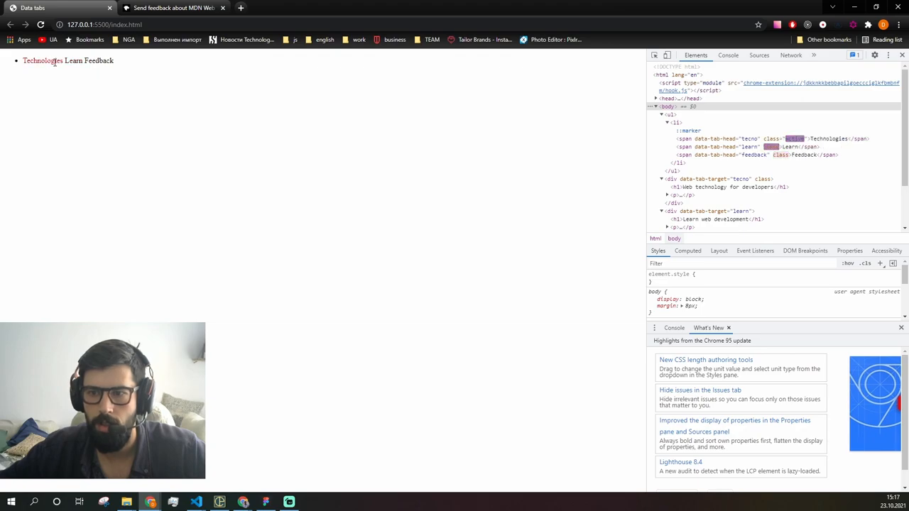
# Collapse the <ul> node in DevTools Elements to reveal the three data-tab-target divs.
pyautogui.click(43, 59)
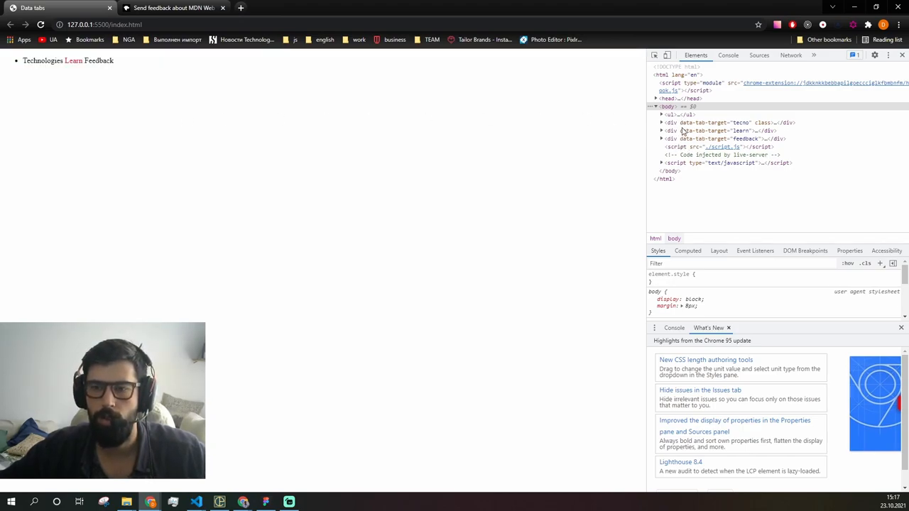
pyautogui.moveTo(651, 136)
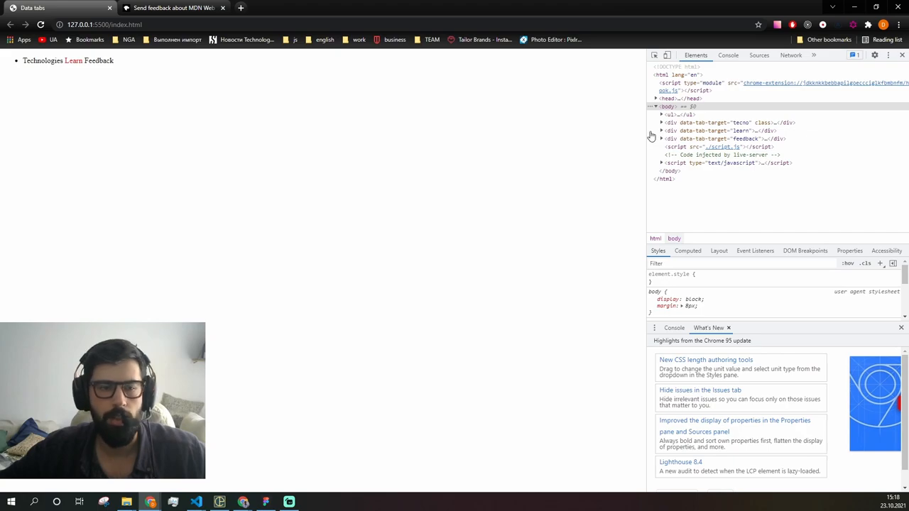
pyautogui.click(196, 503)
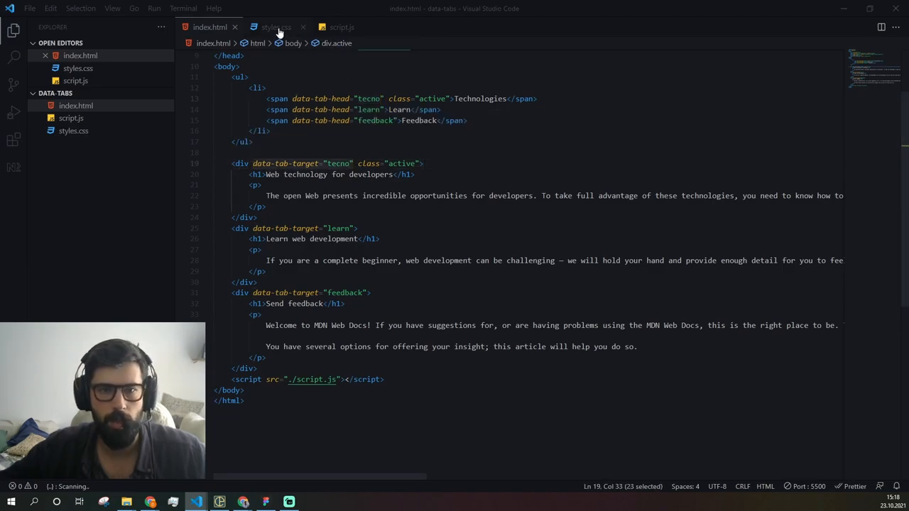
# Draft document.querySelector().classList.add('active') in the click callback and comment it out.
pyautogui.click(340, 27)
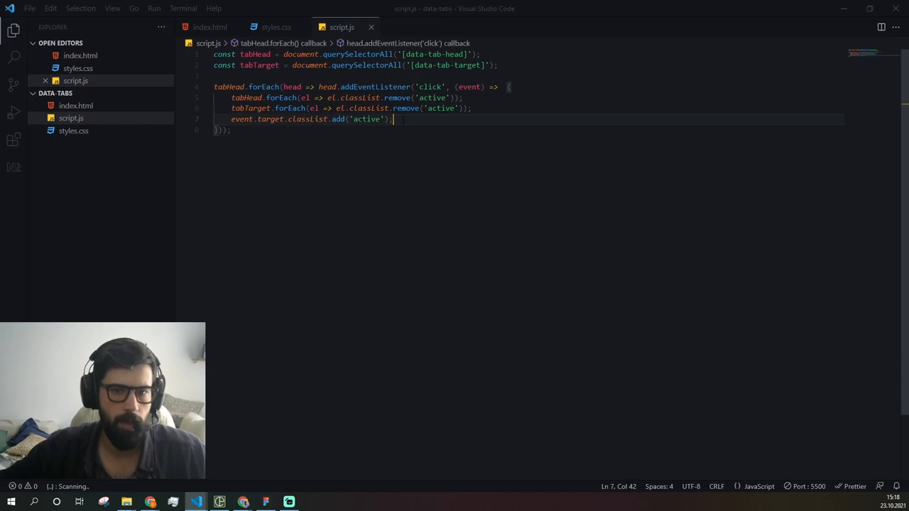
pyautogui.write('document.querySelector(')
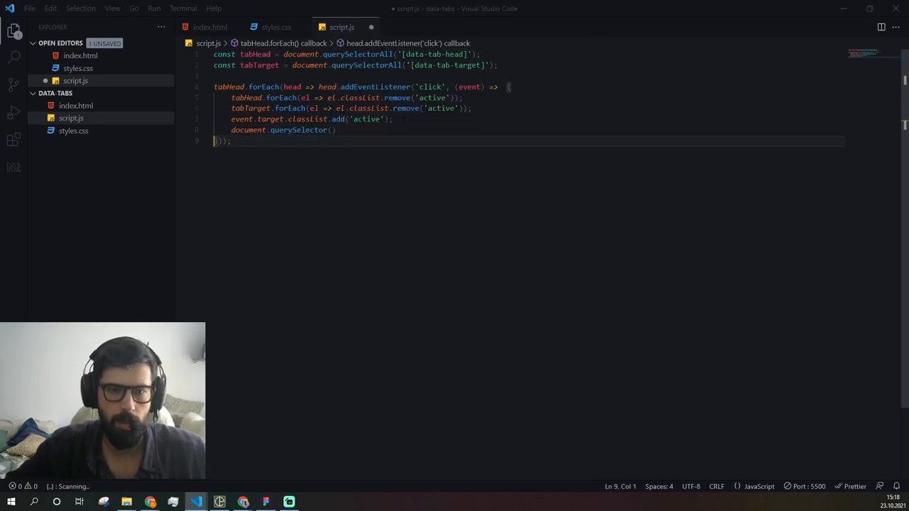
pyautogui.write('.classList')
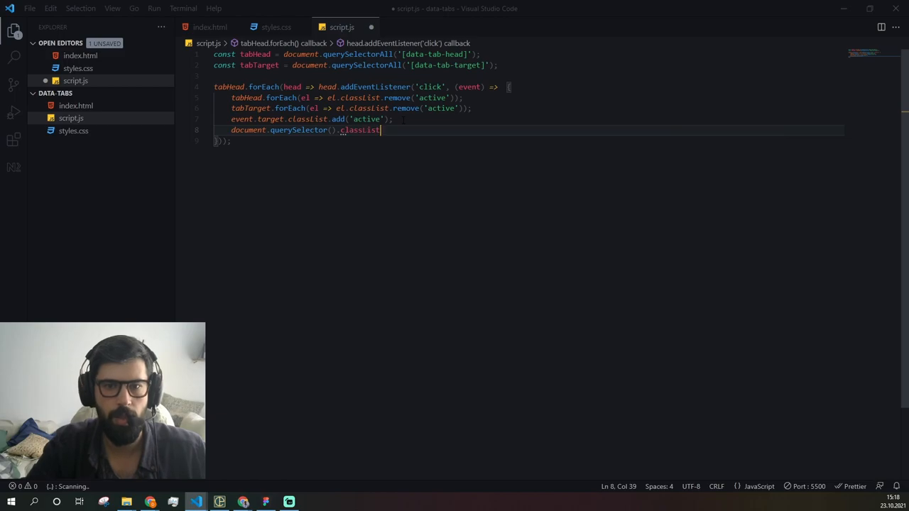
pyautogui.write('add')
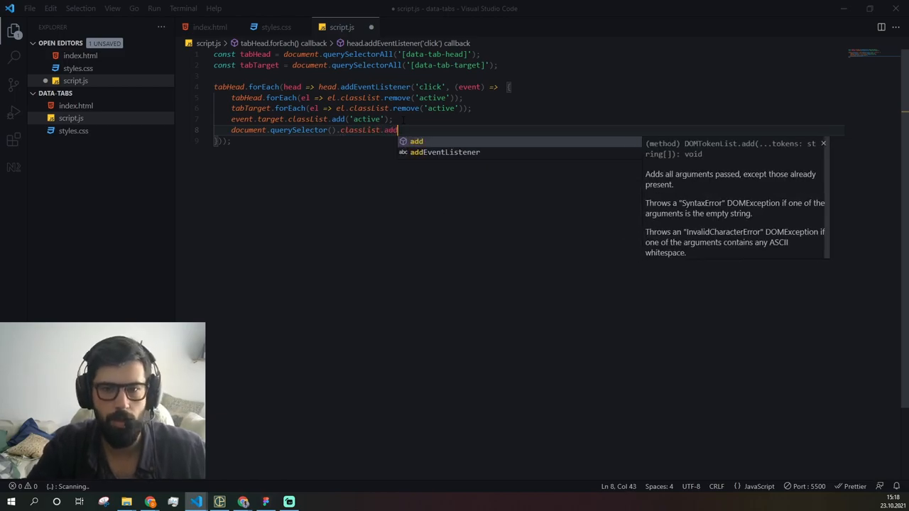
pyautogui.write("('active');")
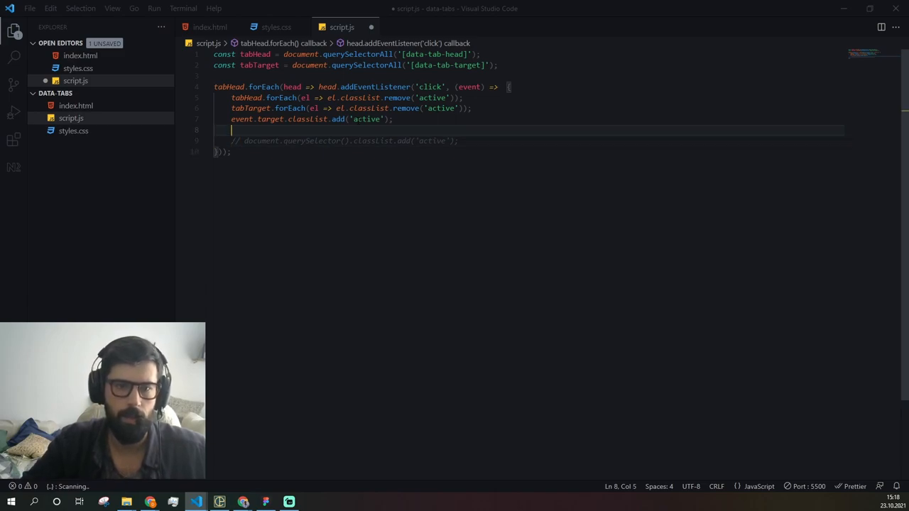
# Add console.log(event.target.dataset) inside the click callback.
pyautogui.write('console.log(ev')
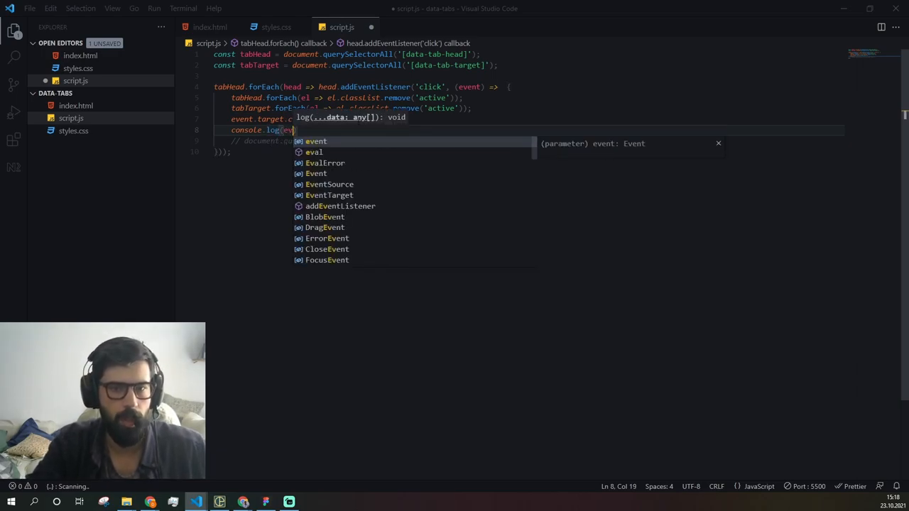
pyautogui.write('event.target')
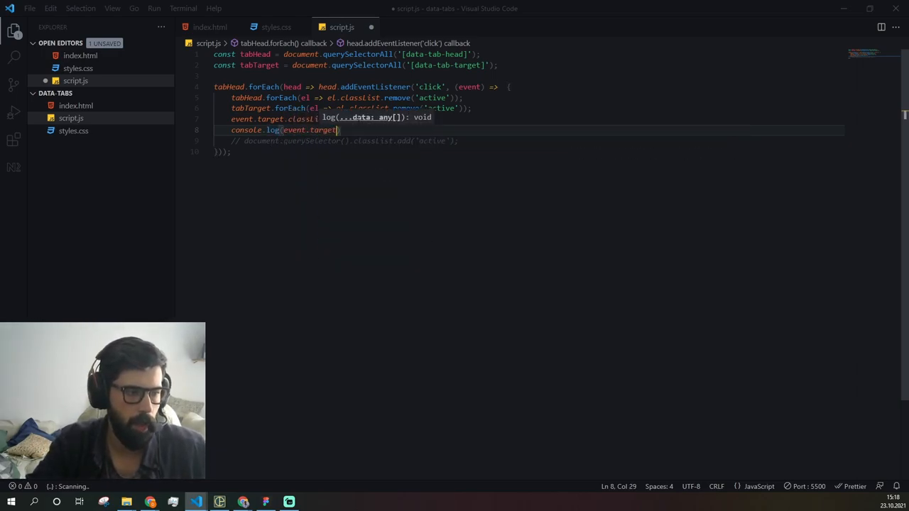
pyautogui.write('.dat')
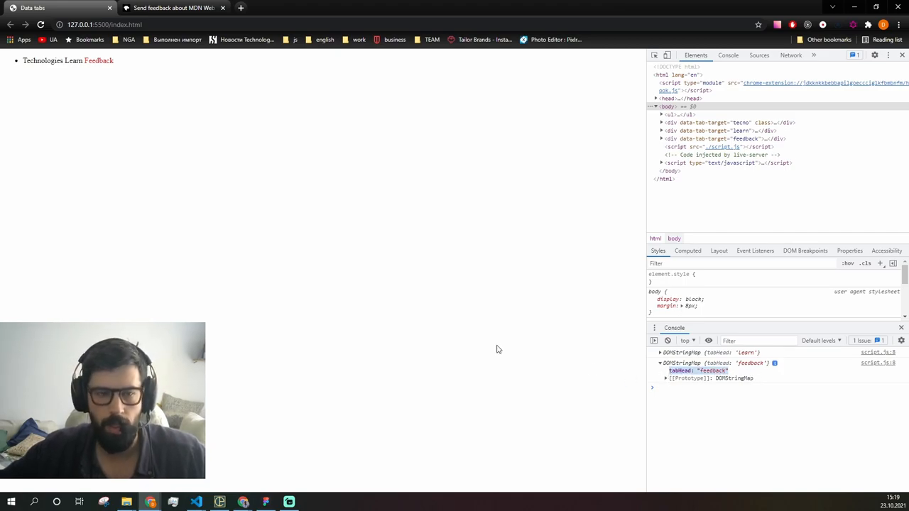
# Click a tab header in Chrome and check the logged DOMStringMap shows its tabHead value.
pyautogui.click(196, 503)
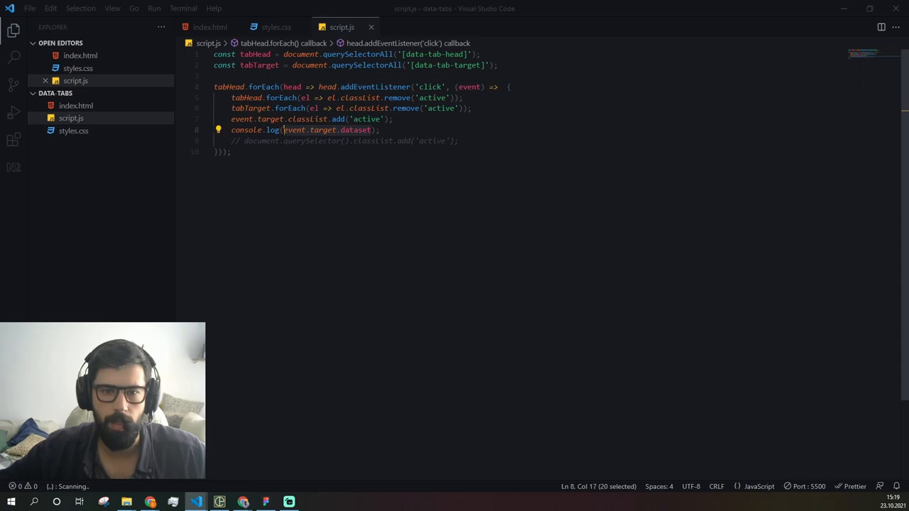
# Fill the querySelector with `[data-tab-target=${event.target.dataset.tabHead}]` and save the script.
pyautogui.press('Delete')
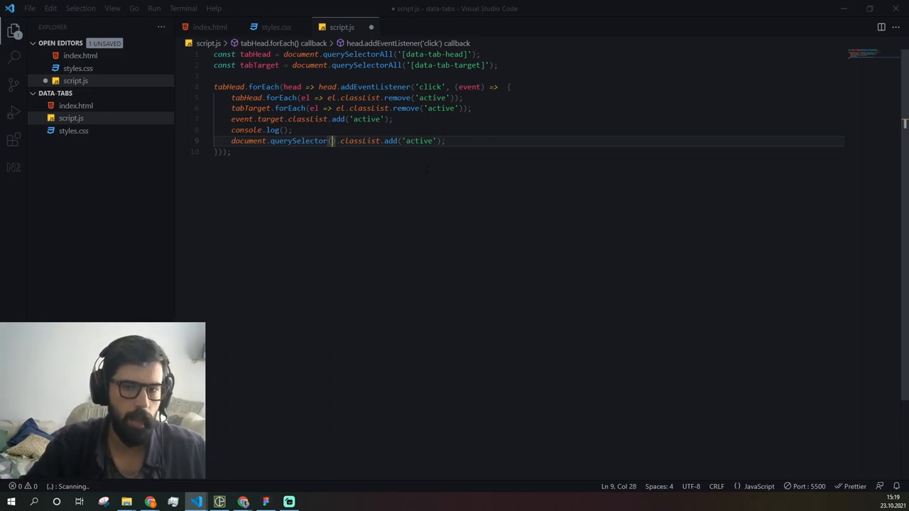
pyautogui.write('da')
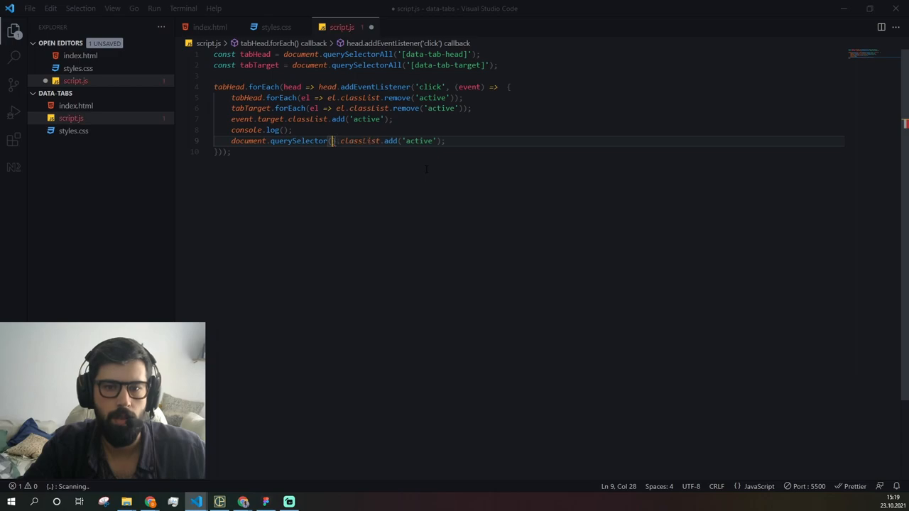
pyautogui.write('data')
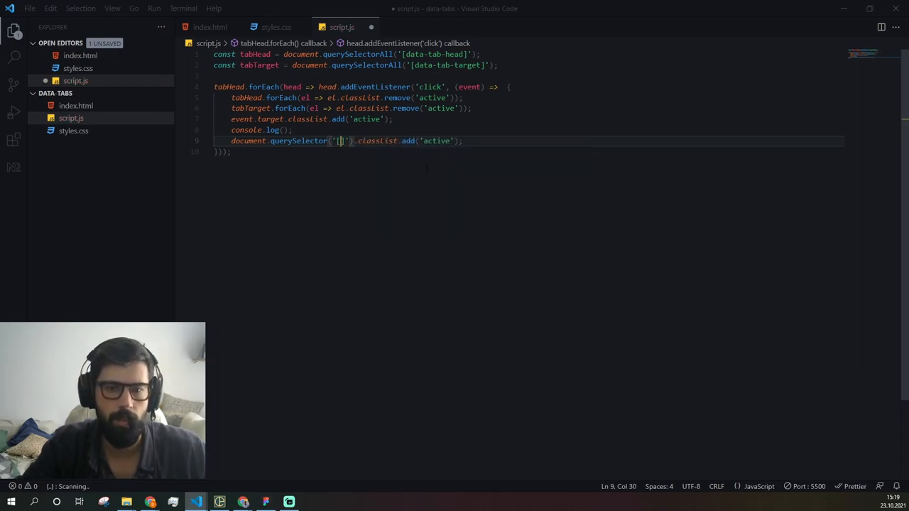
pyautogui.write('data-tab-ta')
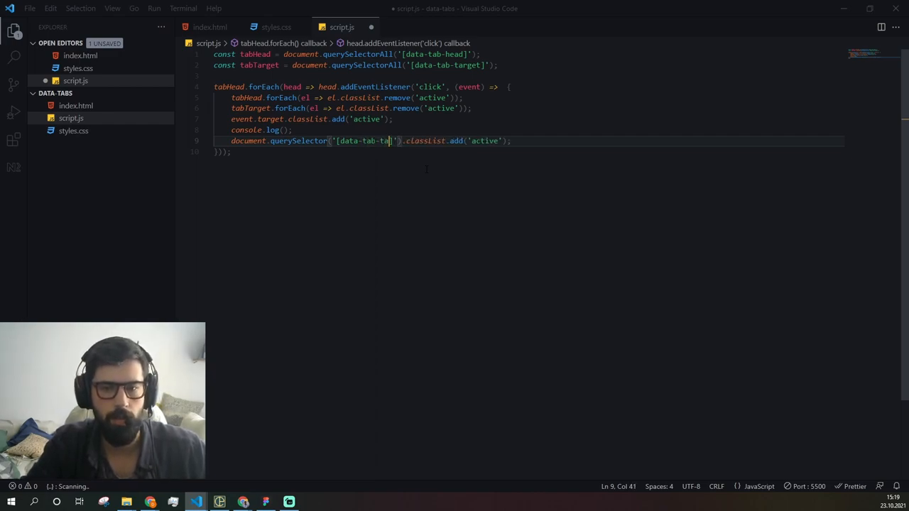
pyautogui.write('rget')
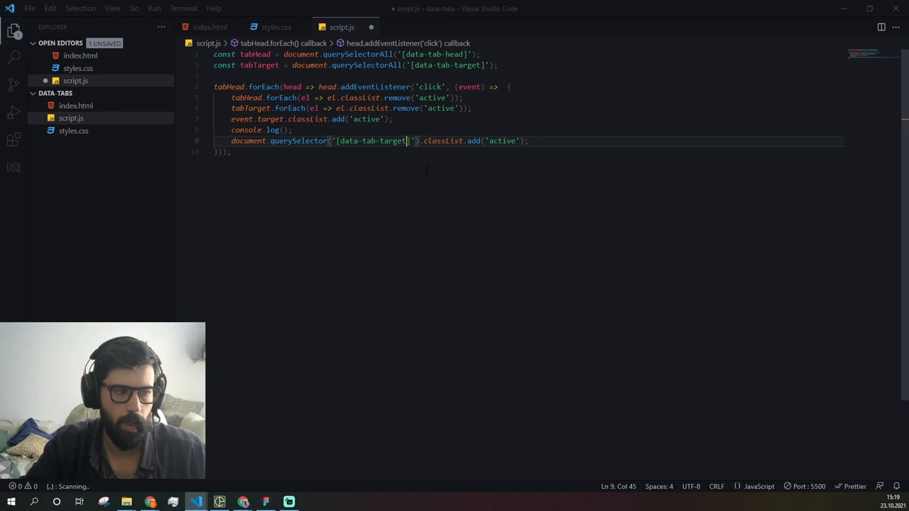
pyautogui.write('=$')
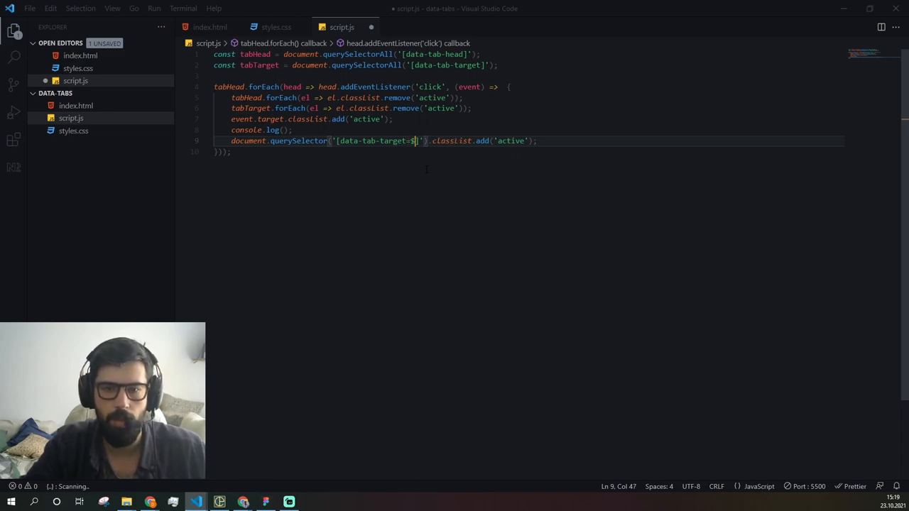
pyautogui.write('{}')
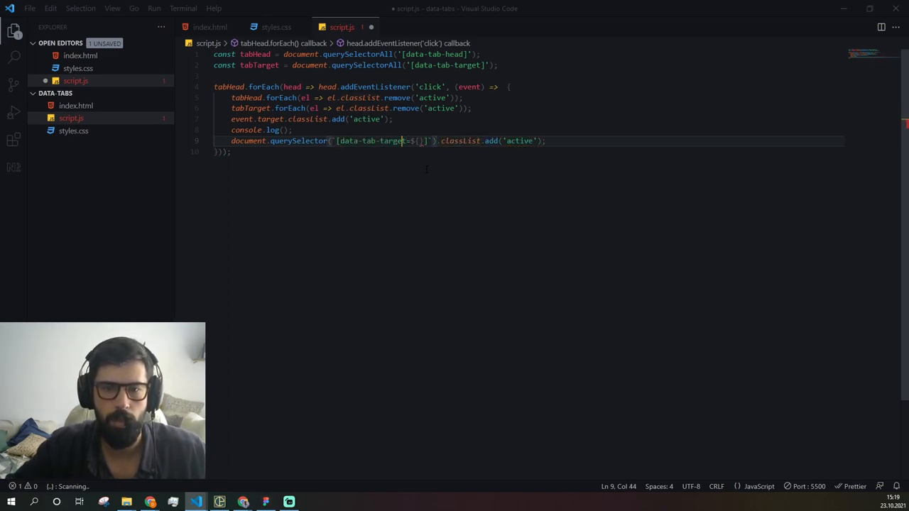
pyautogui.write('event.target.dataset')
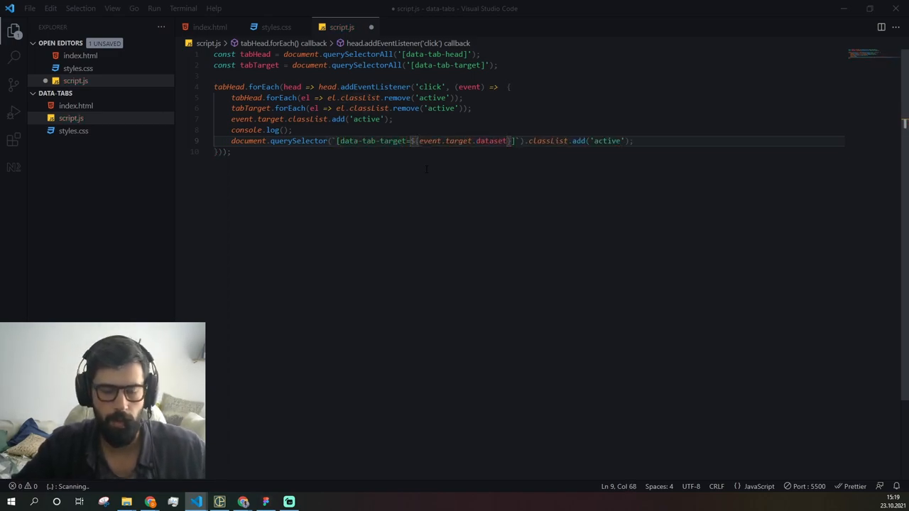
pyautogui.write('.tabHead')
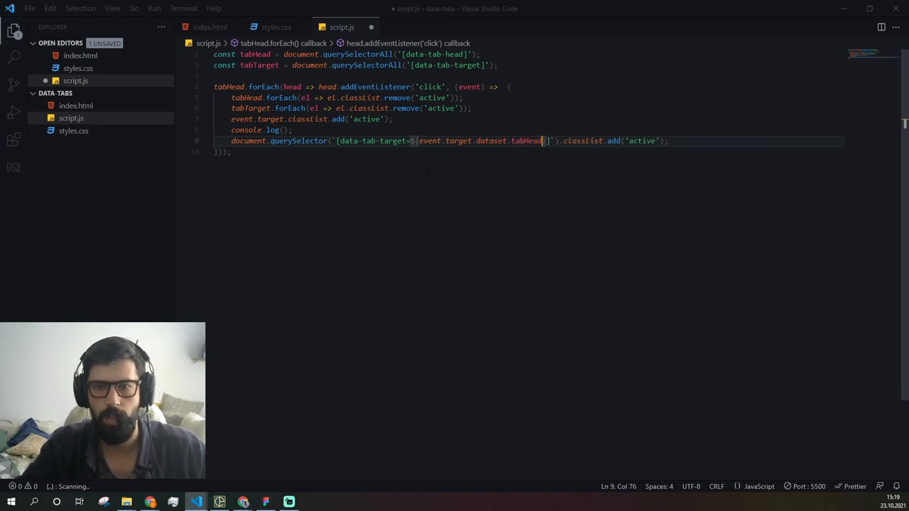
pyautogui.press('ctrl+s')
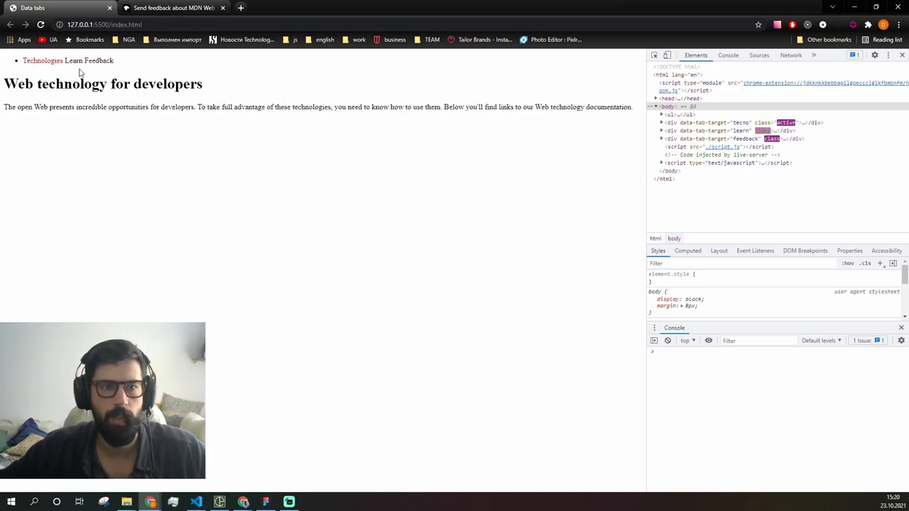
# Click the Technologies tab in Chrome to confirm it activates and shows its panel.
pyautogui.click(98, 60)
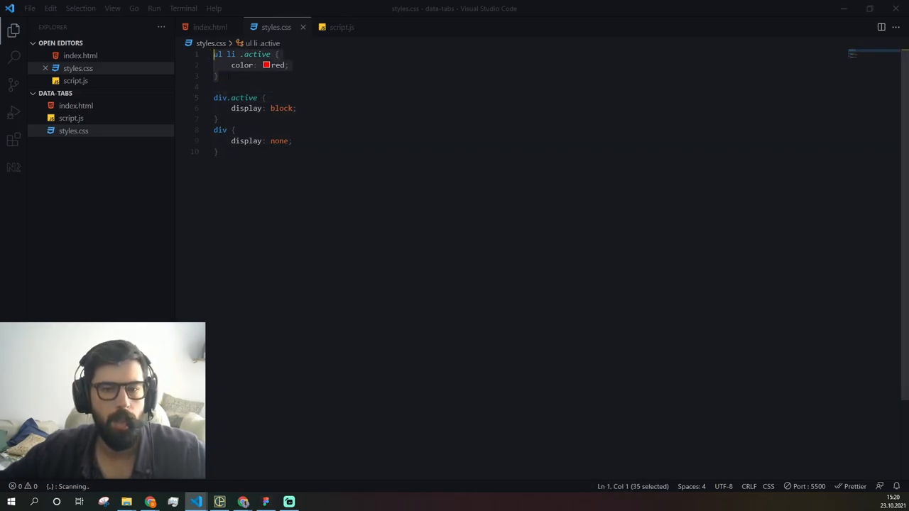
# Set a monospace font-family, then give ul zero padding, display grid and list-style-type none.
pyautogui.press('Delete')
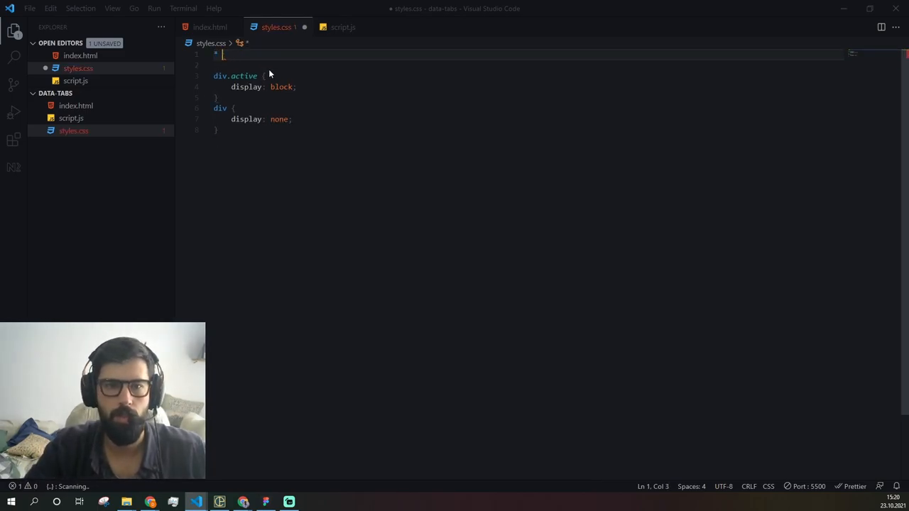
pyautogui.write('font')
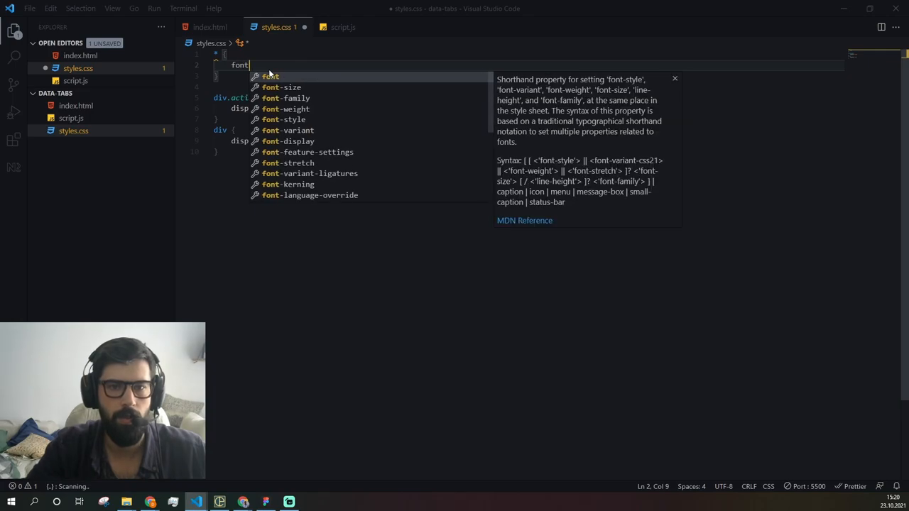
pyautogui.write('-family: mon')
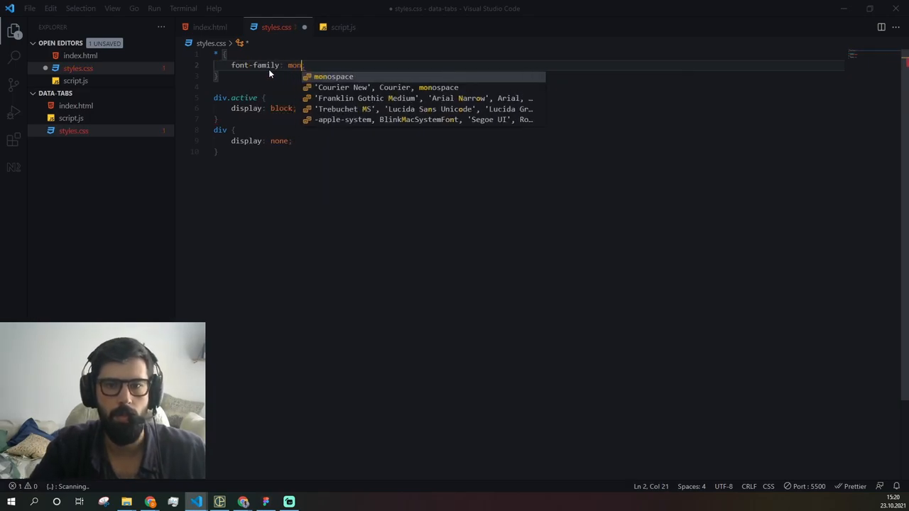
pyautogui.press('Tab')
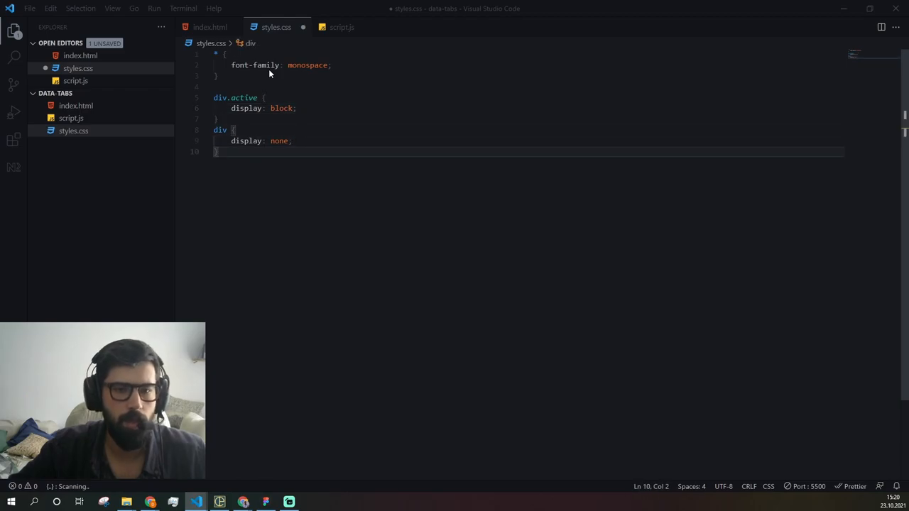
pyautogui.press('enter')
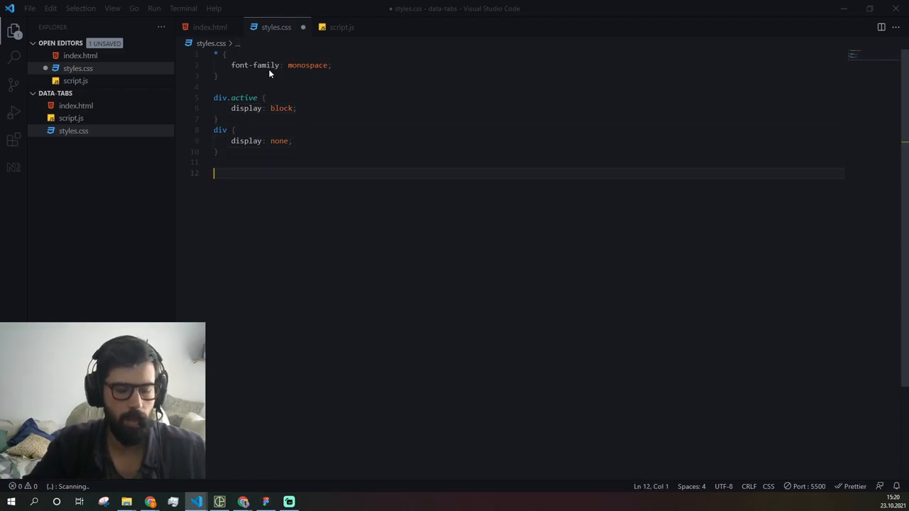
pyautogui.write('ul {')
pyautogui.write('padding:')
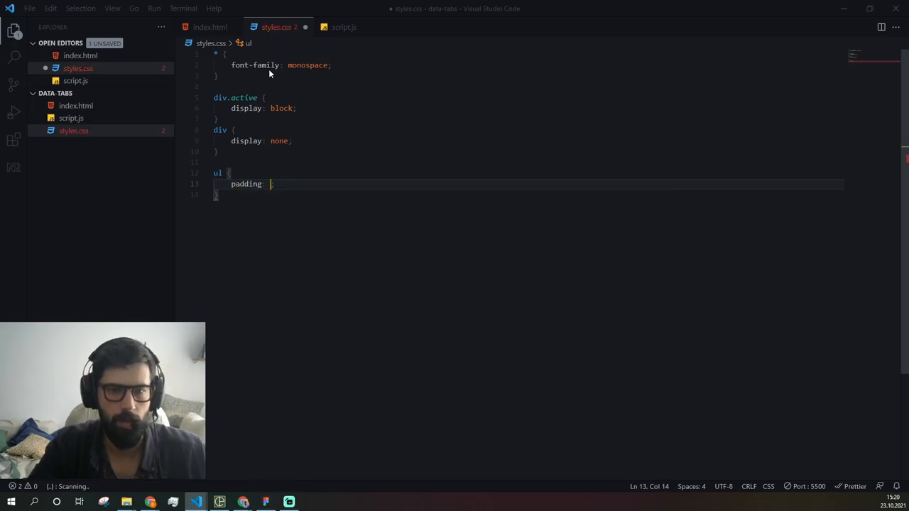
pyautogui.write('0;')
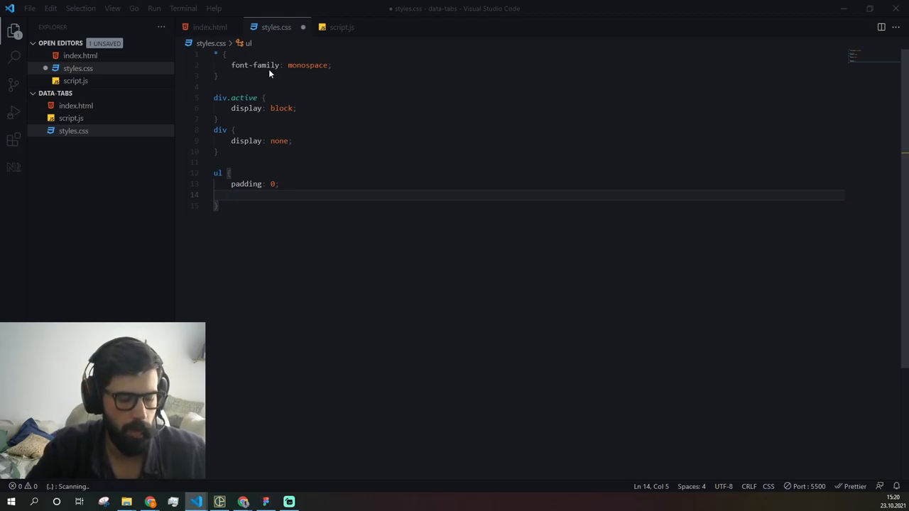
pyautogui.write('display: grid;')
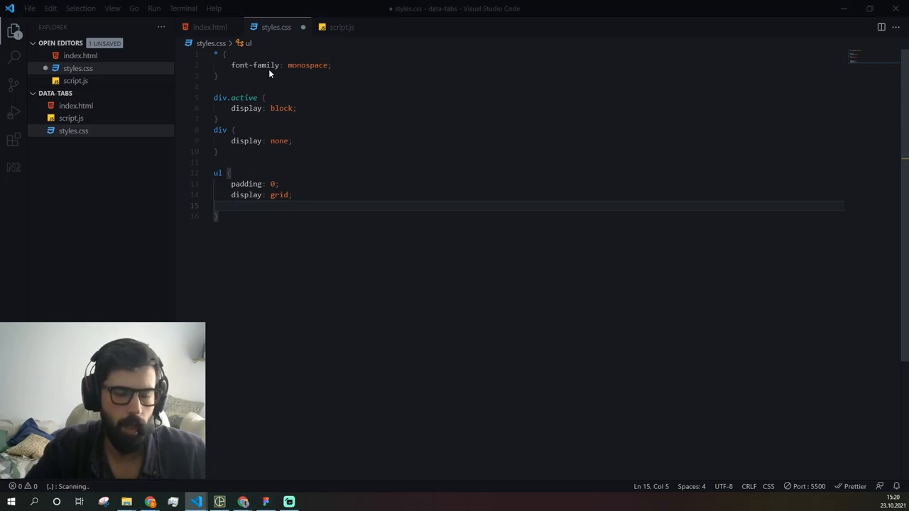
pyautogui.moveTo(327, 71)
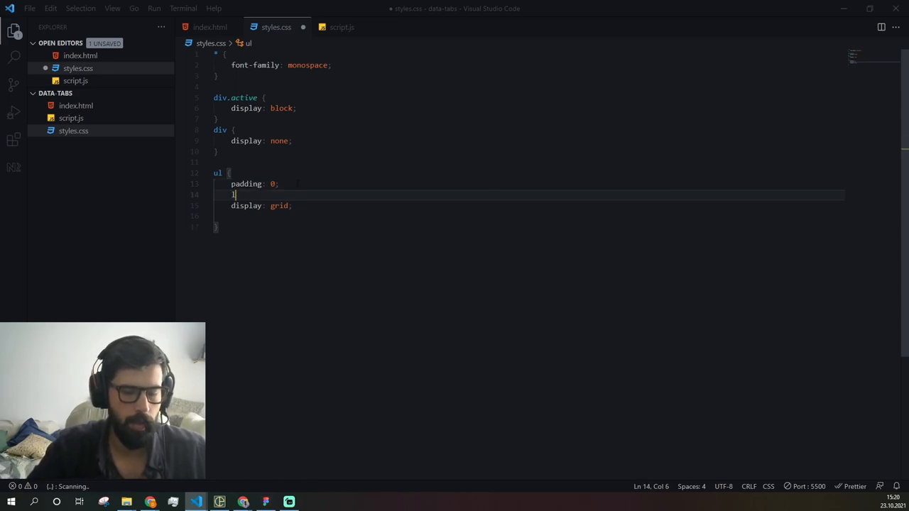
pyautogui.write('list-style-type: disc;')
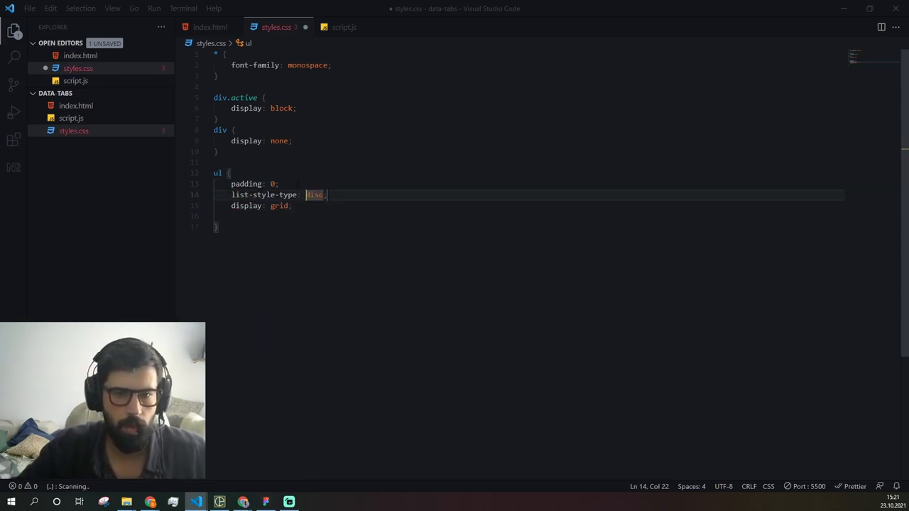
pyautogui.write('none')
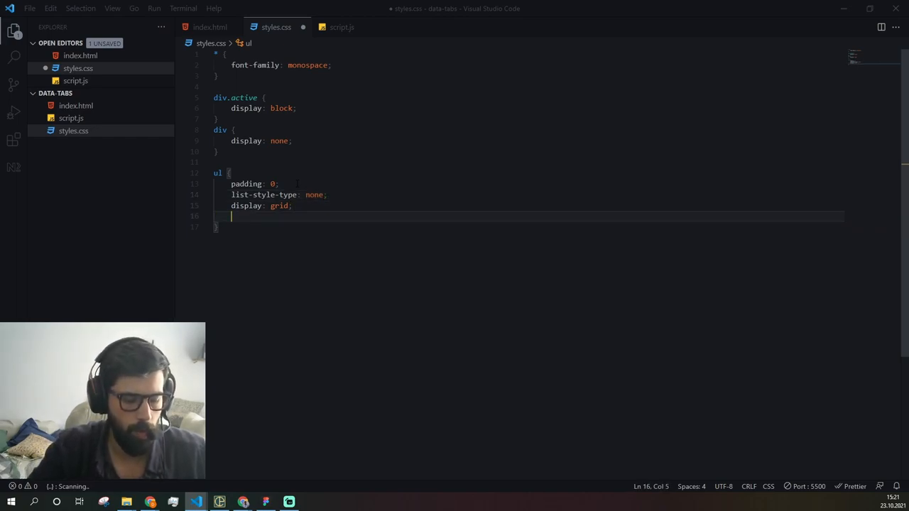
# Add grid-template-columns: repeat(auto-fit, minmax(240px, 1fr)) to the ul rule.
pyautogui.write('di')
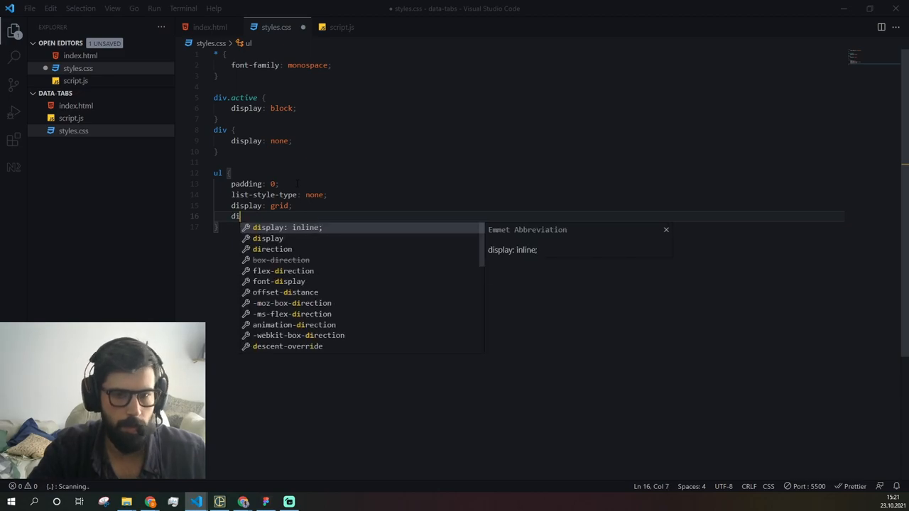
pyautogui.write('grid-template-columns: repe')
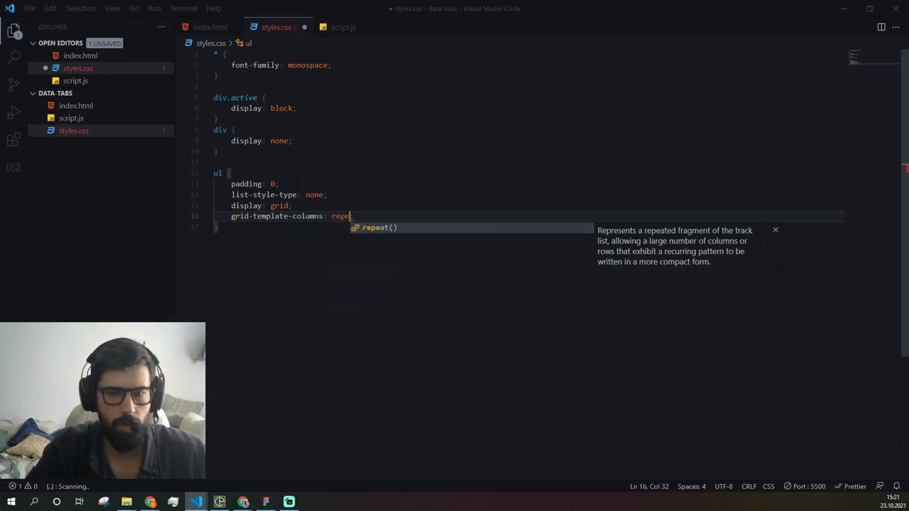
pyautogui.press('Tab')
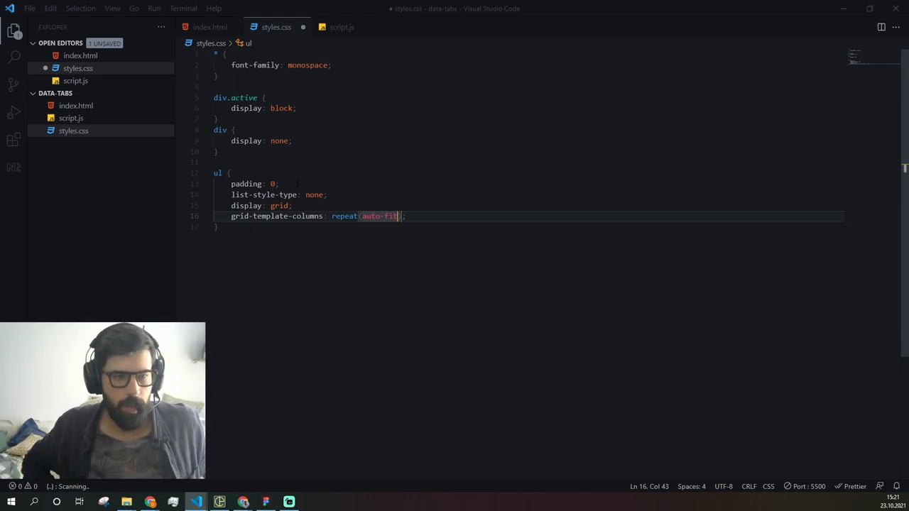
pyautogui.write(', minmax')
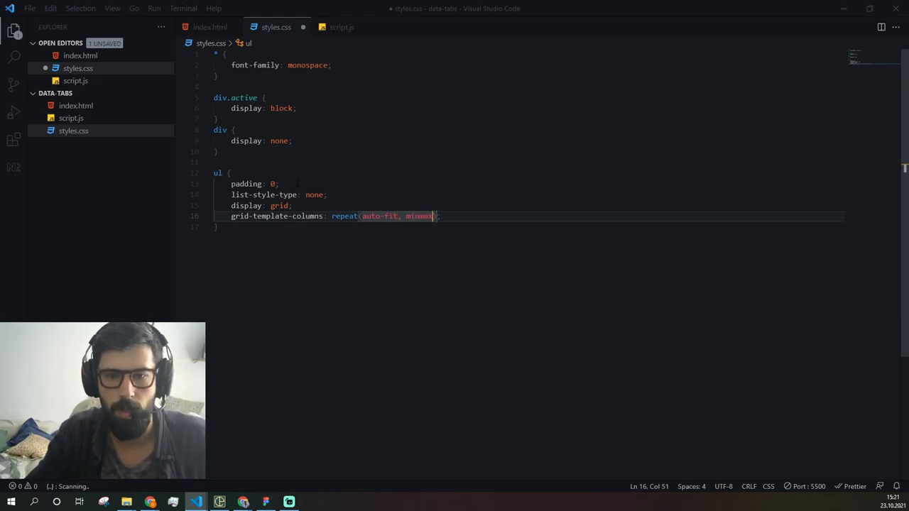
pyautogui.write('(')
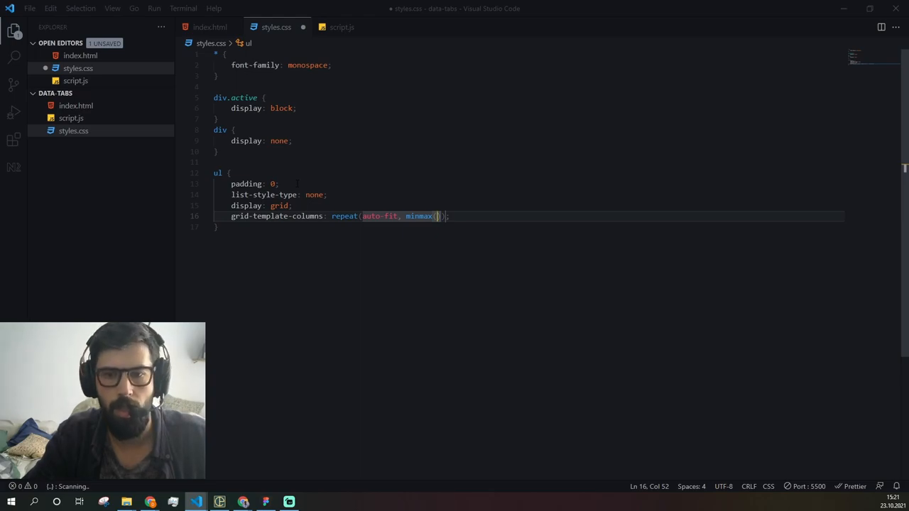
pyautogui.write('240')
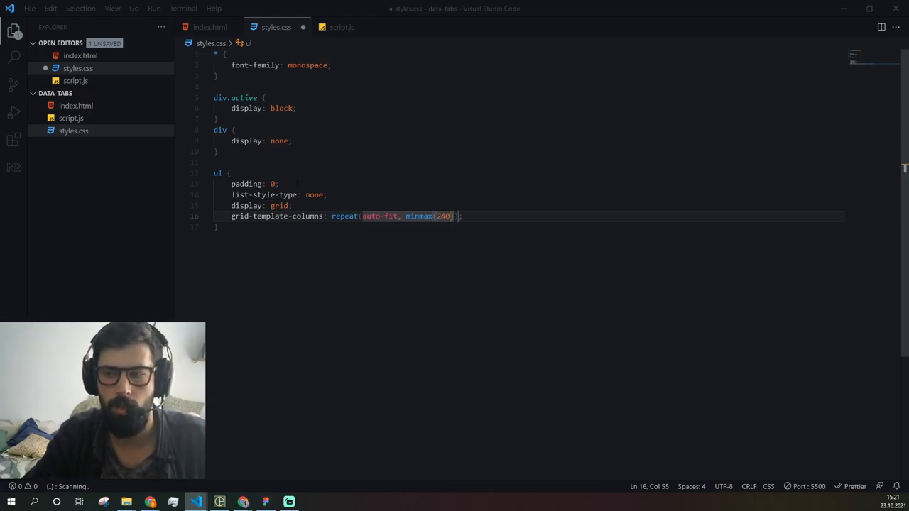
pyautogui.write('px,')
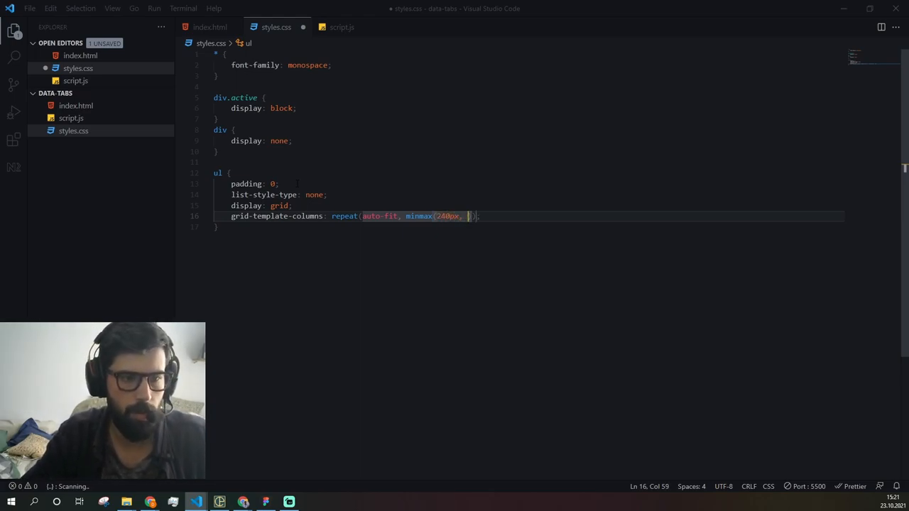
pyautogui.write('1fr')
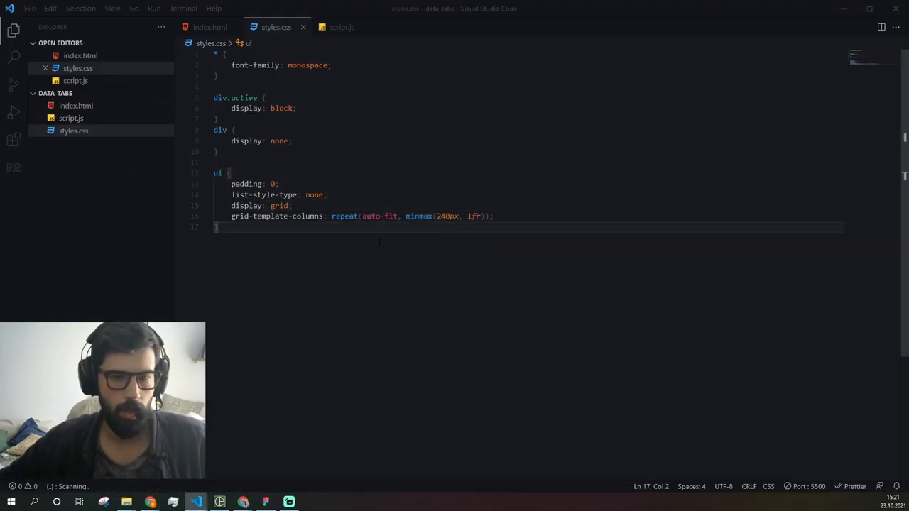
# Add a ul li span rule with display: block and cursor: pointer.
pyautogui.press('enter')
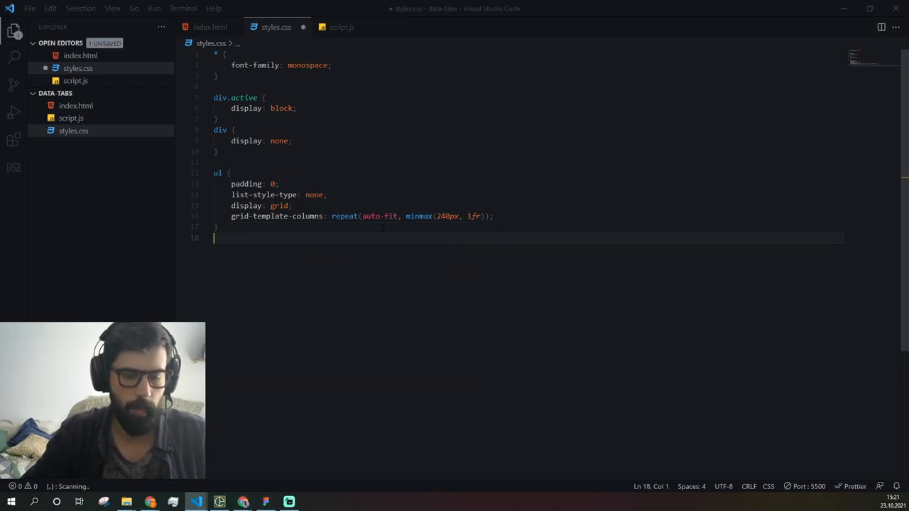
pyautogui.write('ul li span')
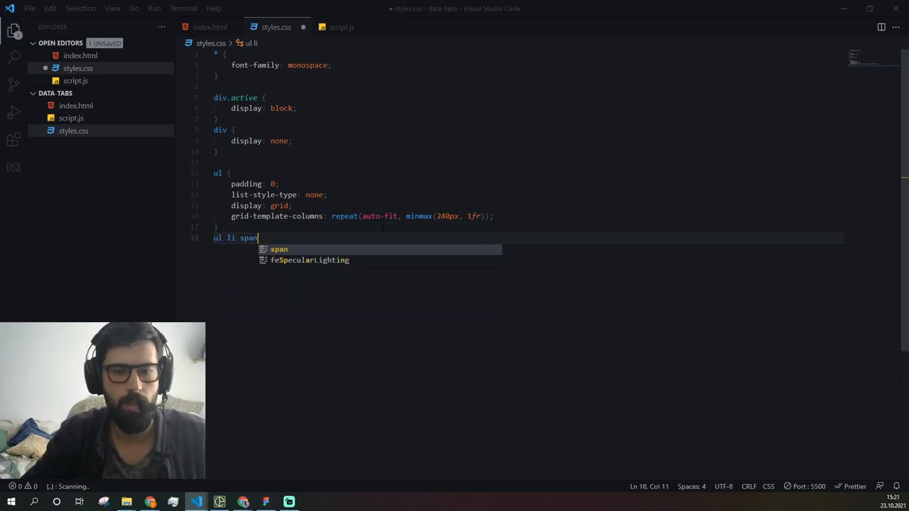
pyautogui.write('{')
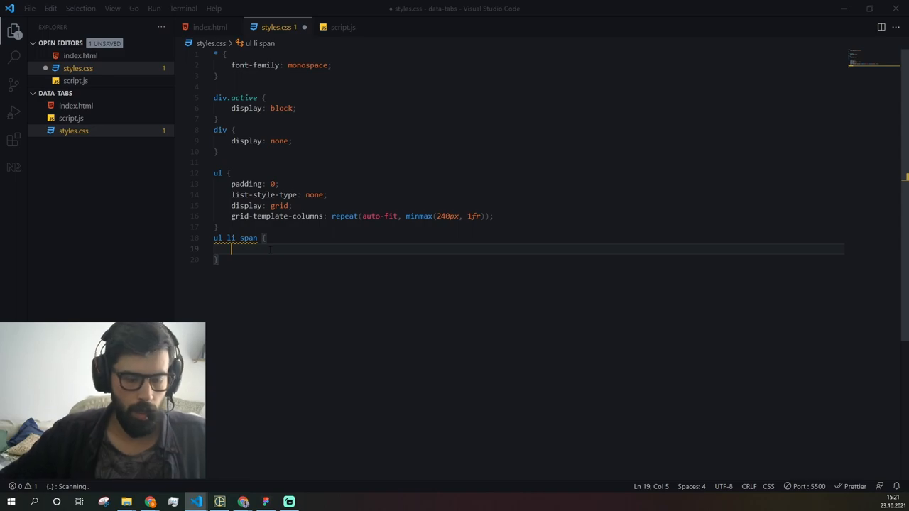
pyautogui.write('display: block;')
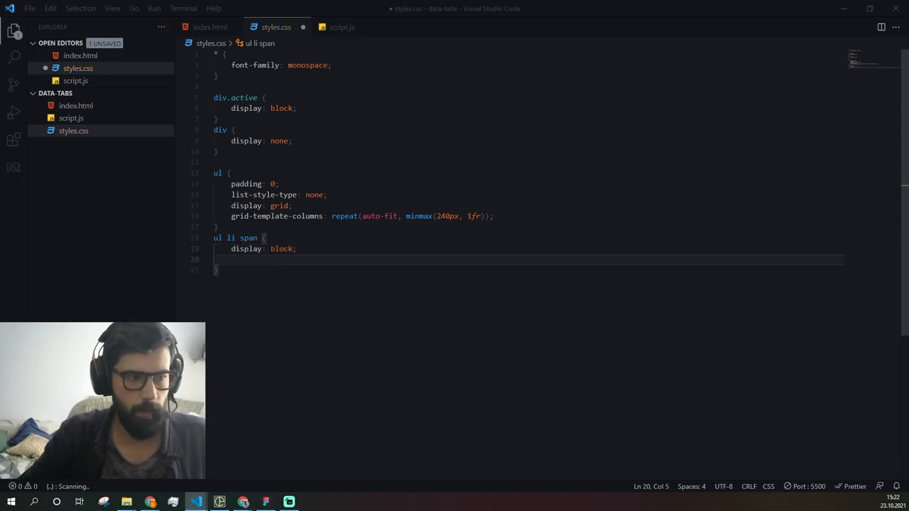
pyautogui.write('cursor: pointer;')
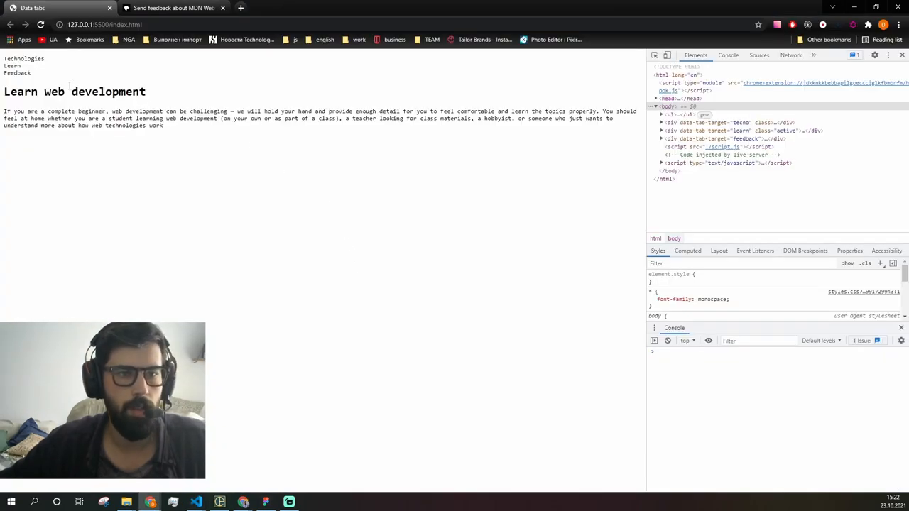
# Check the tabs page in Chrome and return to styles.css in the editor.
pyautogui.click(17, 74)
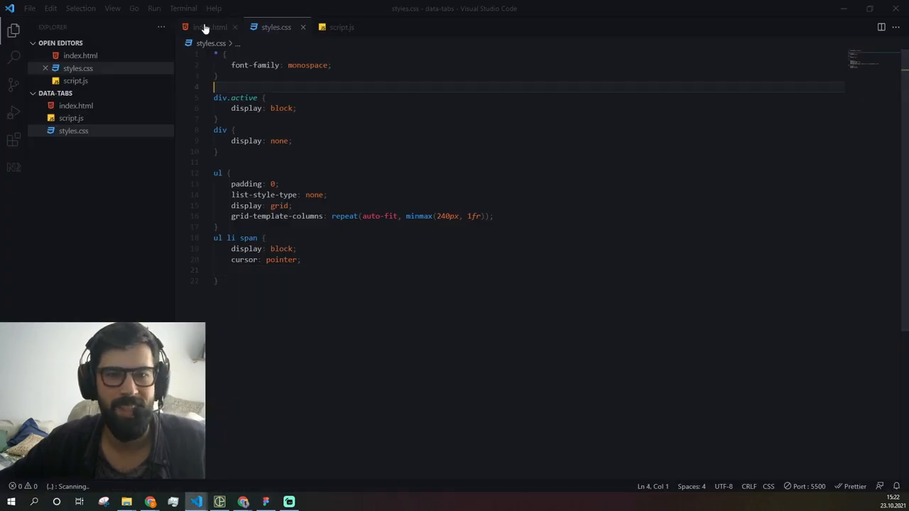
# Move the Feedback span into its own <li> in index.html and save the formatted file.
pyautogui.click(207, 27)
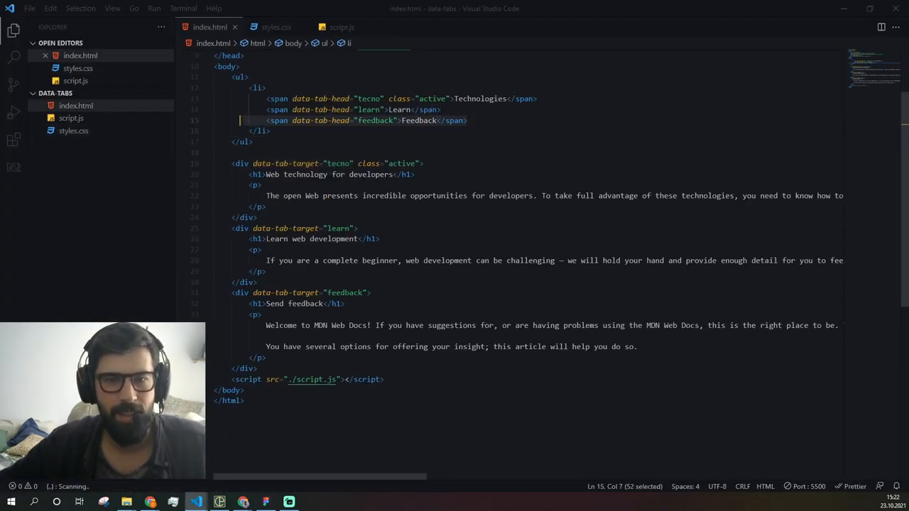
pyautogui.press('Delete')
pyautogui.write('<li></li>')
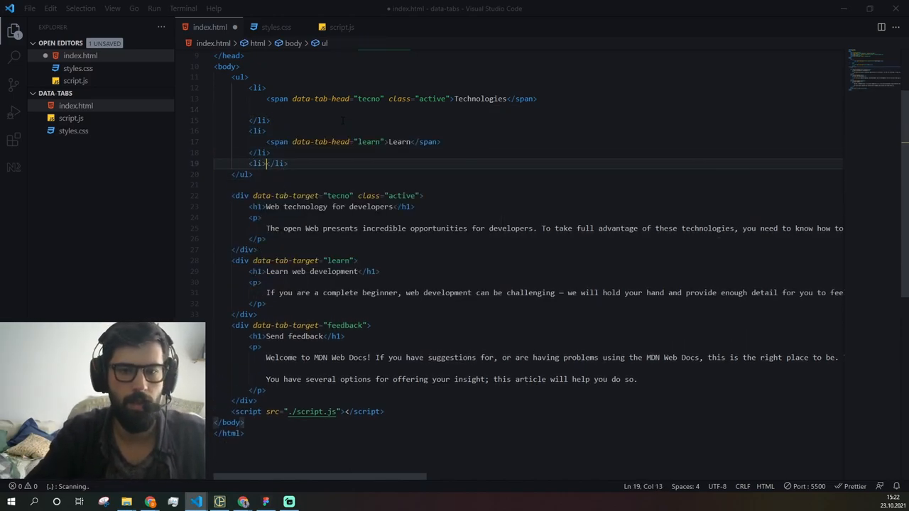
pyautogui.write('<span data-tab-head="feedback">Feedback</span>')
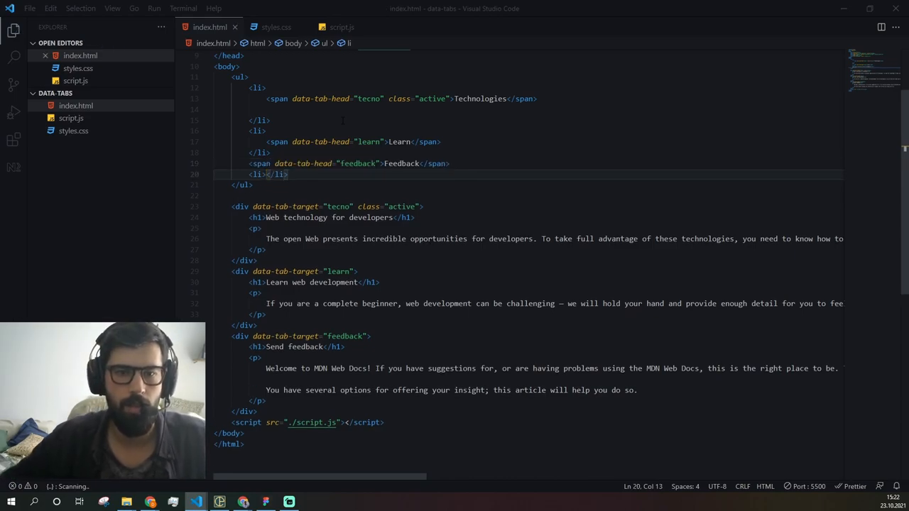
pyautogui.press('Delete')
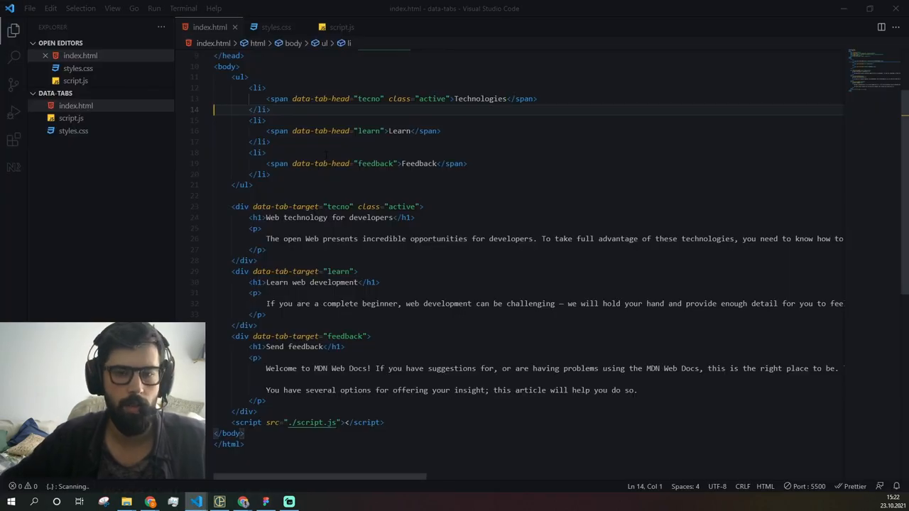
# Give ul li span font-size 20px, padding 10px and text-align center.
pyautogui.click(275, 27)
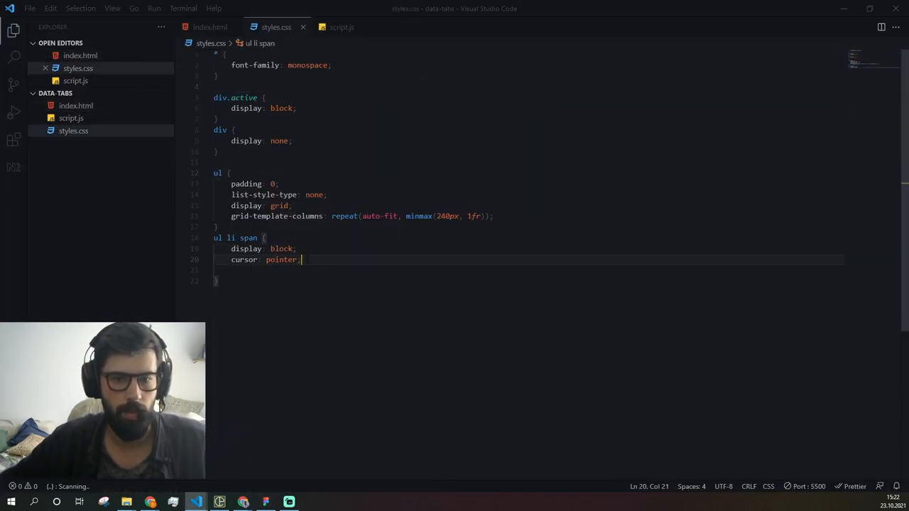
pyautogui.write('fz')
pyautogui.write('padding:')
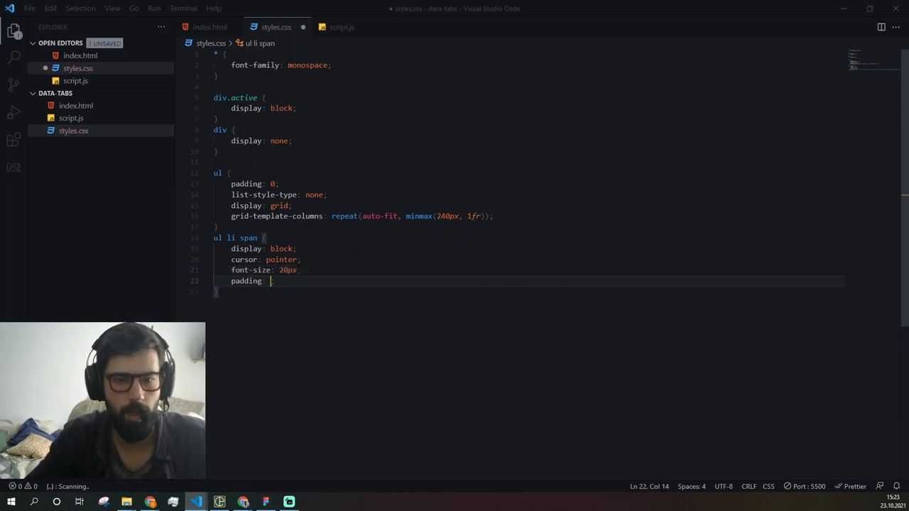
pyautogui.write('10px;')
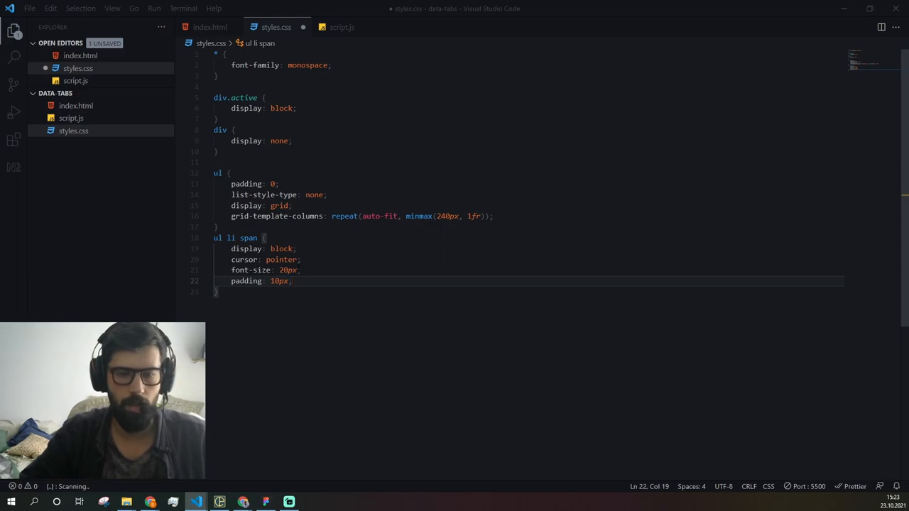
pyautogui.write('ta')
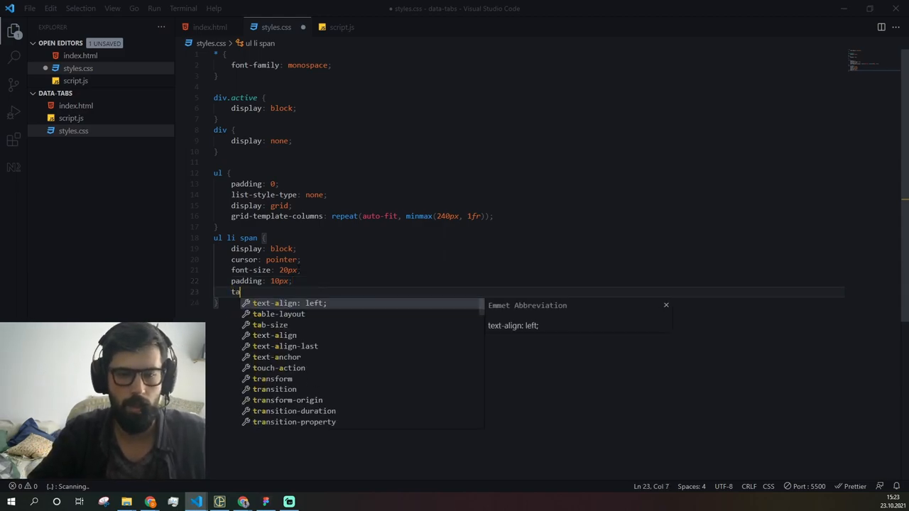
pyautogui.write('ext-align: center;')
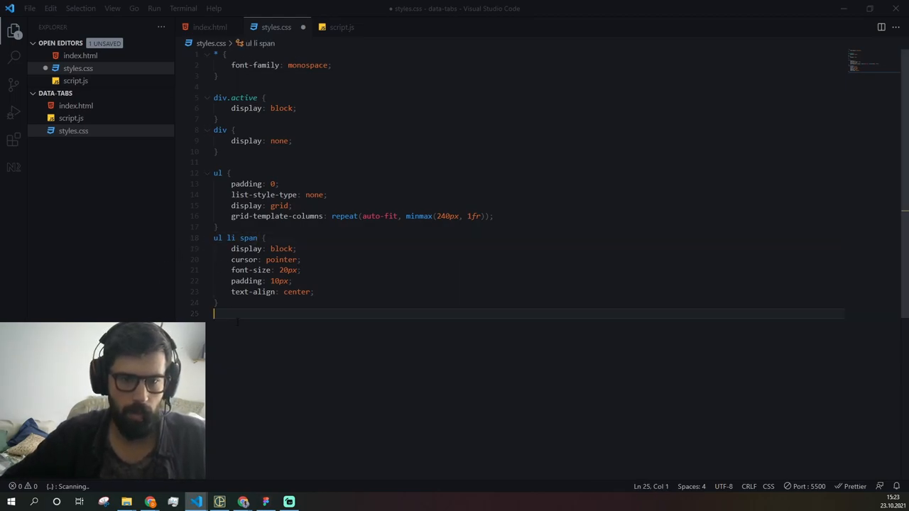
# Add a ul li span.active rule with its own picked colour for the active heading.
pyautogui.write('ul li span.ac')
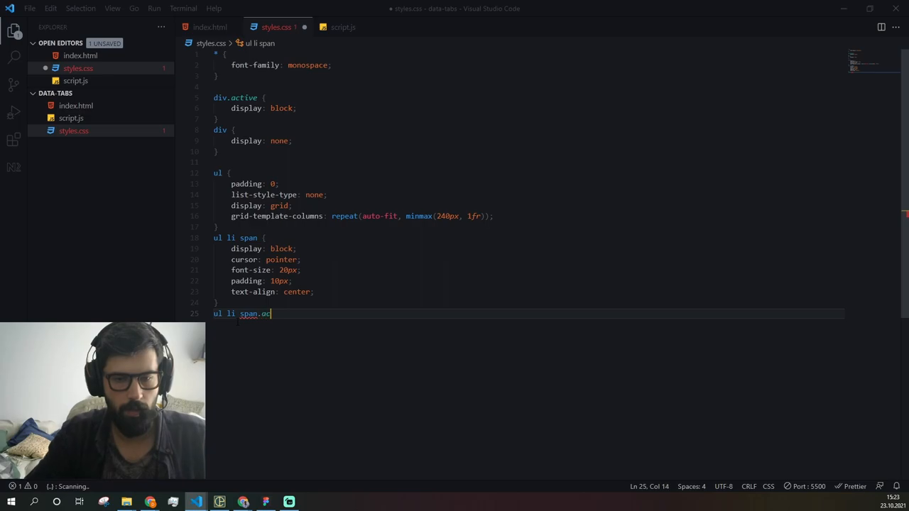
pyautogui.write('ctive {')
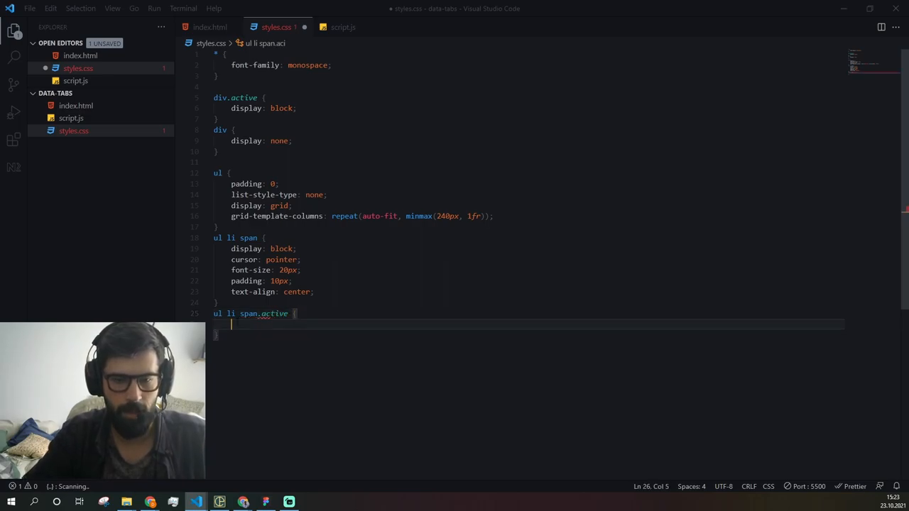
pyautogui.write('color: #000;')
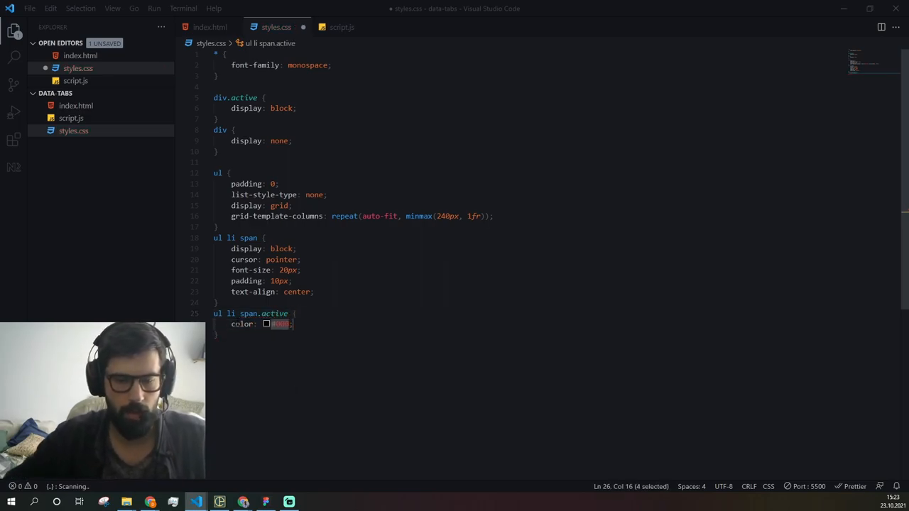
pyautogui.click(266, 324)
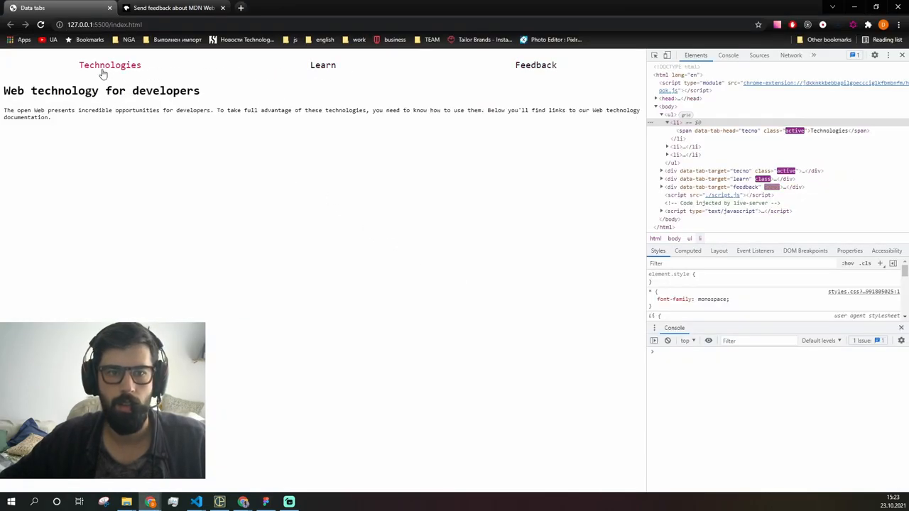
# Switch through the Learn, Technologies, Feedback and back to Technologies panels.
pyautogui.click(323, 65)
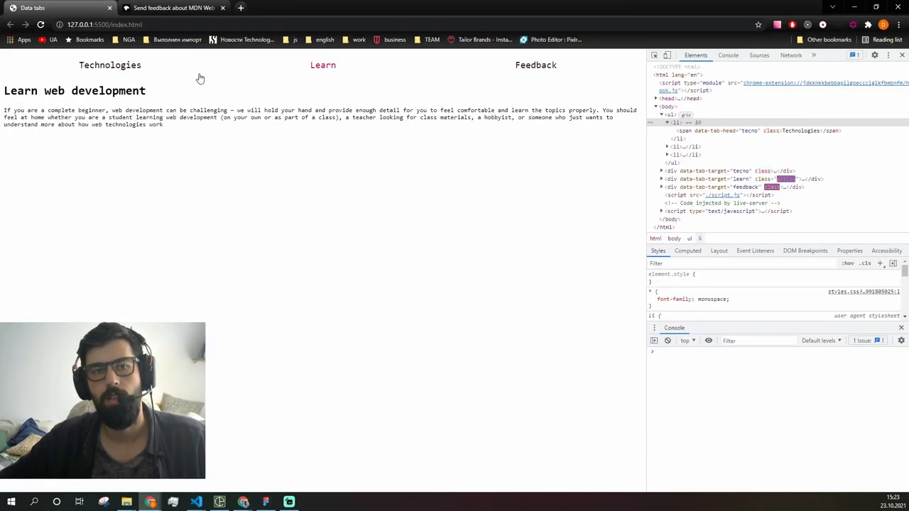
pyautogui.click(109, 65)
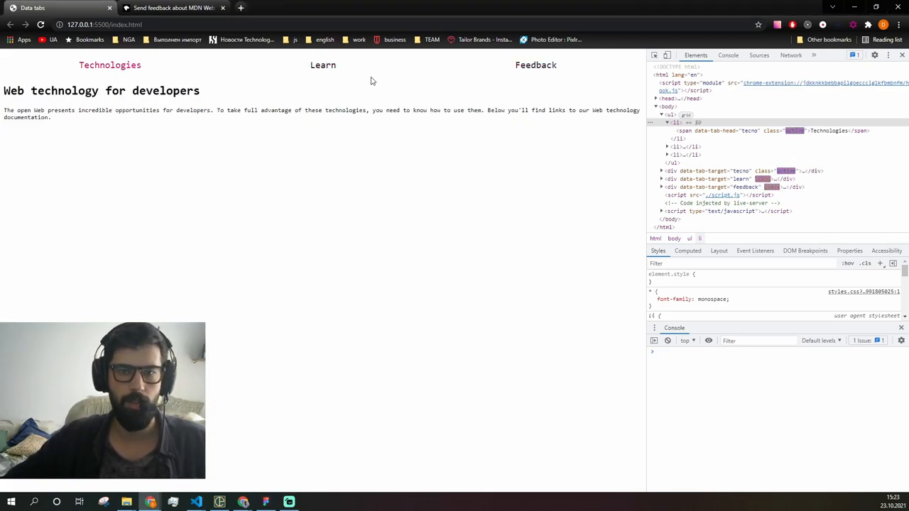
pyautogui.click(535, 66)
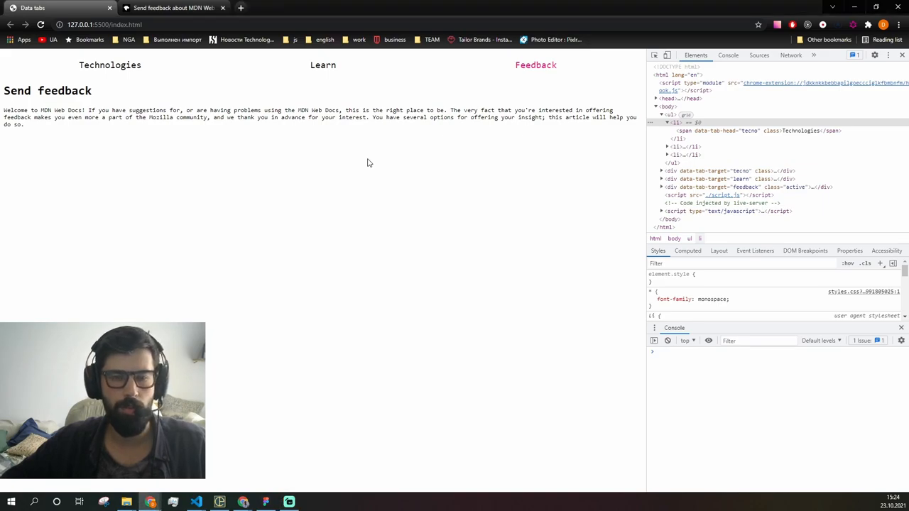
pyautogui.moveTo(335, 88)
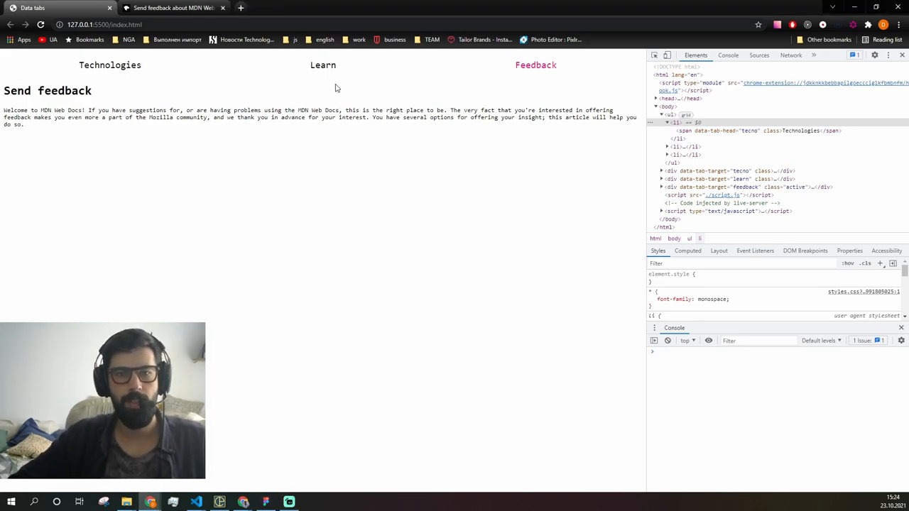
pyautogui.click(111, 65)
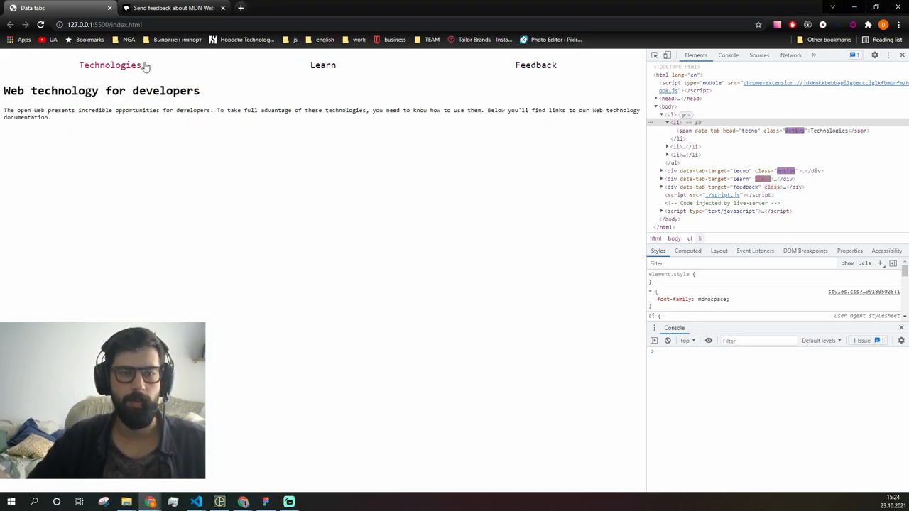